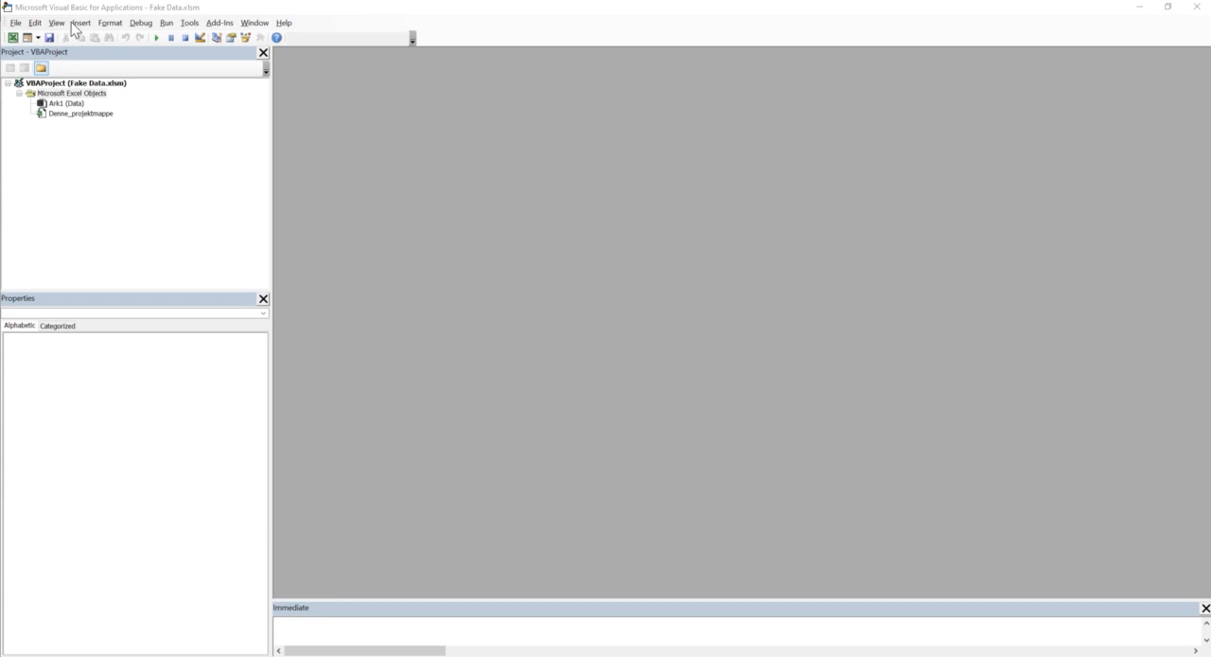
# Step: Insert a new module in Fake Data.xlsm containing an empty Sub Example procedure
pyautogui.click(93, 22)
pyautogui.write('Sub Example(')
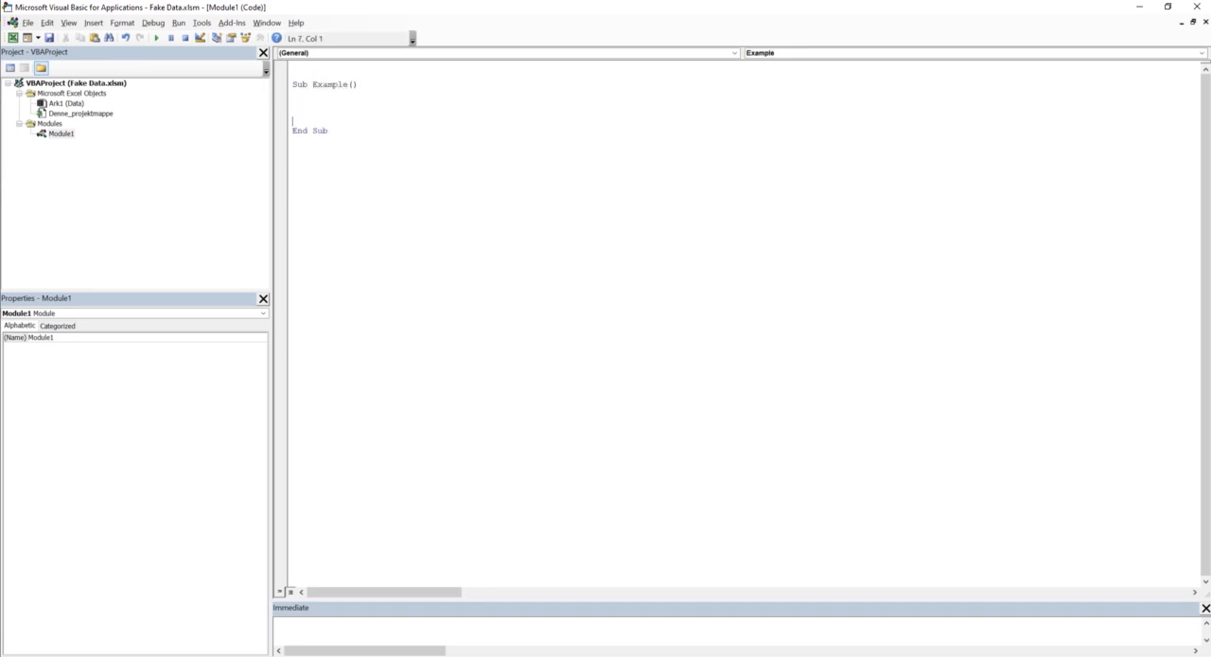
# Step: Declare LastRow As Long inside Sub Example
pyautogui.write('dim')
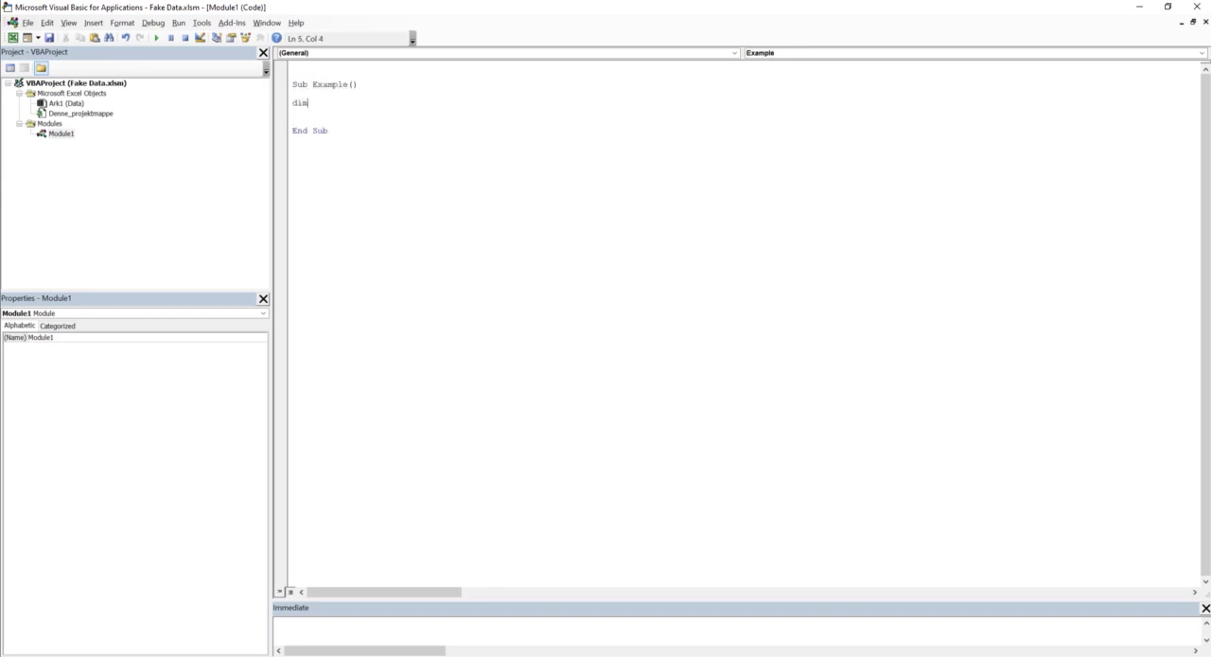
pyautogui.write('Last')
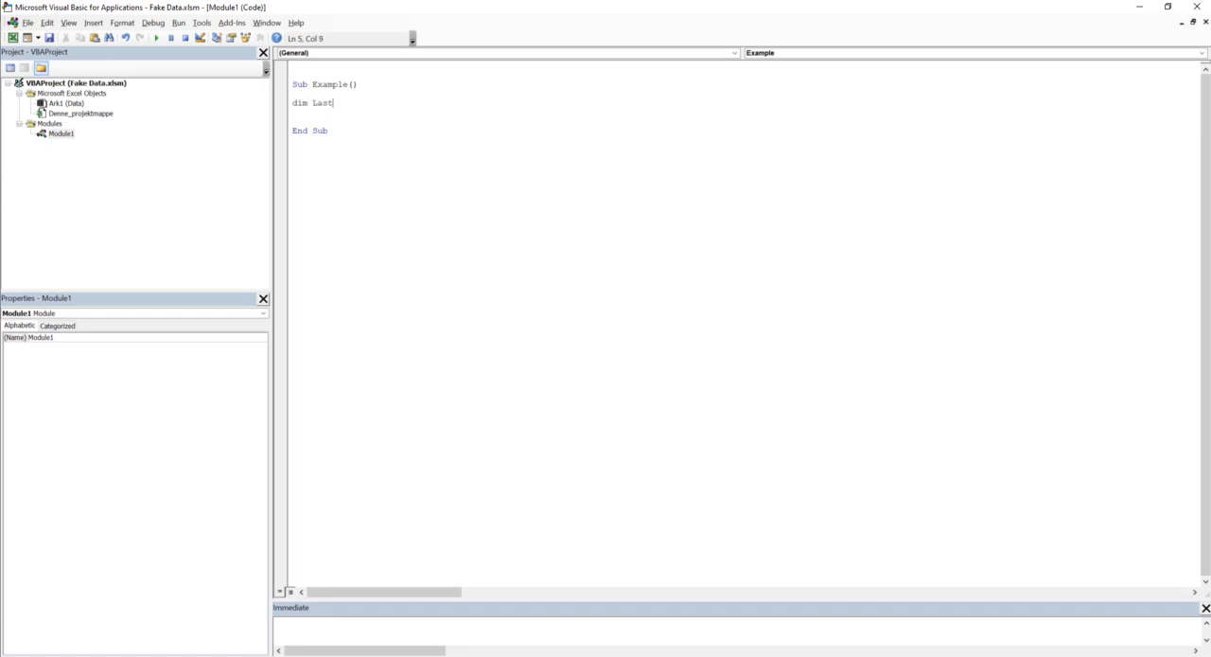
pyautogui.write('Row as long')
pyautogui.click(743, 121)
pyautogui.write('las')
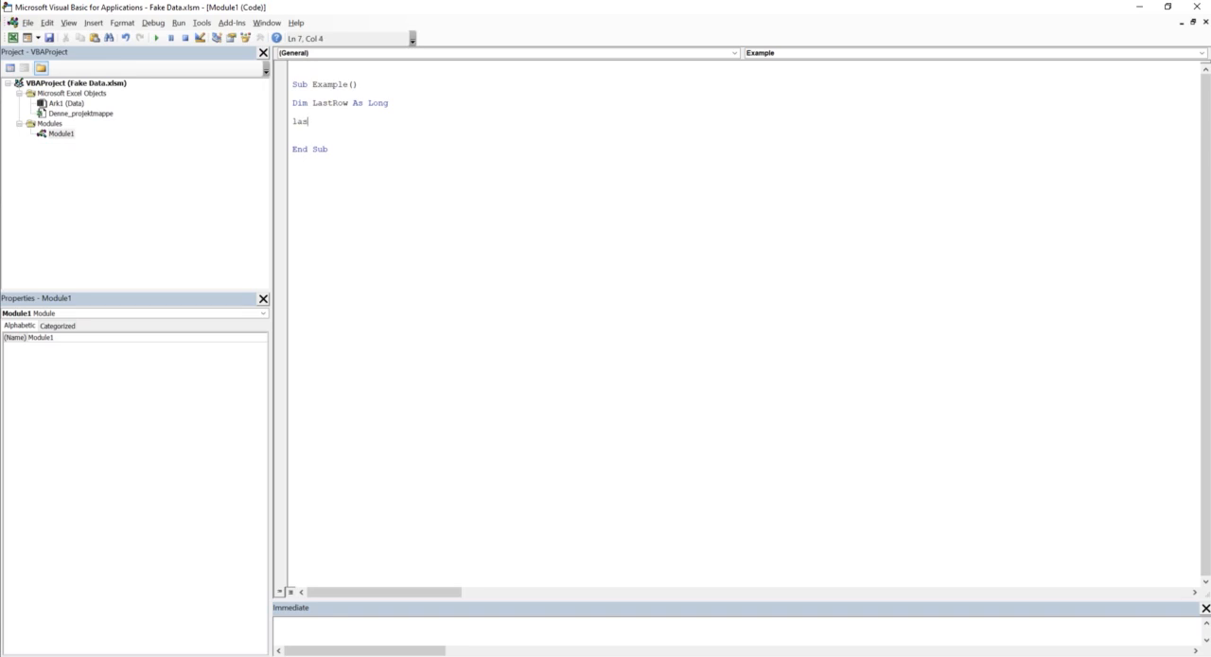
# Step: Set LastRow = Worksheets("Data").Cells(Rows.Count, 1).End(xlUp).Row for the last used row
pyautogui.write('trow')
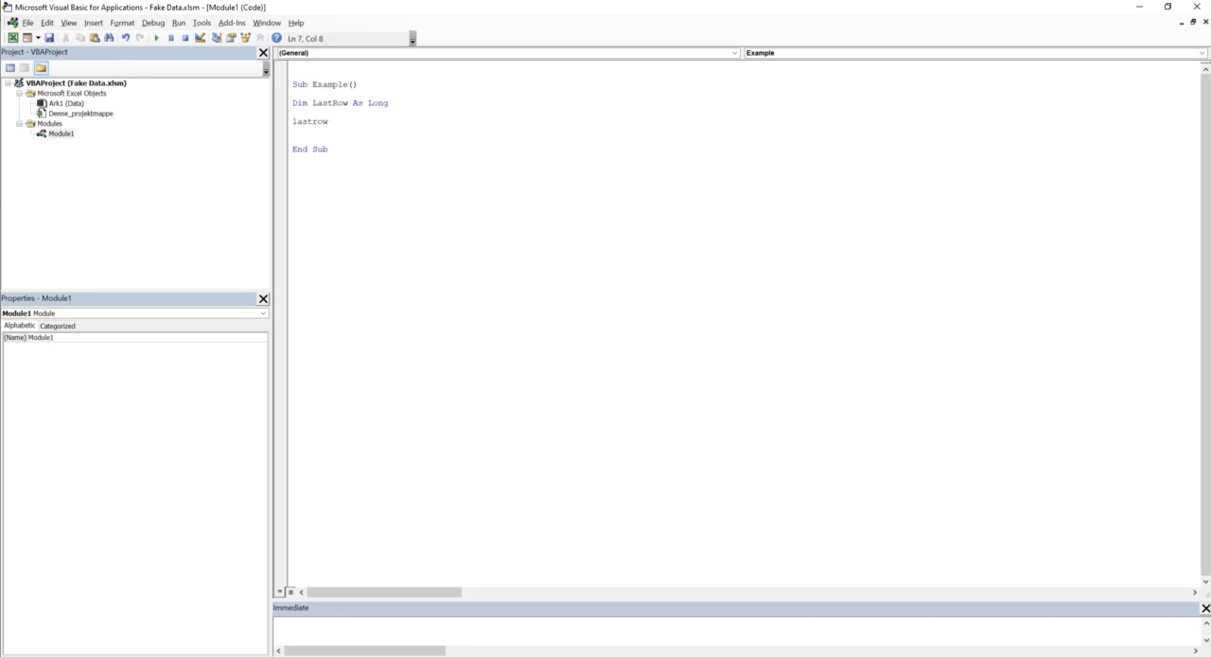
pyautogui.write('=worksheet')
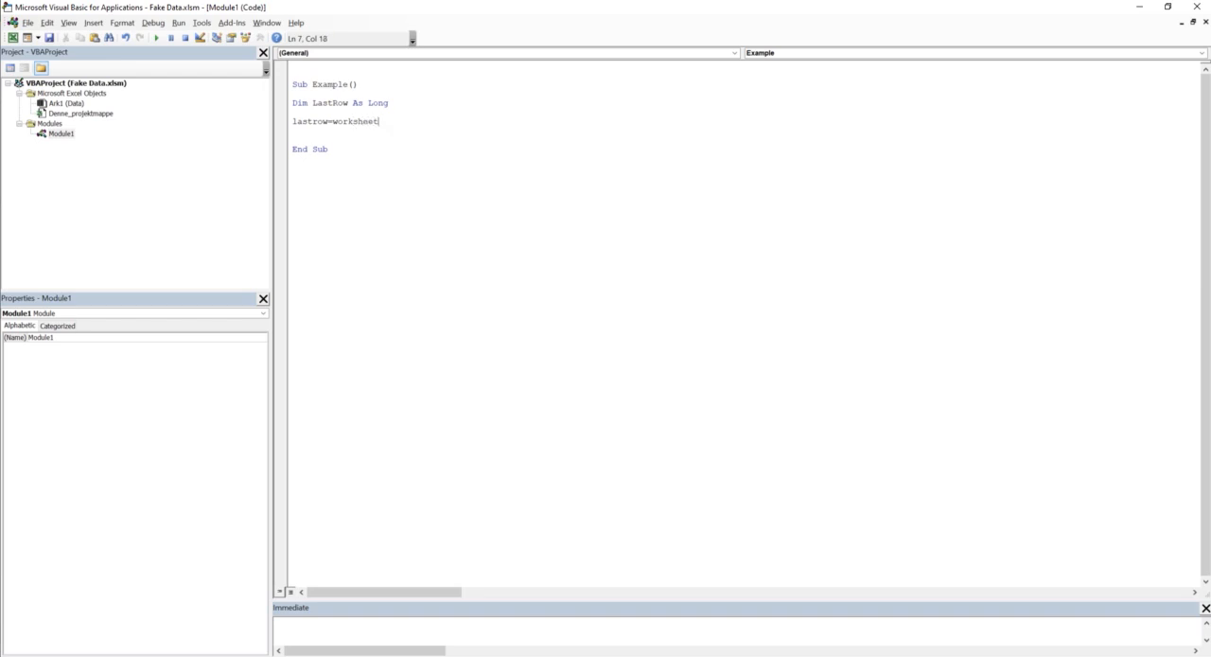
pyautogui.write('s("Data')
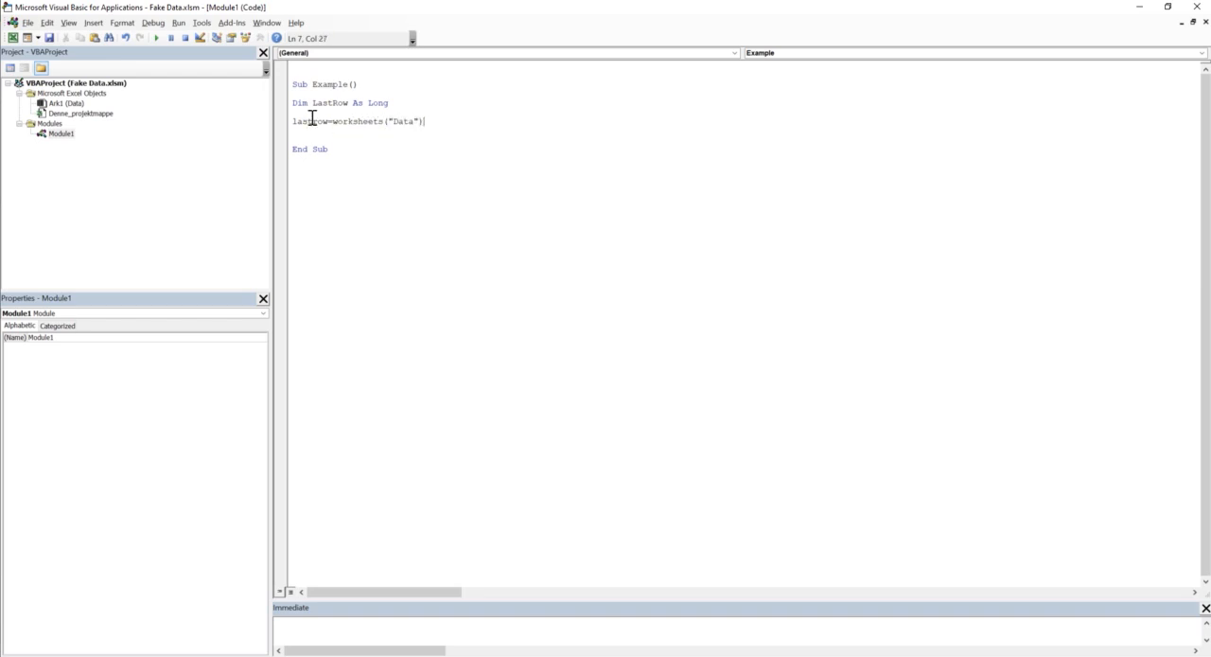
pyautogui.write('.')
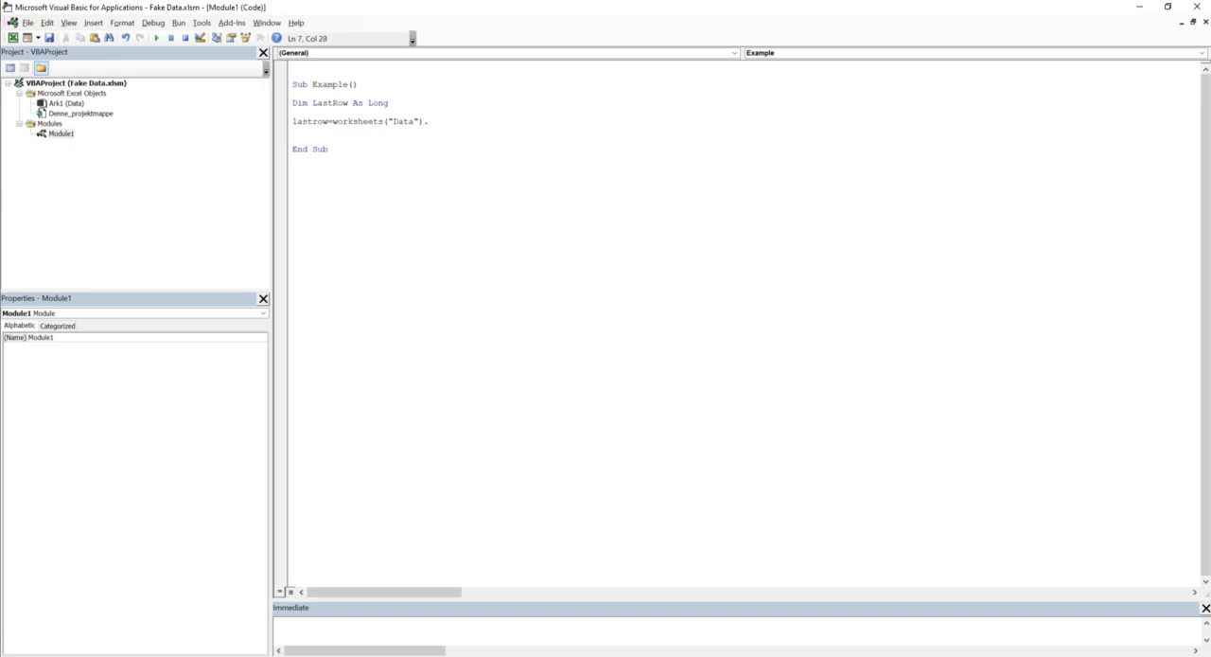
pyautogui.write('cells(rows.Count,')
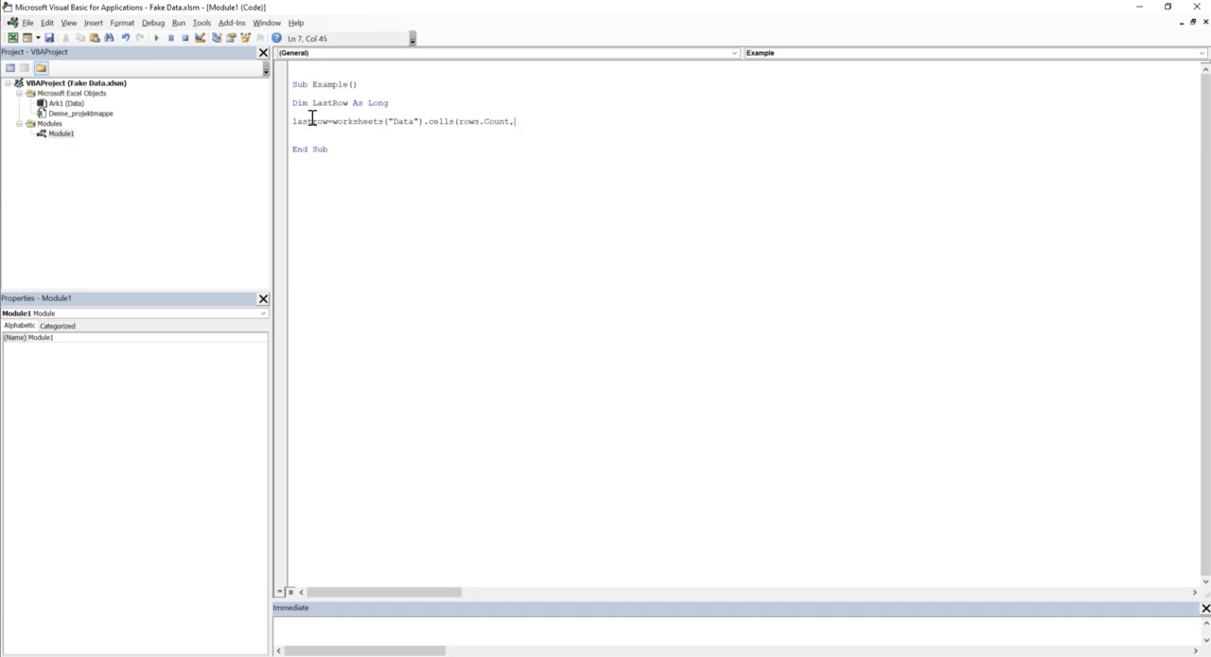
pyautogui.write('i)')
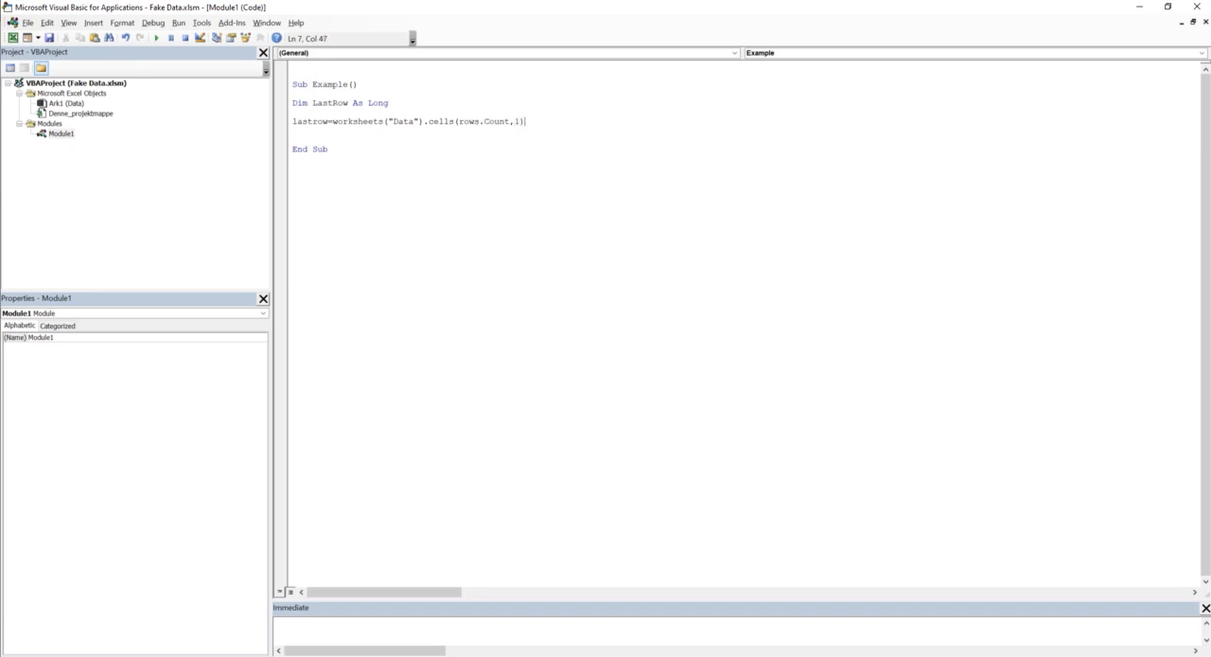
pyautogui.write('.end')
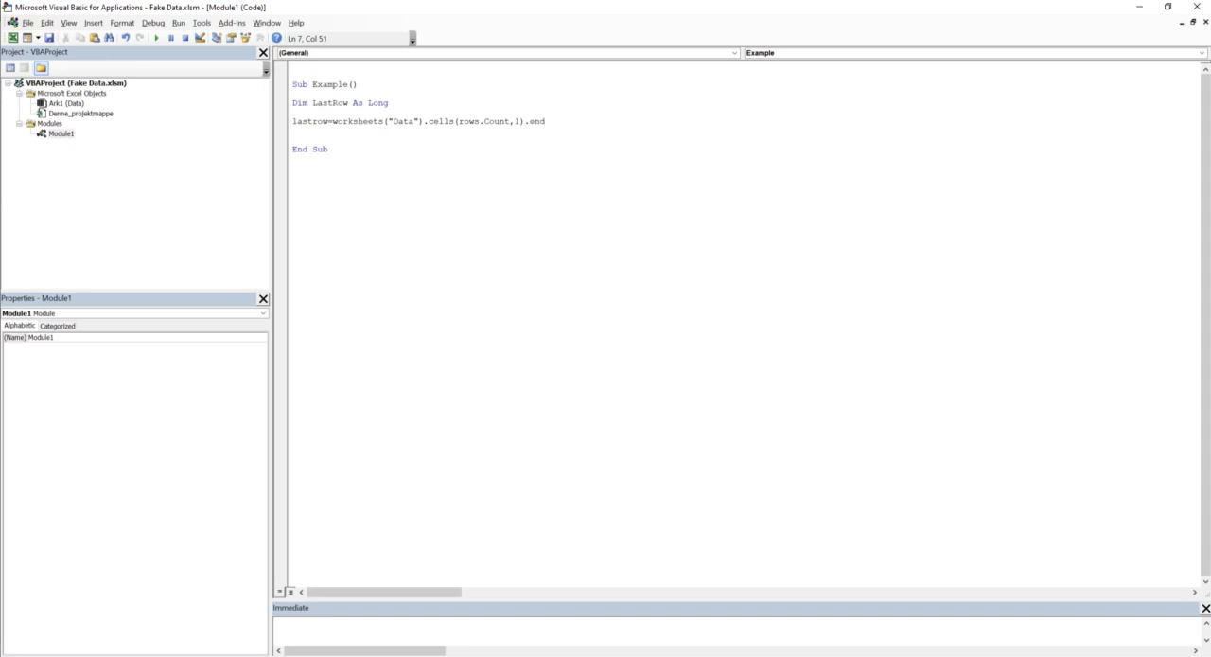
pyautogui.write('(xlup')
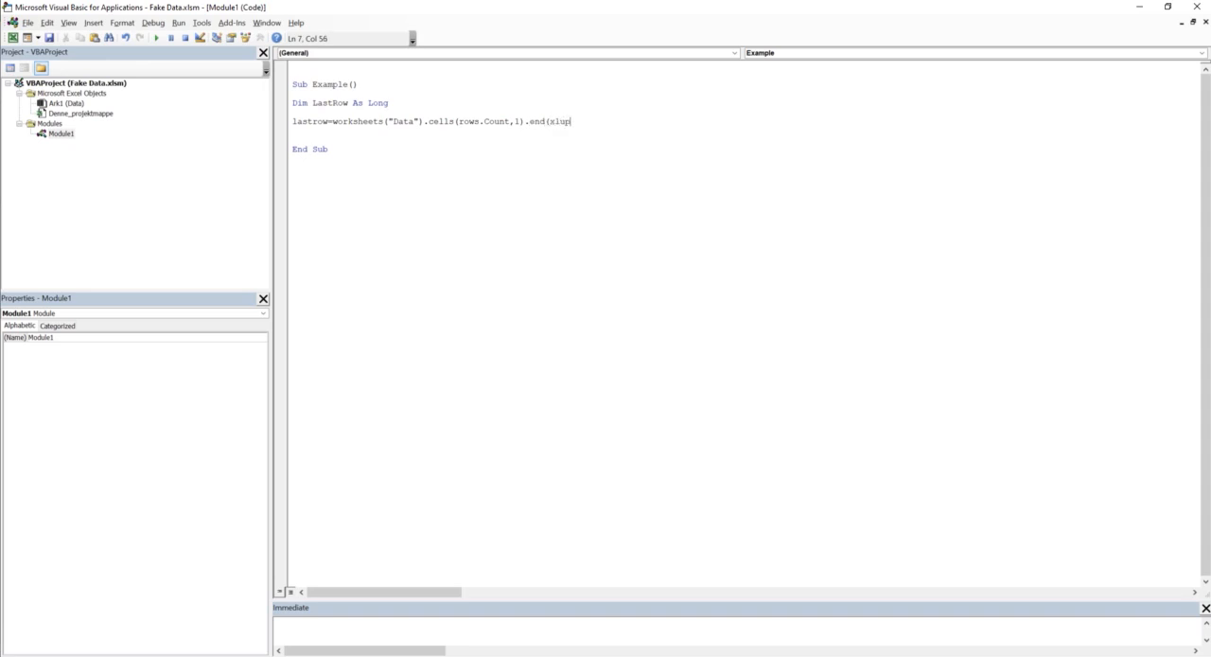
pyautogui.write('.row')
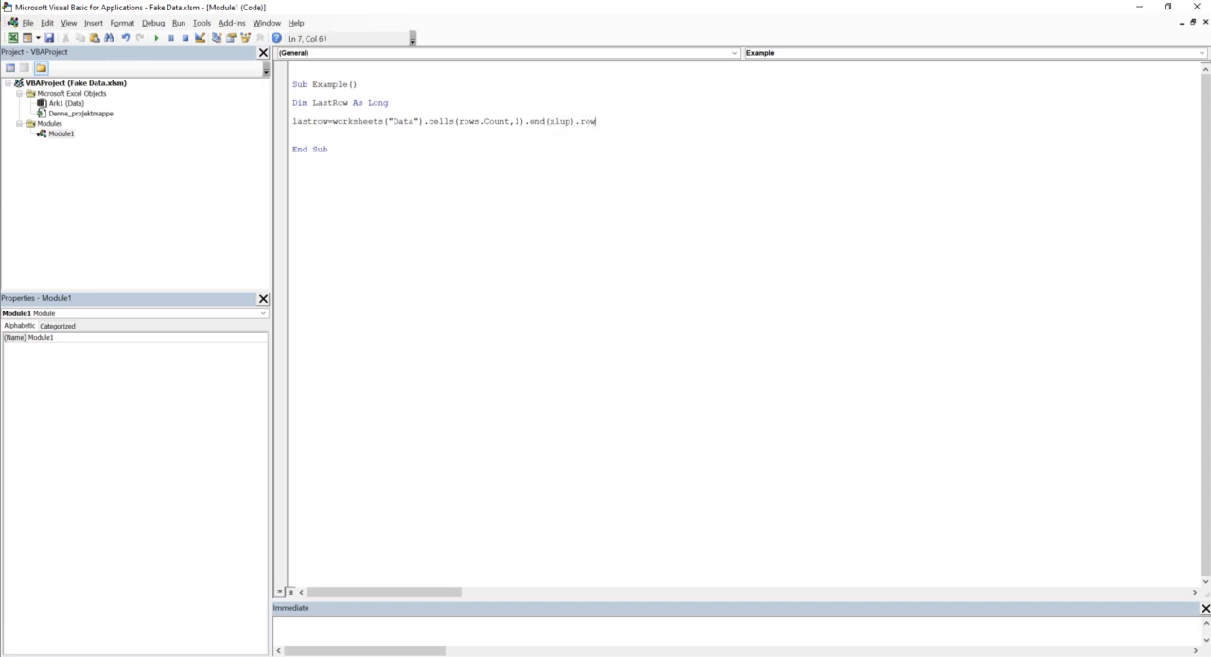
pyautogui.press('Return')
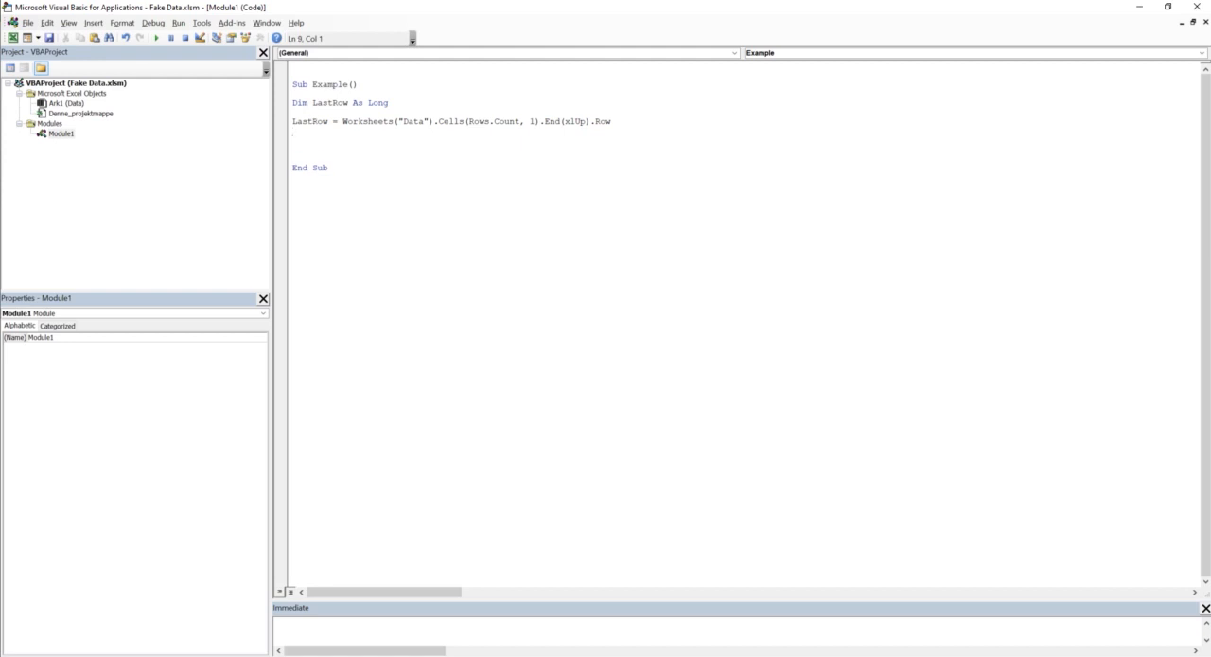
# Step: Write For i = 2 To LastRow, after checking the first country row in Excel
pyautogui.write('for i')
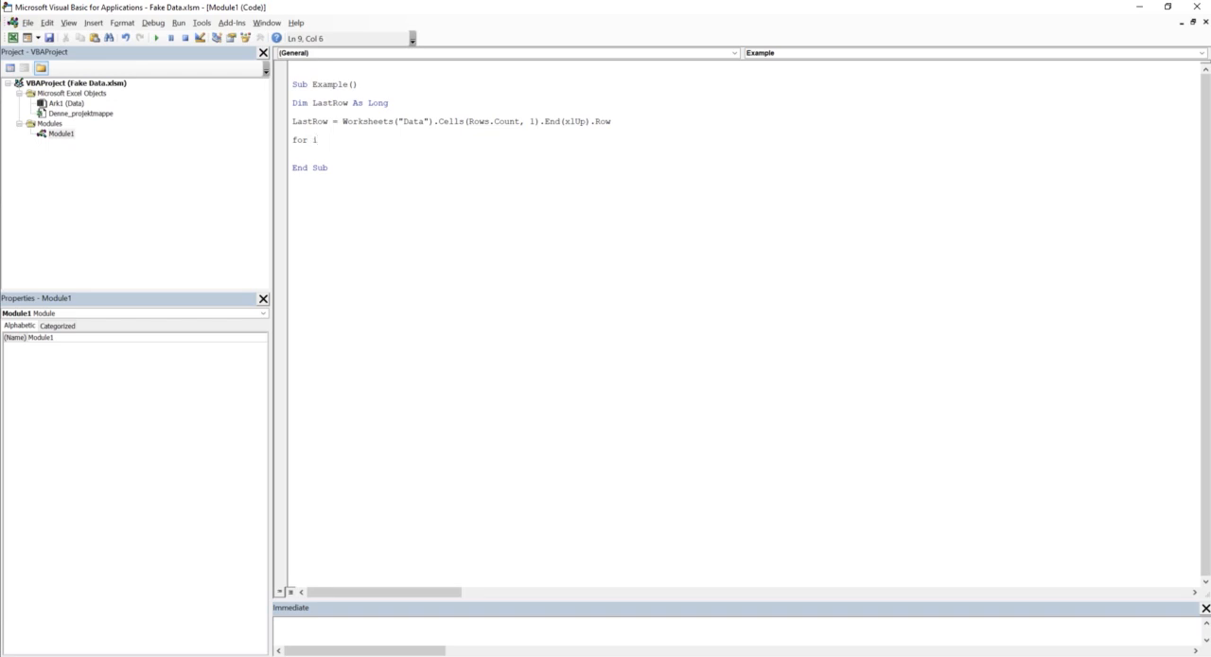
pyautogui.write('=')
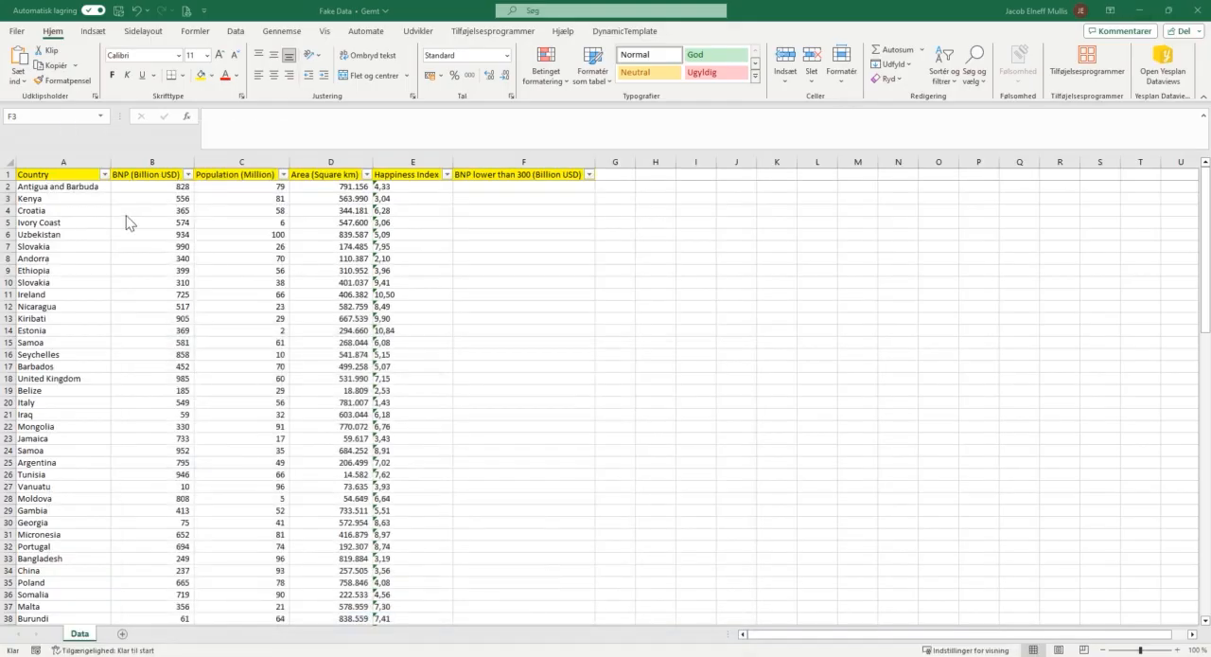
pyautogui.click(64, 186)
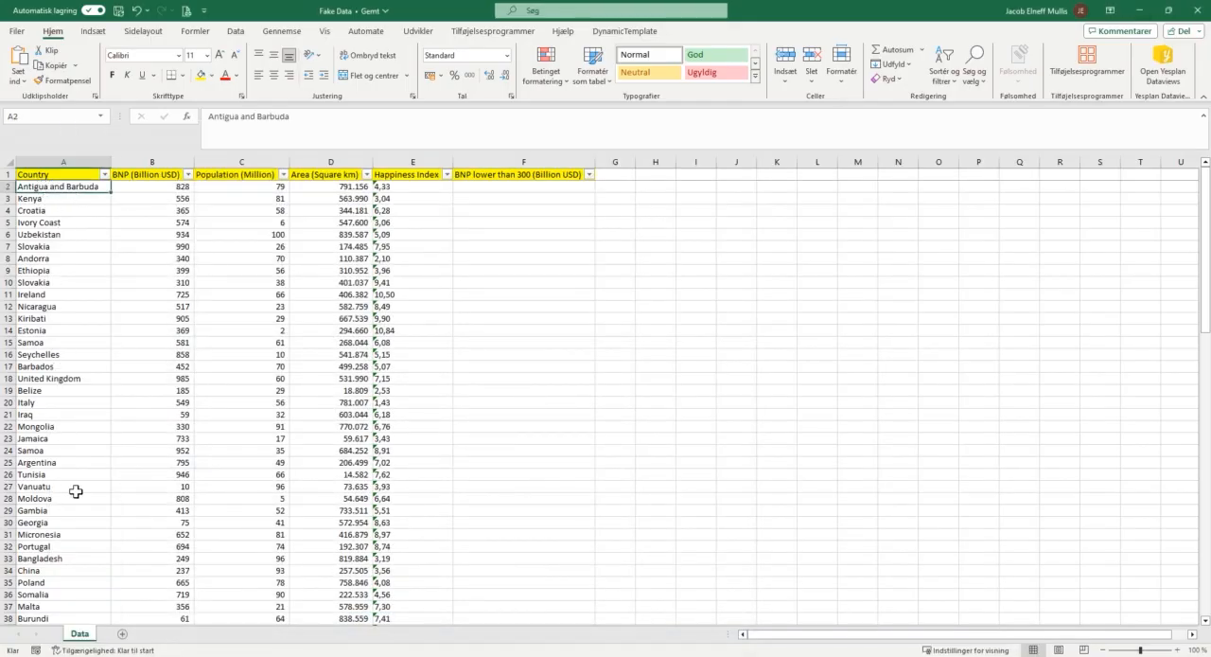
pyautogui.moveTo(179, 595)
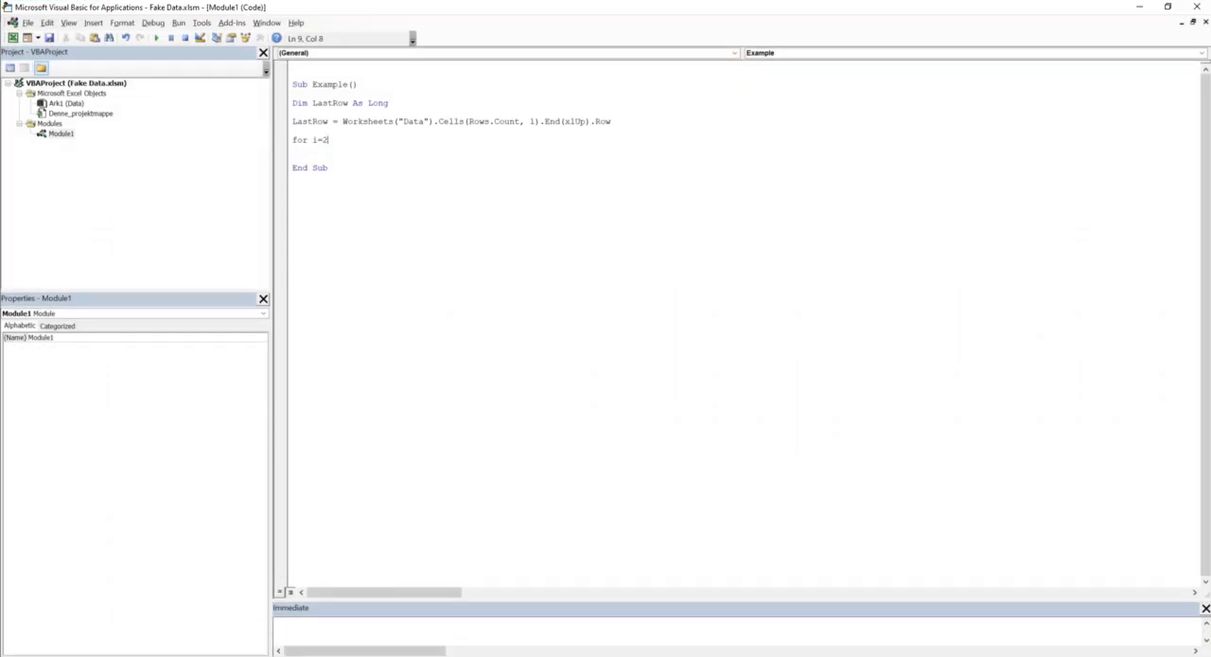
pyautogui.write('to last')
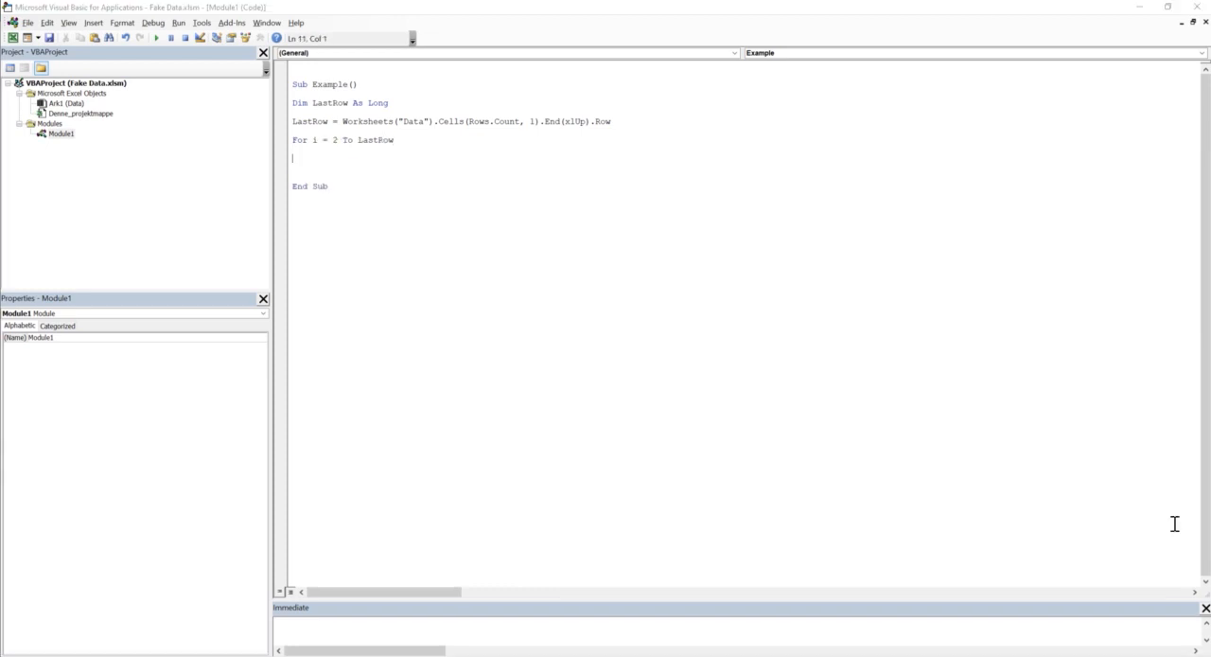
pyautogui.moveTo(369, 144)
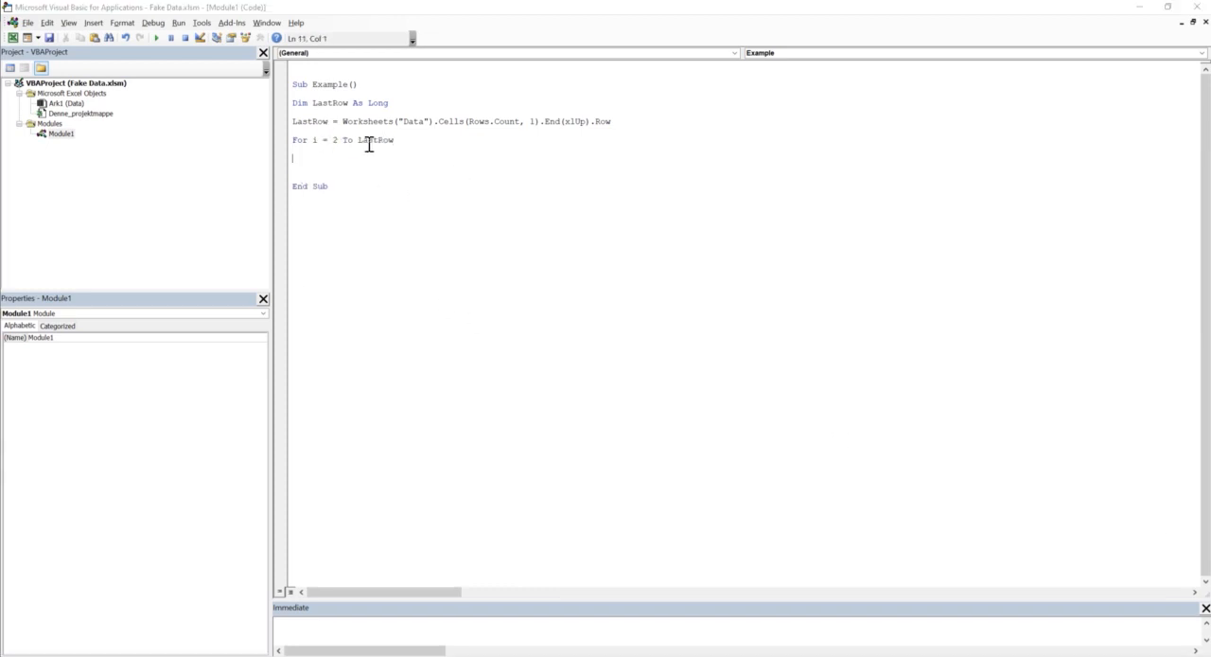
pyautogui.moveTo(376, 15)
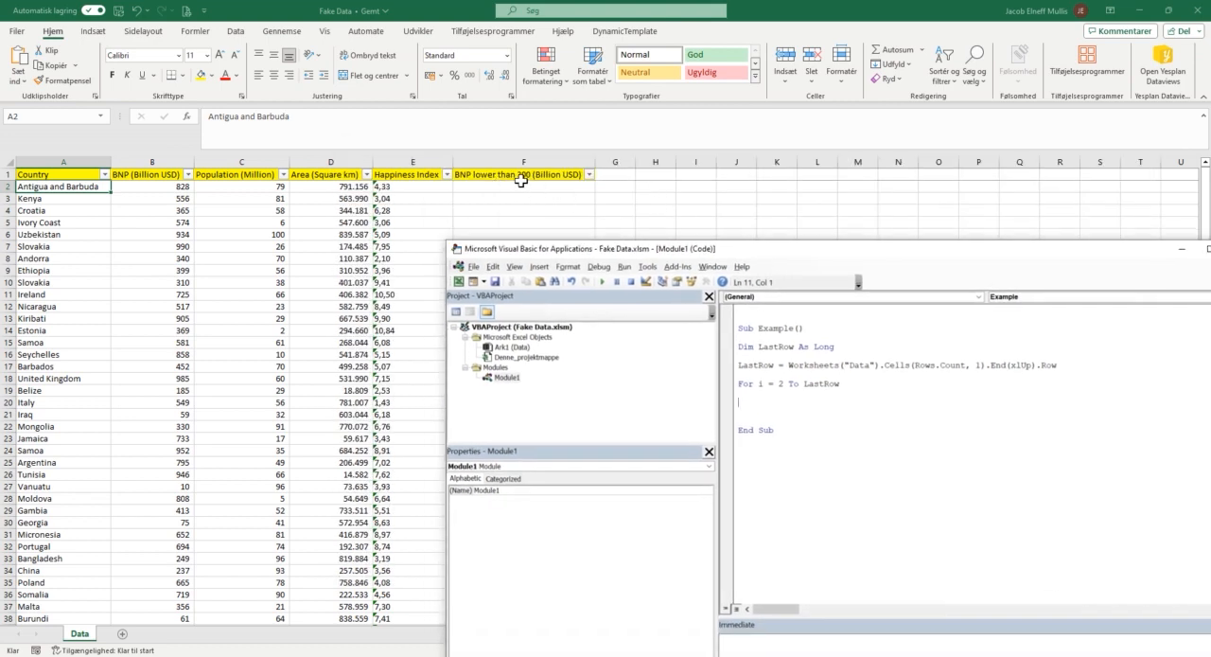
pyautogui.moveTo(600, 205)
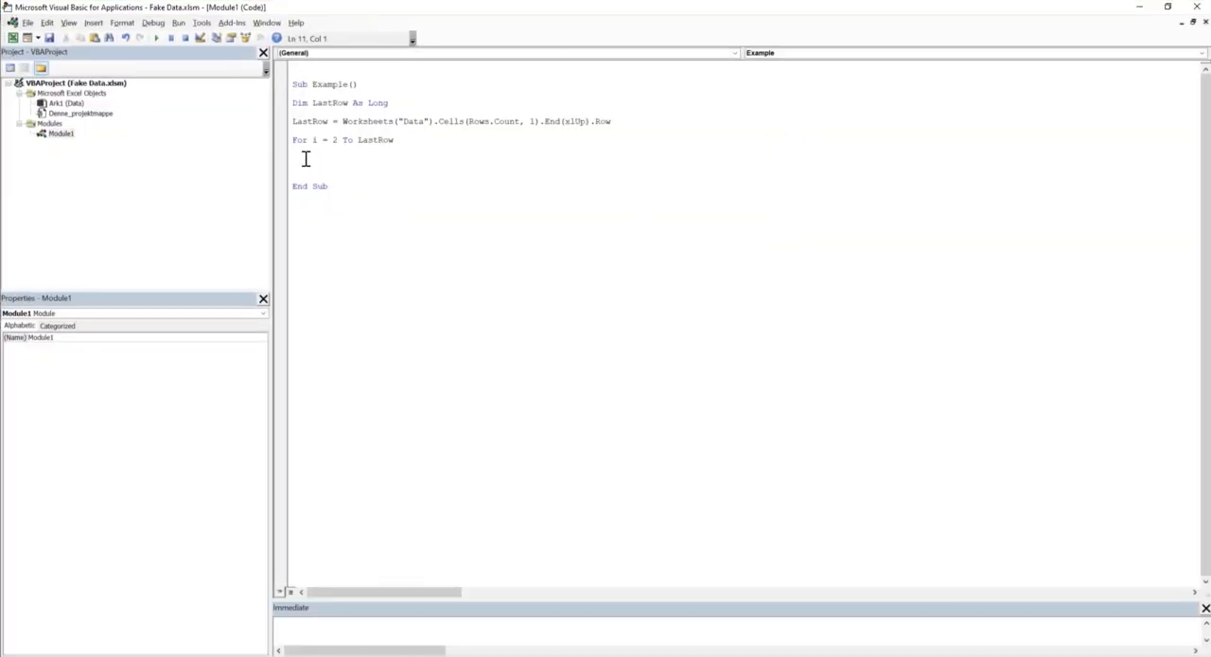
# Step: Write If Worksheets("Data").Cells(i, 2).Value <= "500" Then inside the loop
pyautogui.write('if worksheets(')
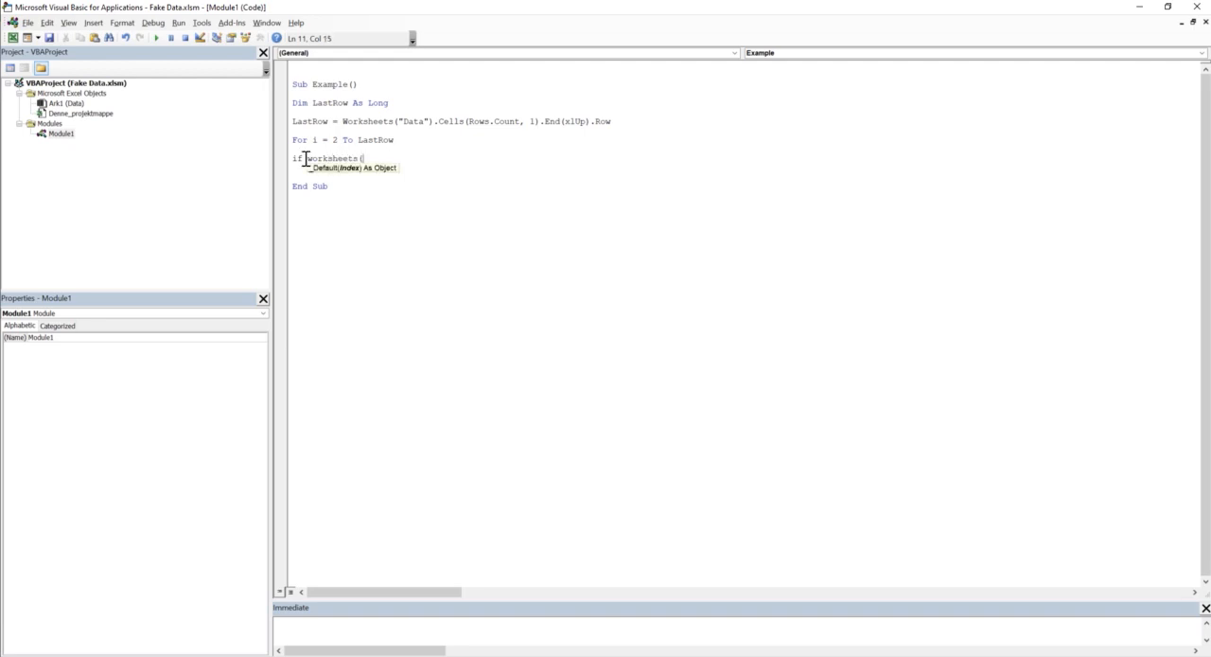
pyautogui.write('"Data").cells')
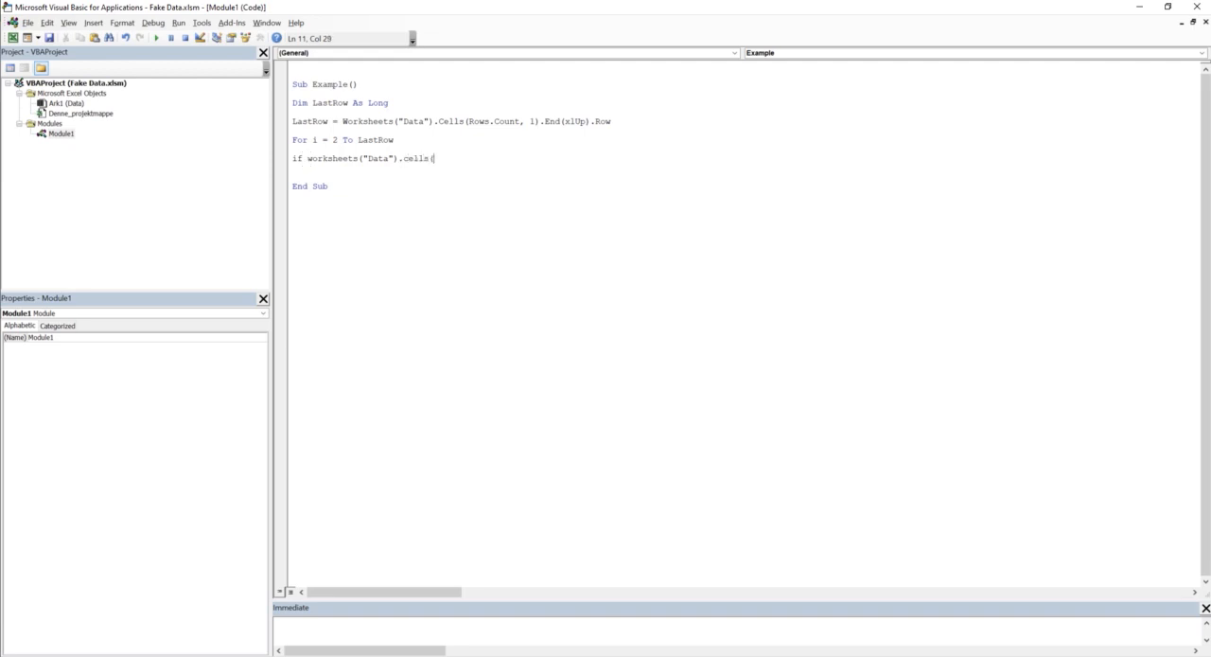
pyautogui.write('(i,2')
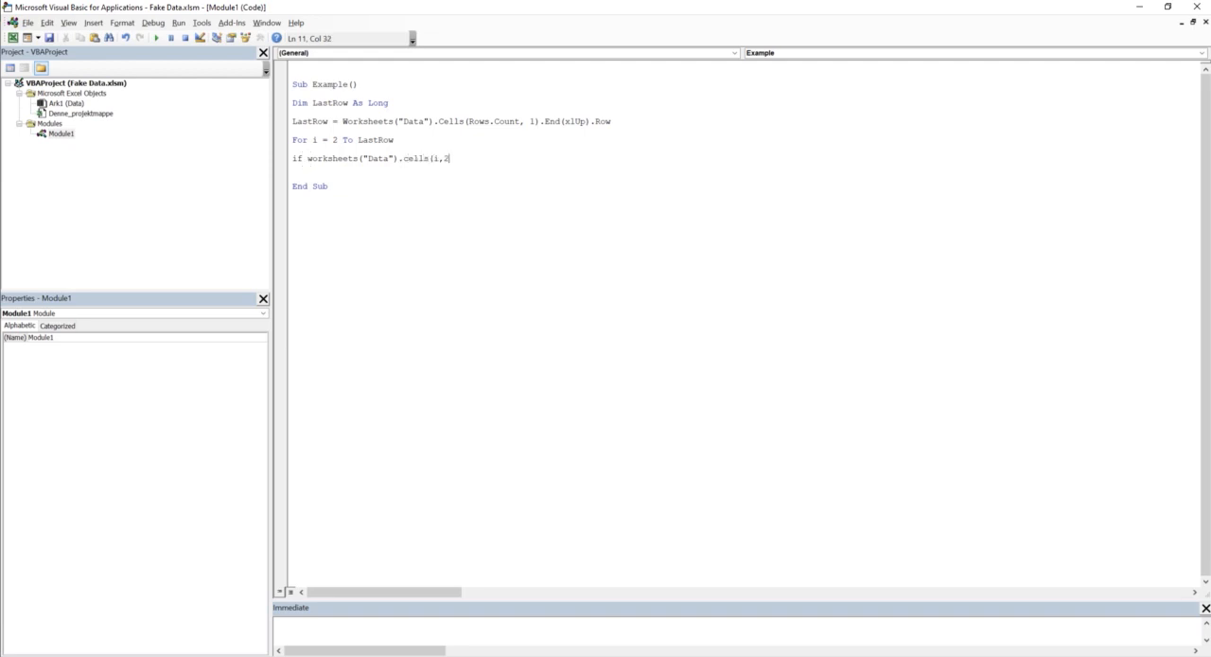
pyautogui.write(').v')
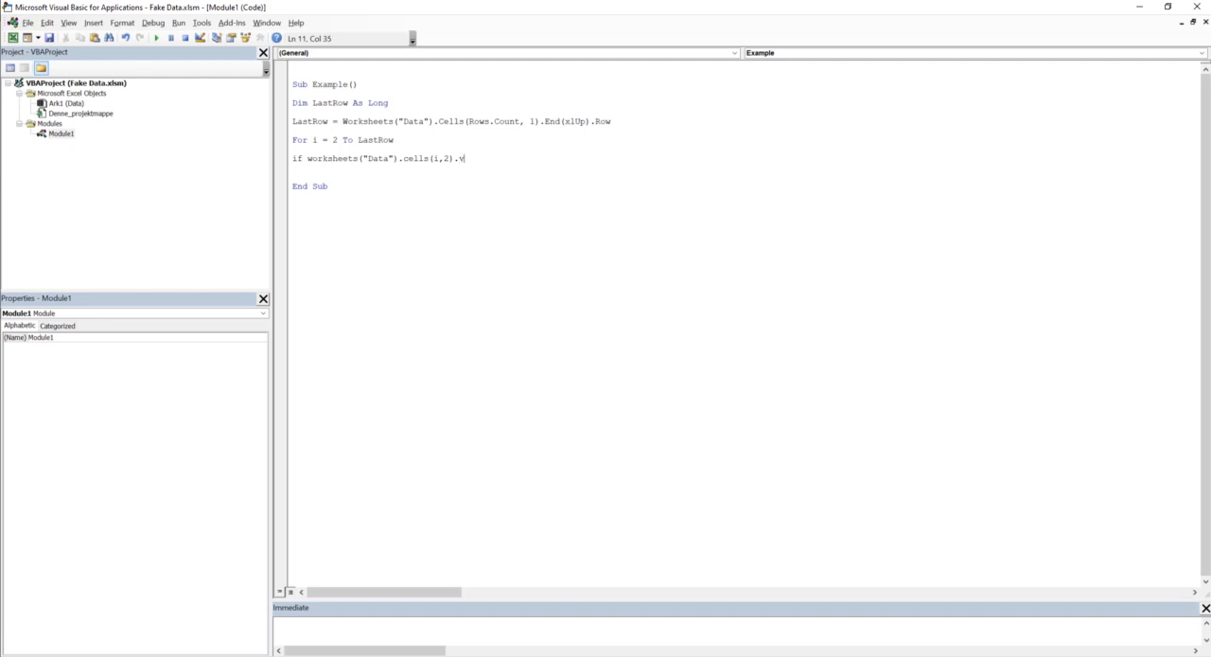
pyautogui.write('alue<')
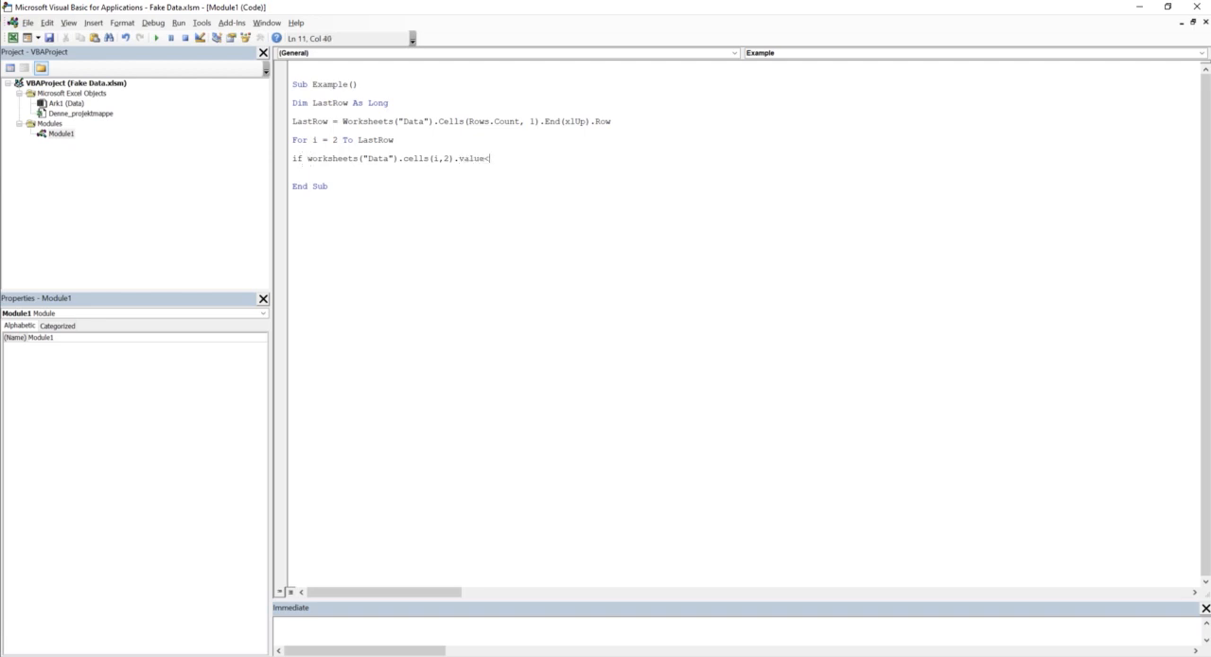
pyautogui.write('=')
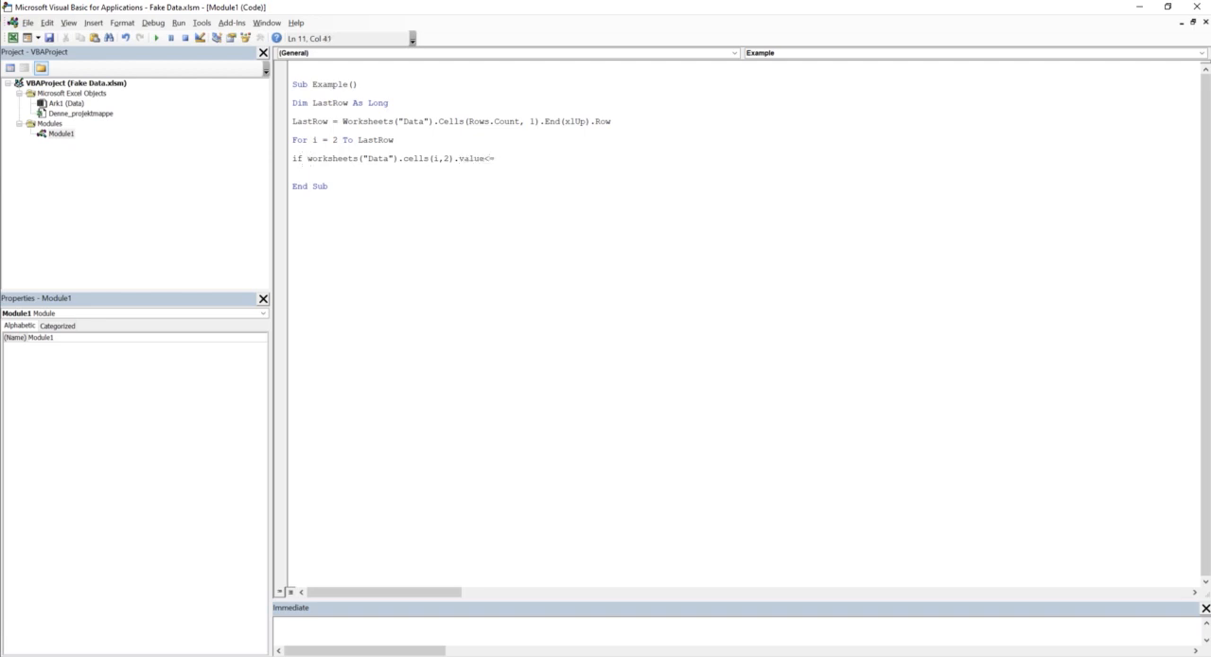
pyautogui.write('=')
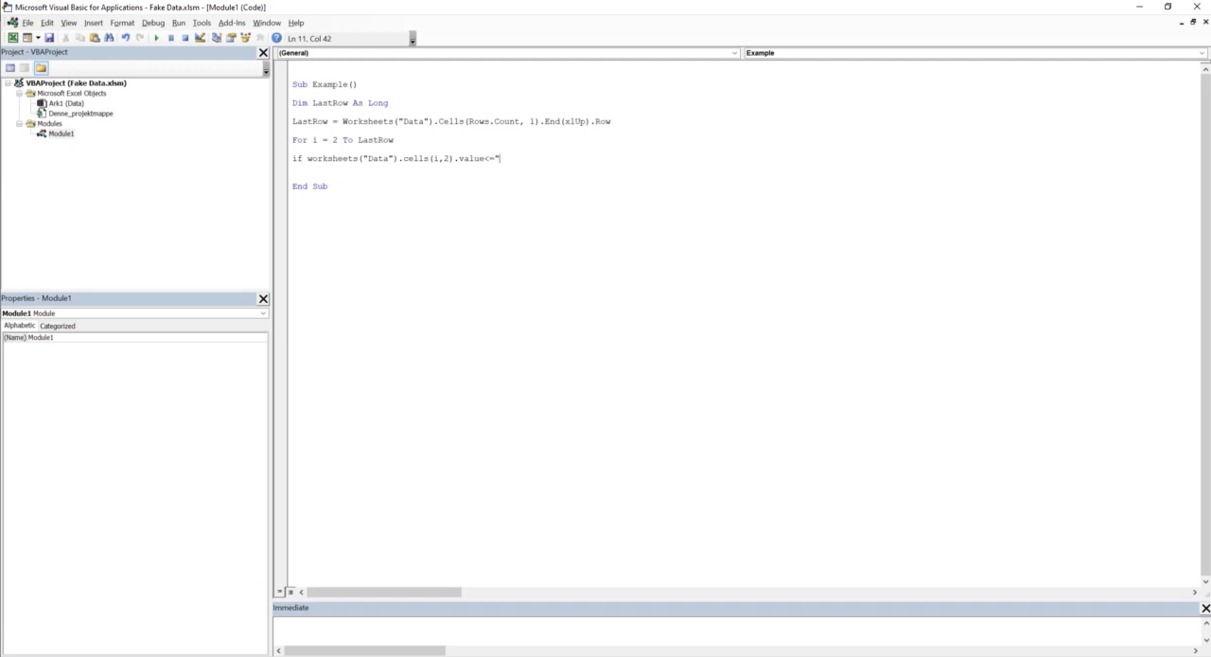
pyautogui.write('500')
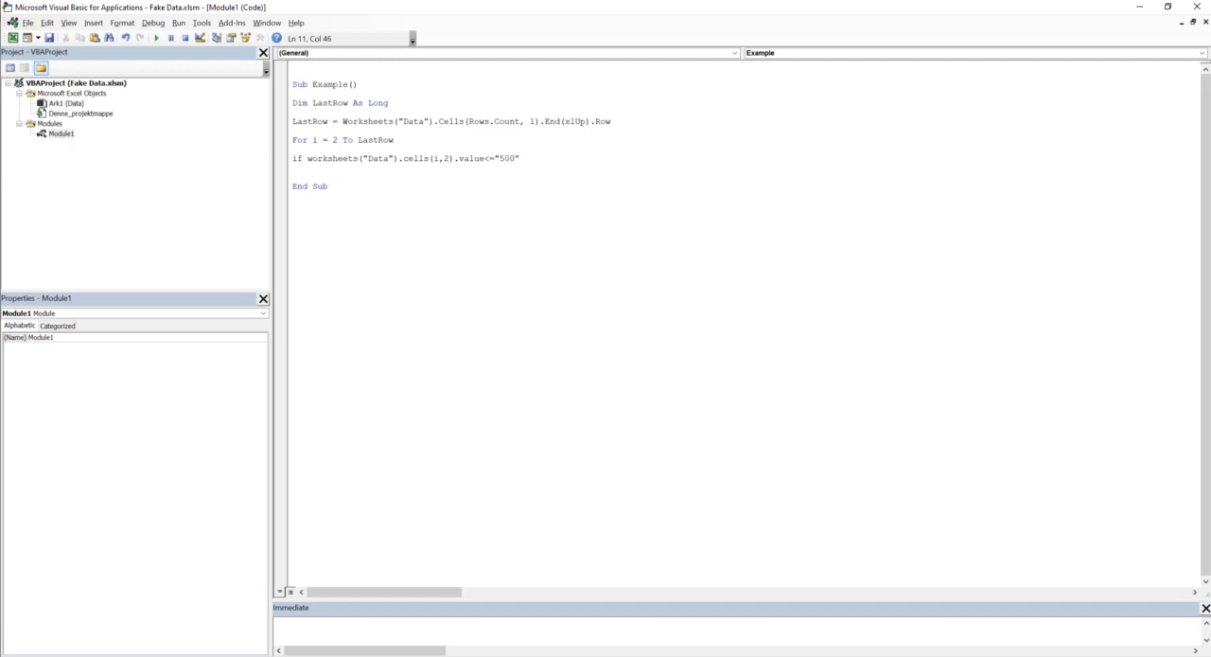
pyautogui.press('enter')
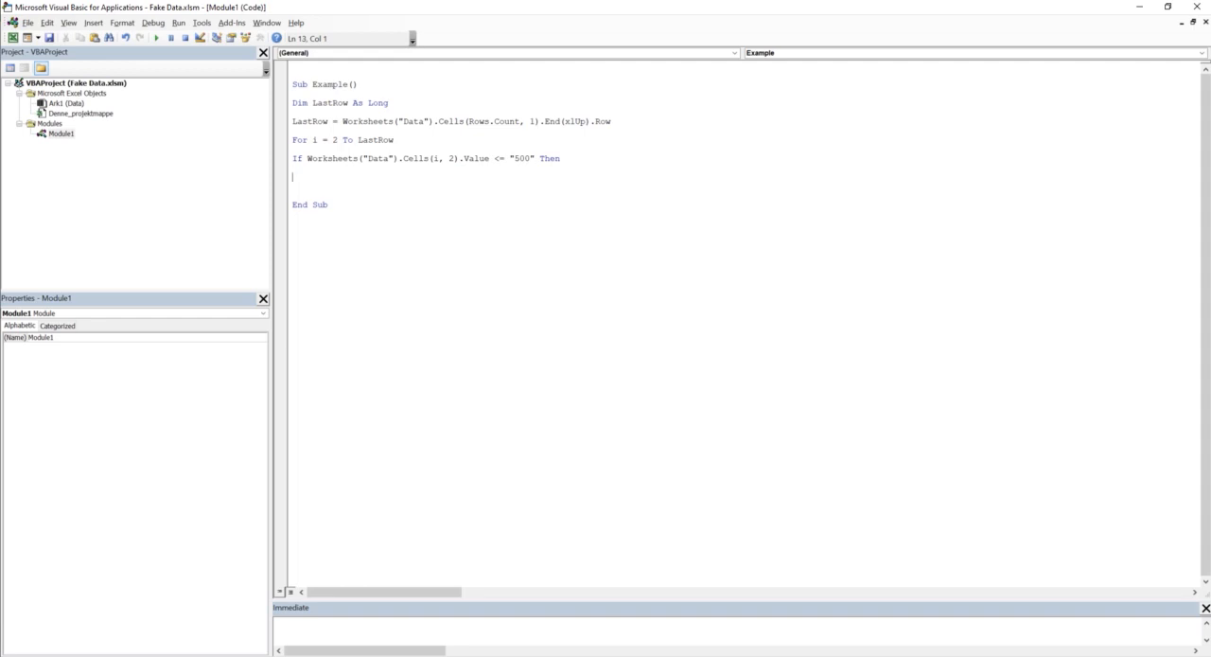
pyautogui.click(1171, 6)
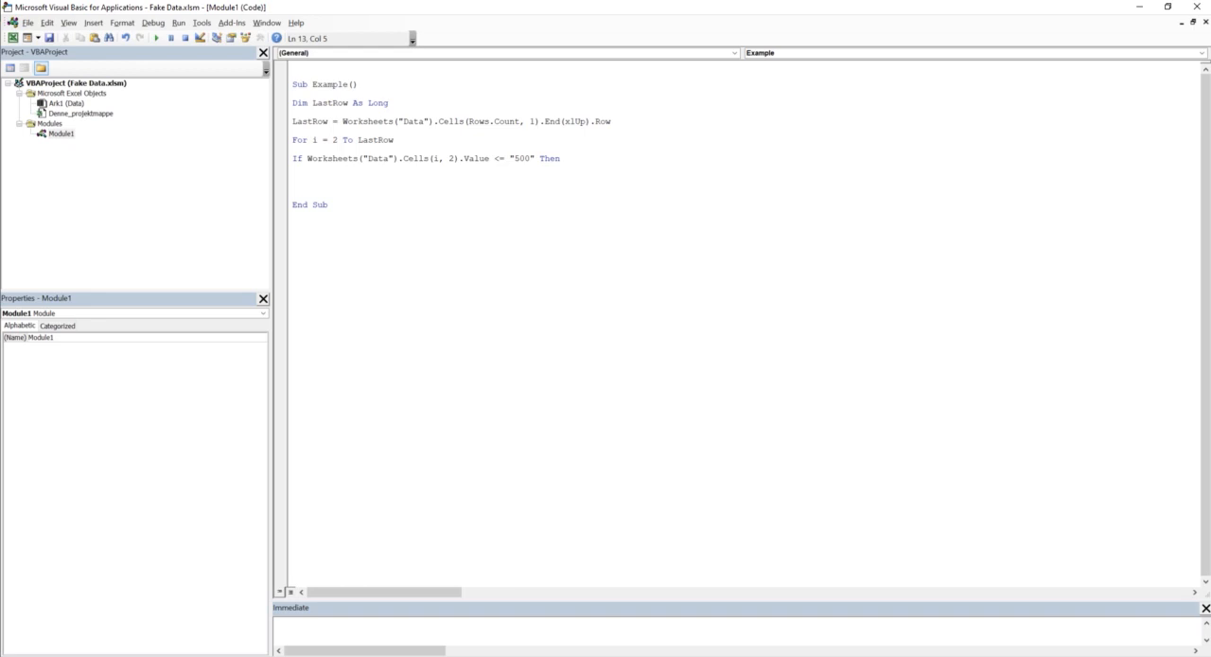
# Step: Write Worksheets("Data").Cells(i, 6).Value = "BNP 500 or lower" for matching rows
pyautogui.write('worksheets')
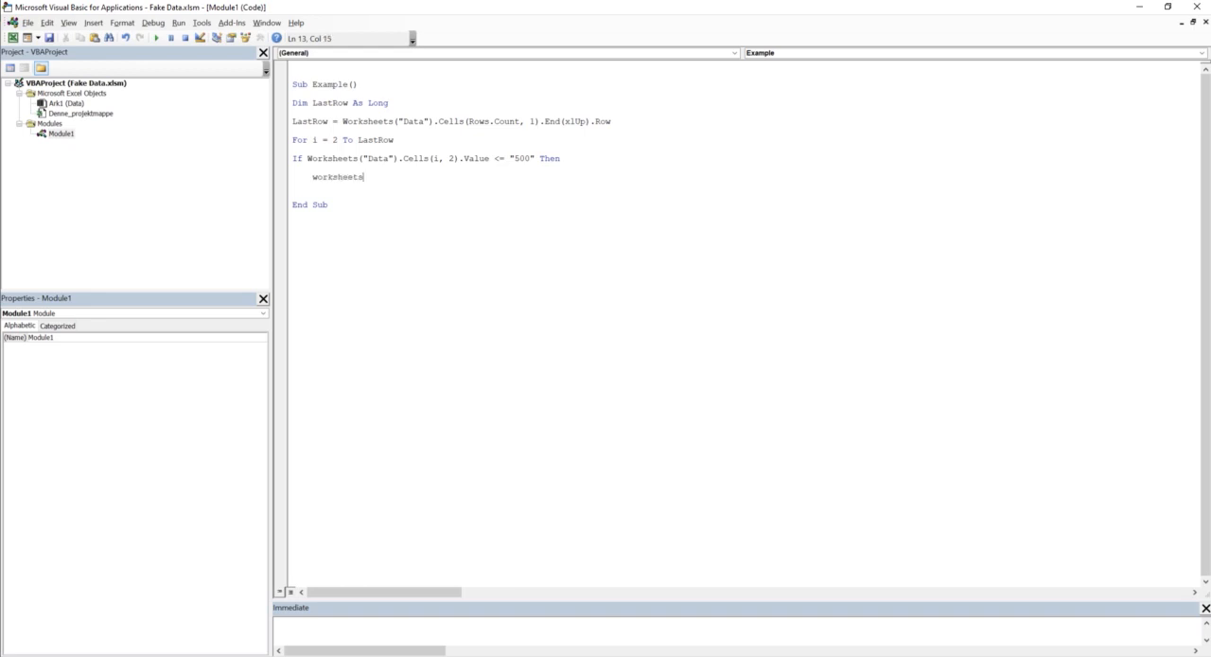
pyautogui.write('("Data").cells')
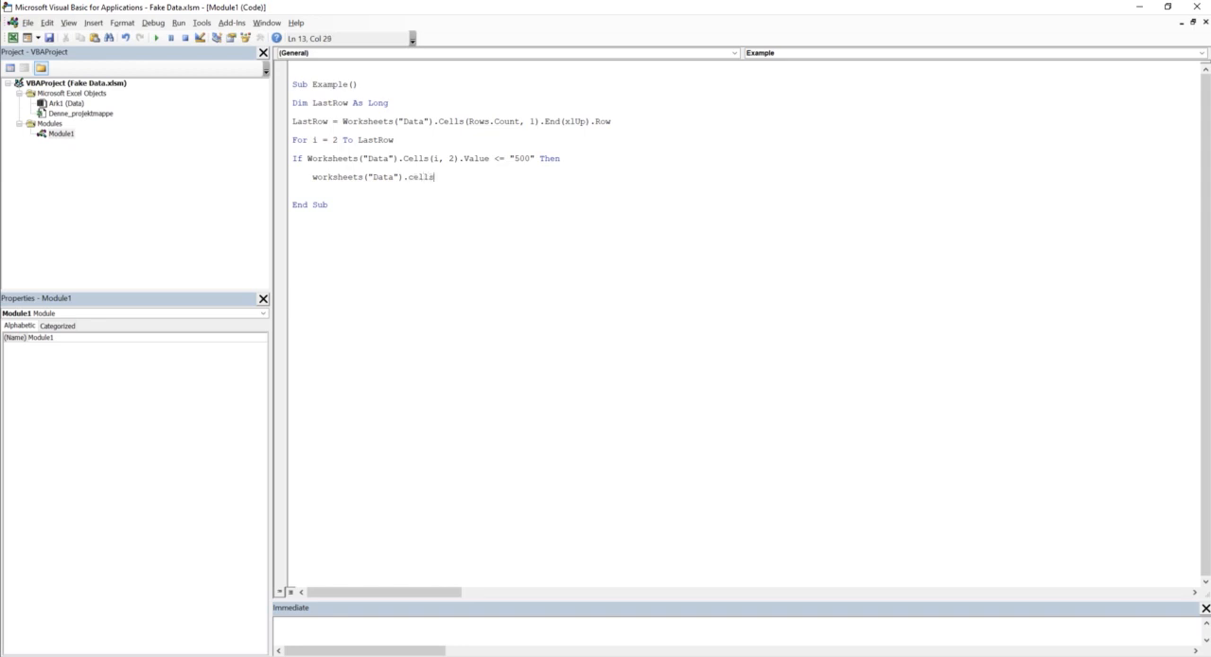
pyautogui.write('(')
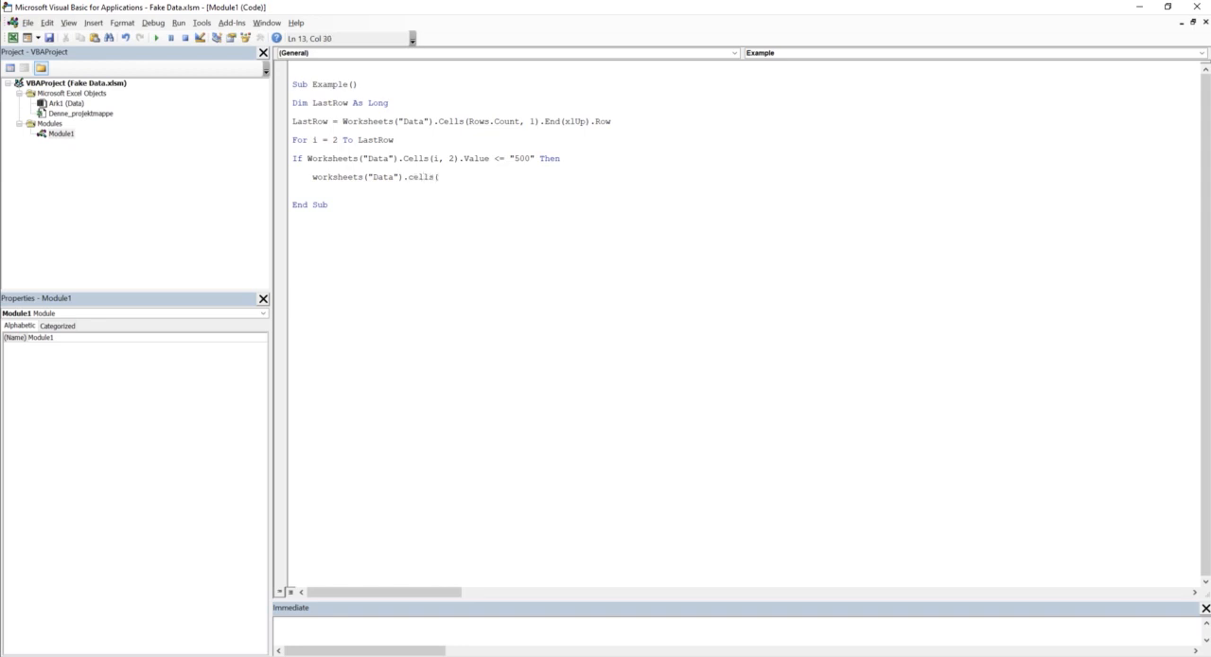
pyautogui.write('i')
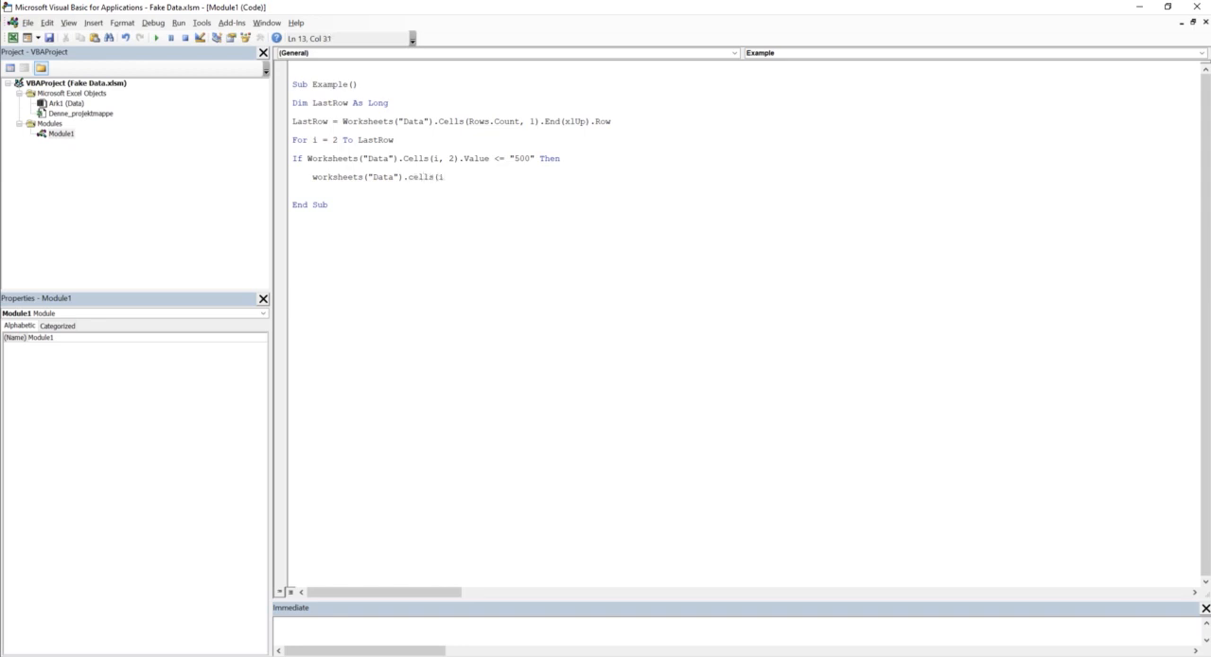
pyautogui.write(',6')
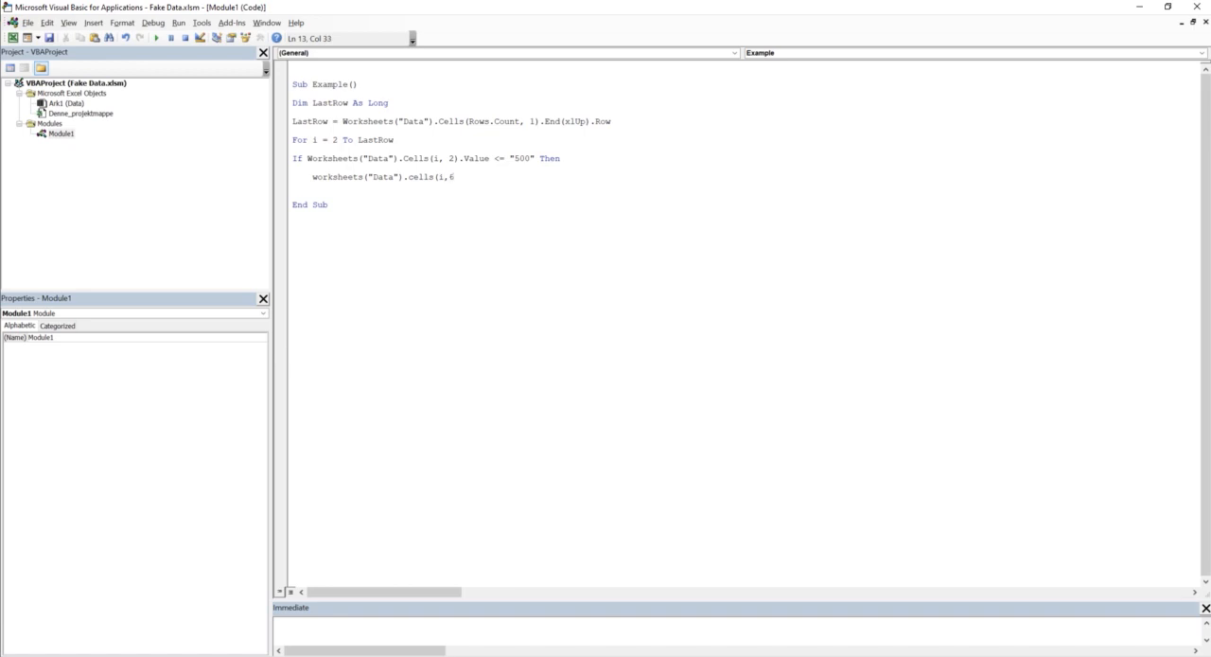
pyautogui.write(').value')
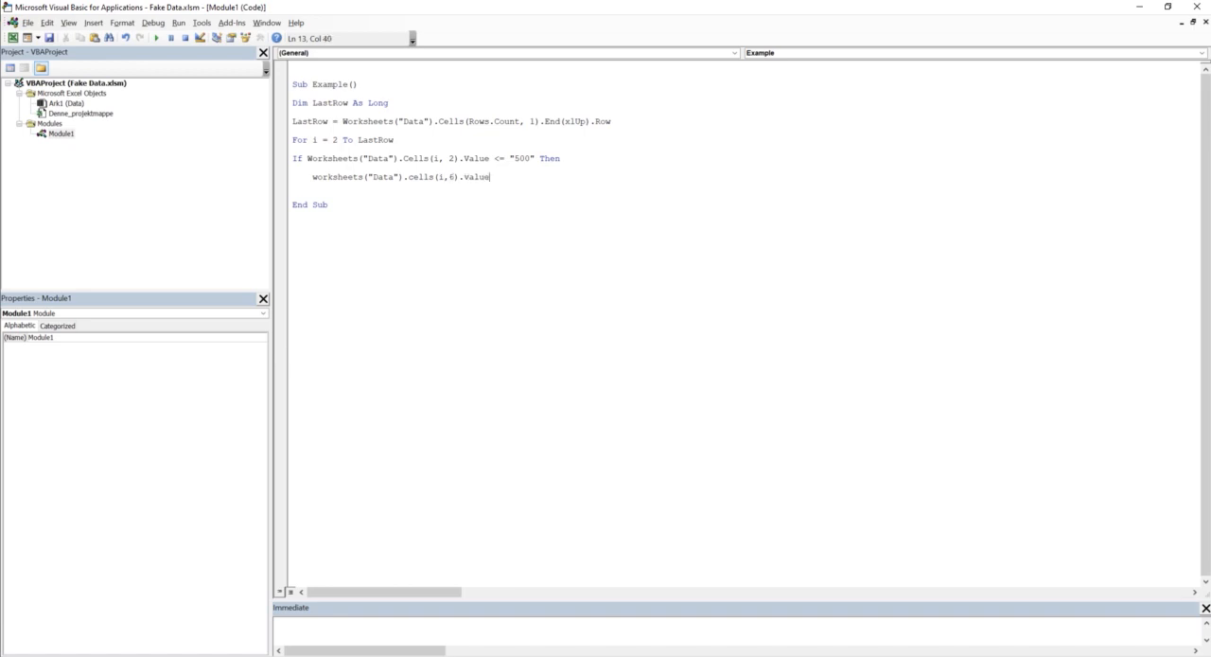
pyautogui.write('="BNP')
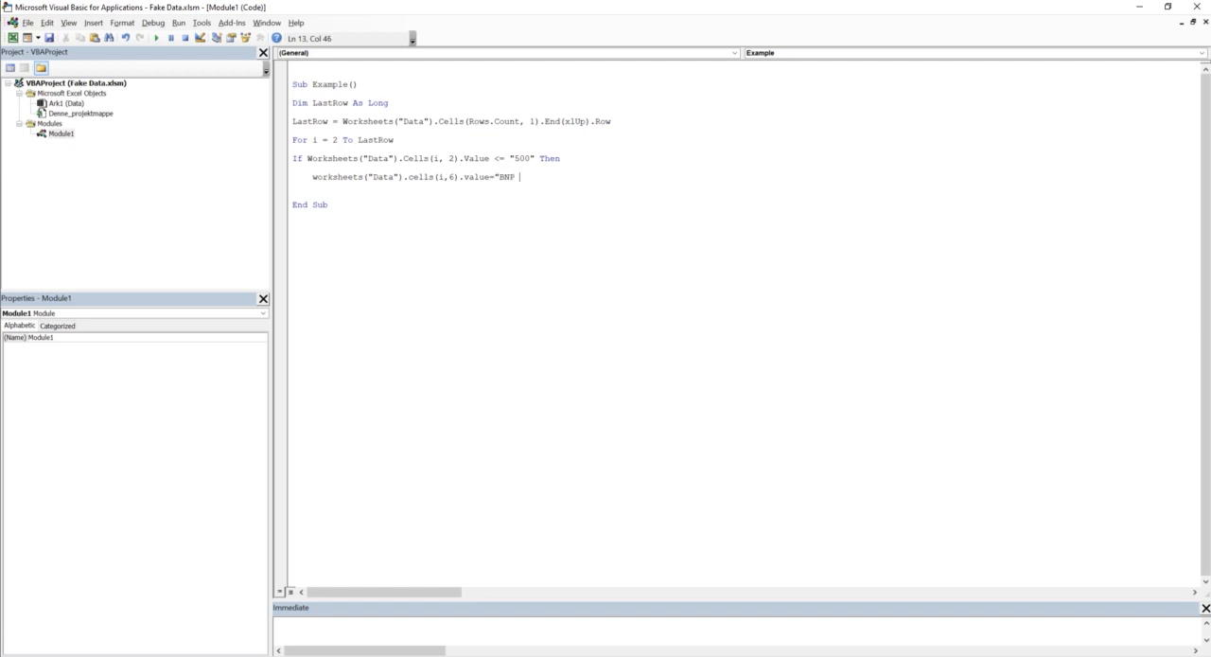
pyautogui.write('500 o')
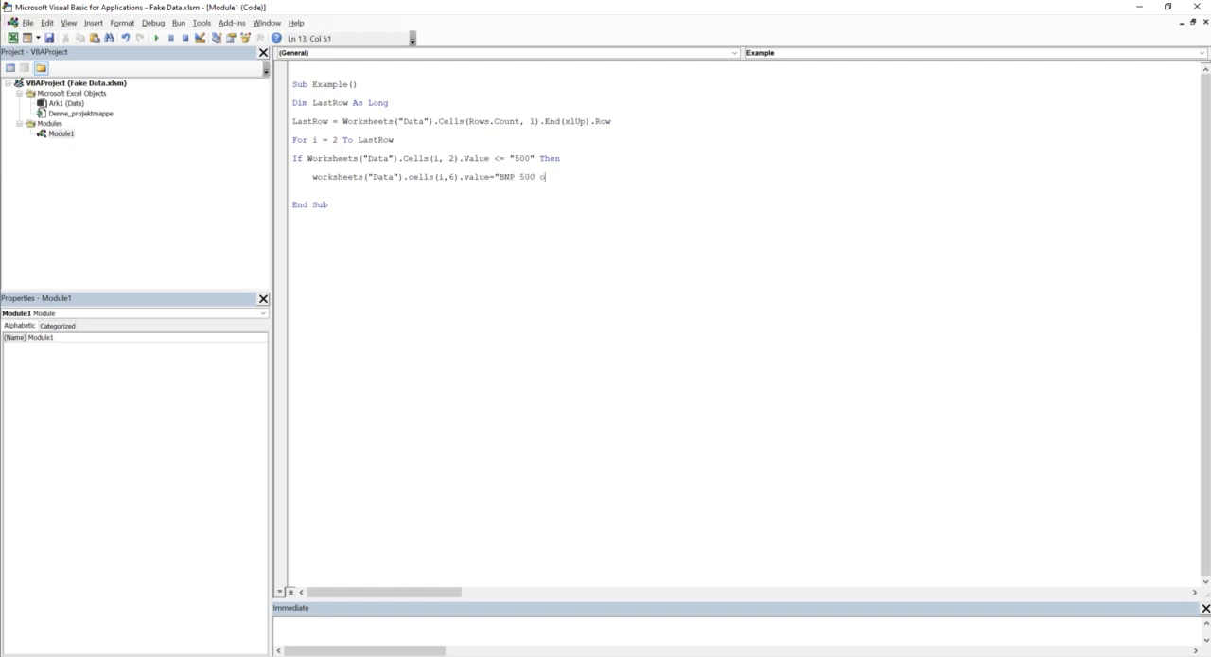
pyautogui.write('r lower')
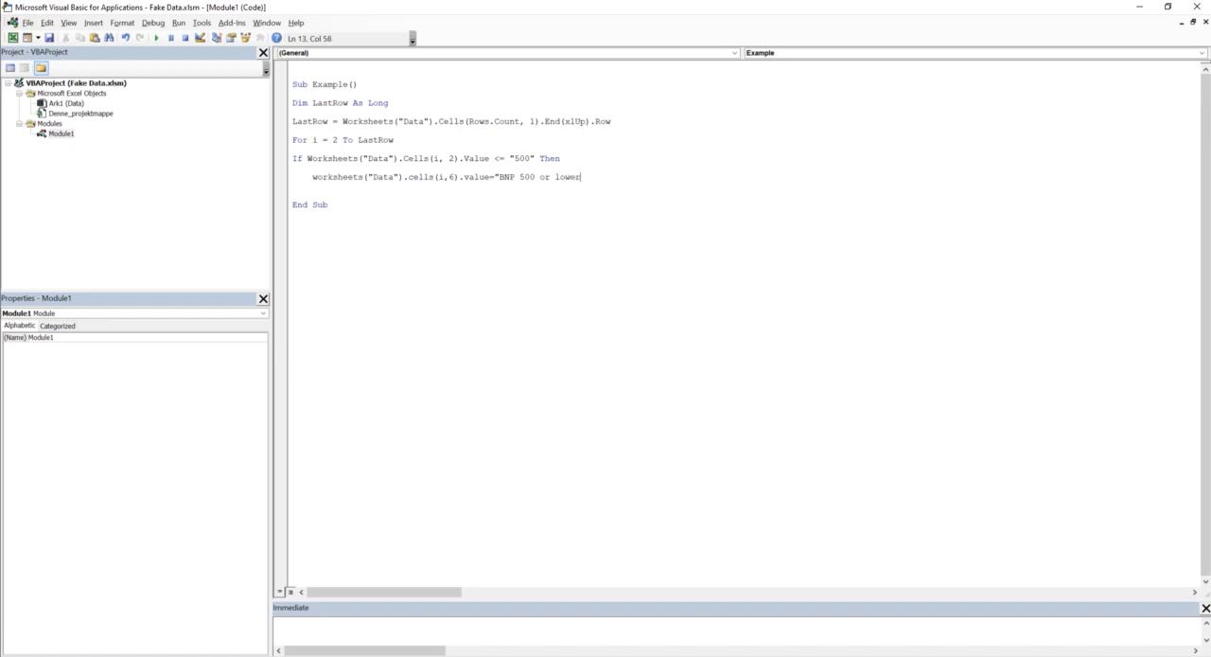
pyautogui.press('Return')
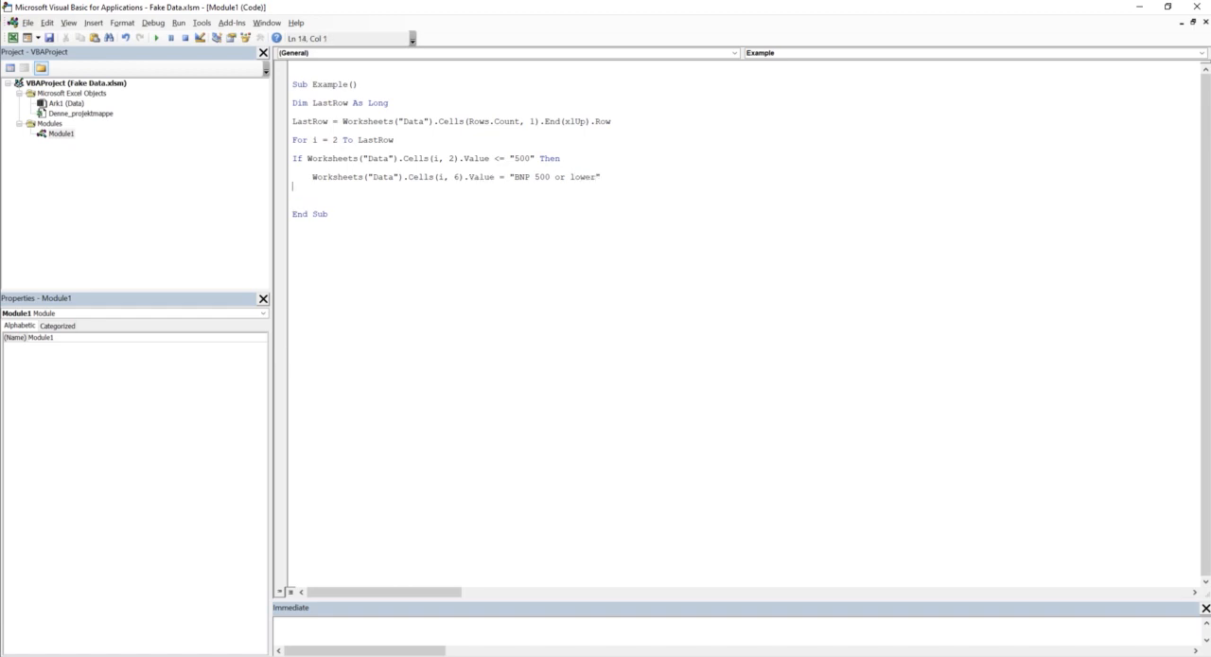
# Step: Close the block with End If and Next i, then indent the For and If lines
pyautogui.write('end if')
pyautogui.click(743, 205)
pyautogui.write('Next i')
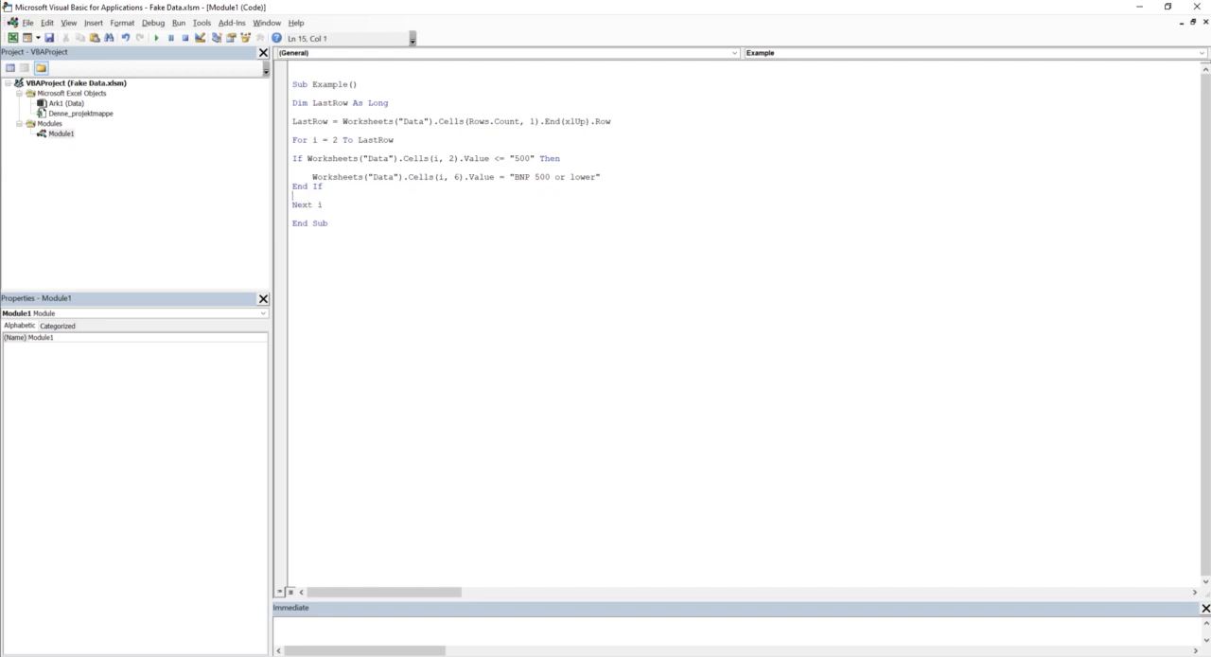
pyautogui.click(297, 139)
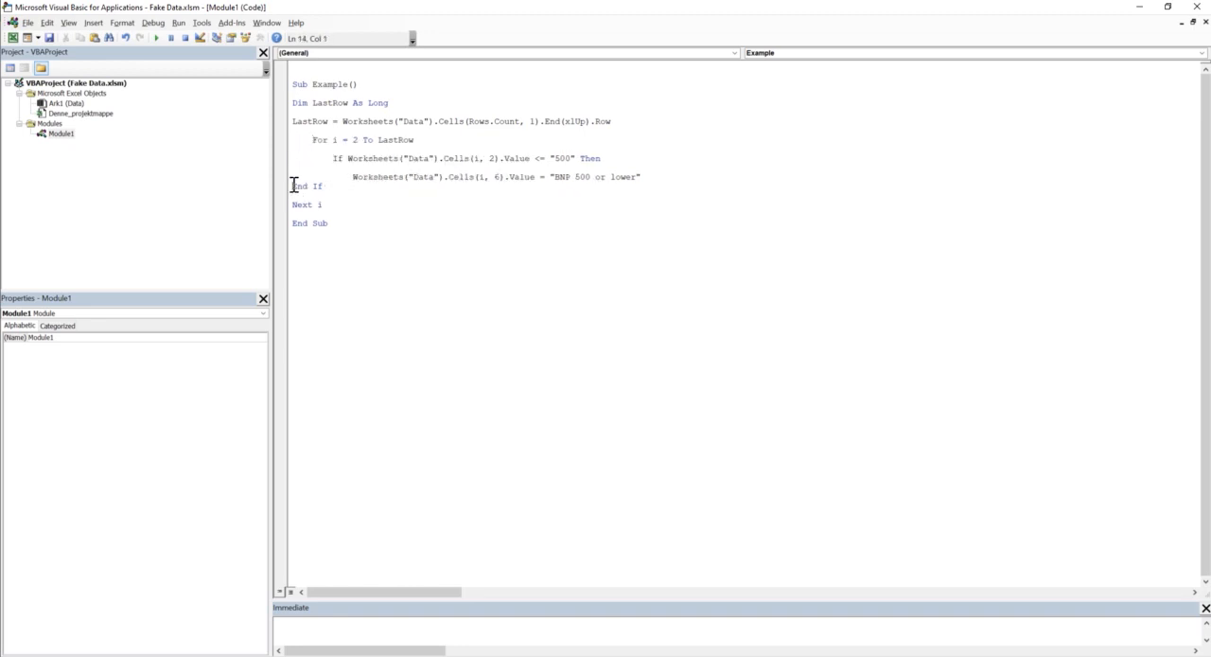
pyautogui.click(566, 224)
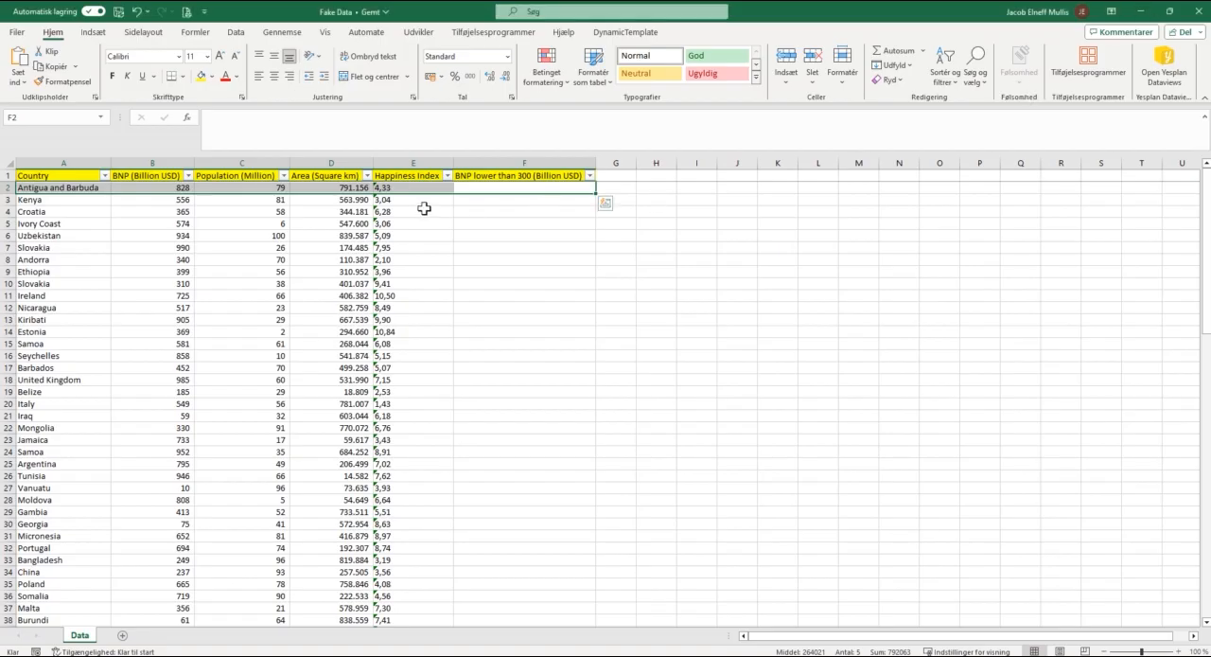
# Step: Draw a blue rectangle beside column I labelled Start with enlarged, centred text
pyautogui.click(656, 210)
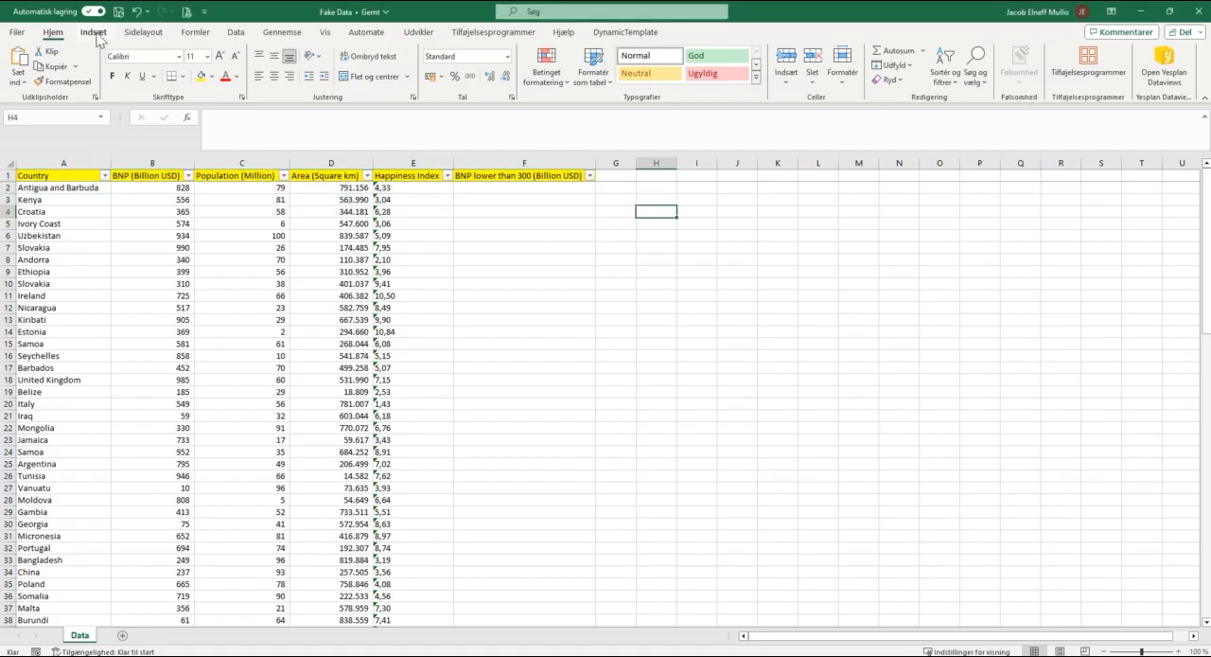
pyautogui.click(92, 32)
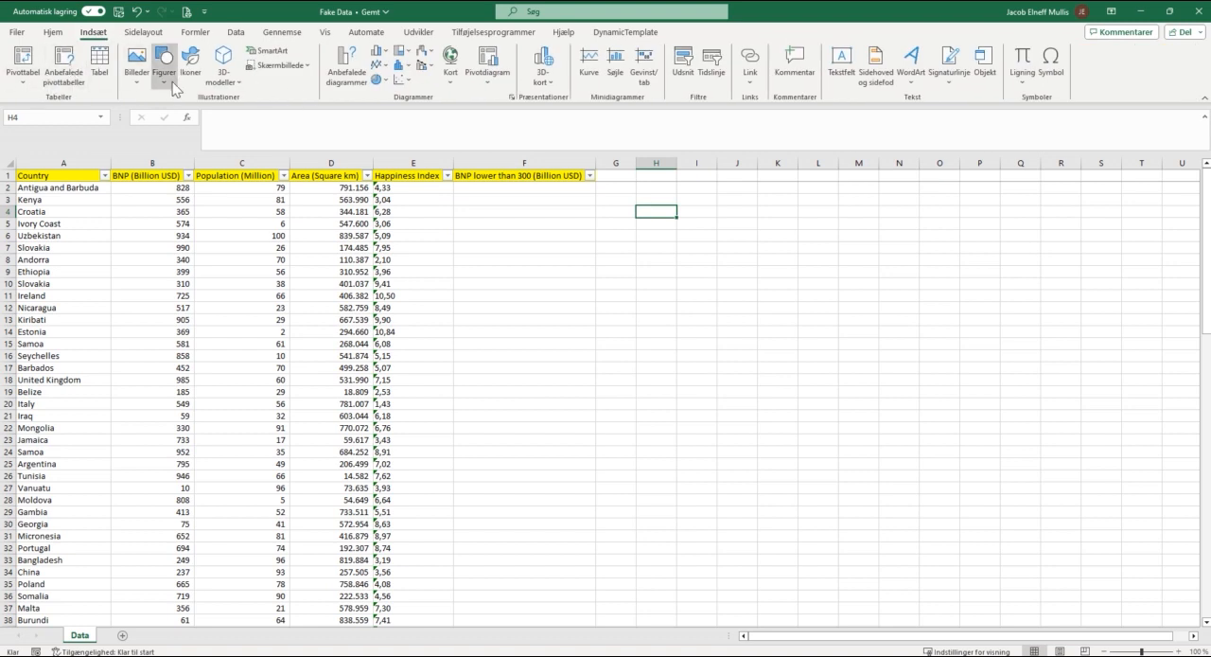
pyautogui.click(163, 63)
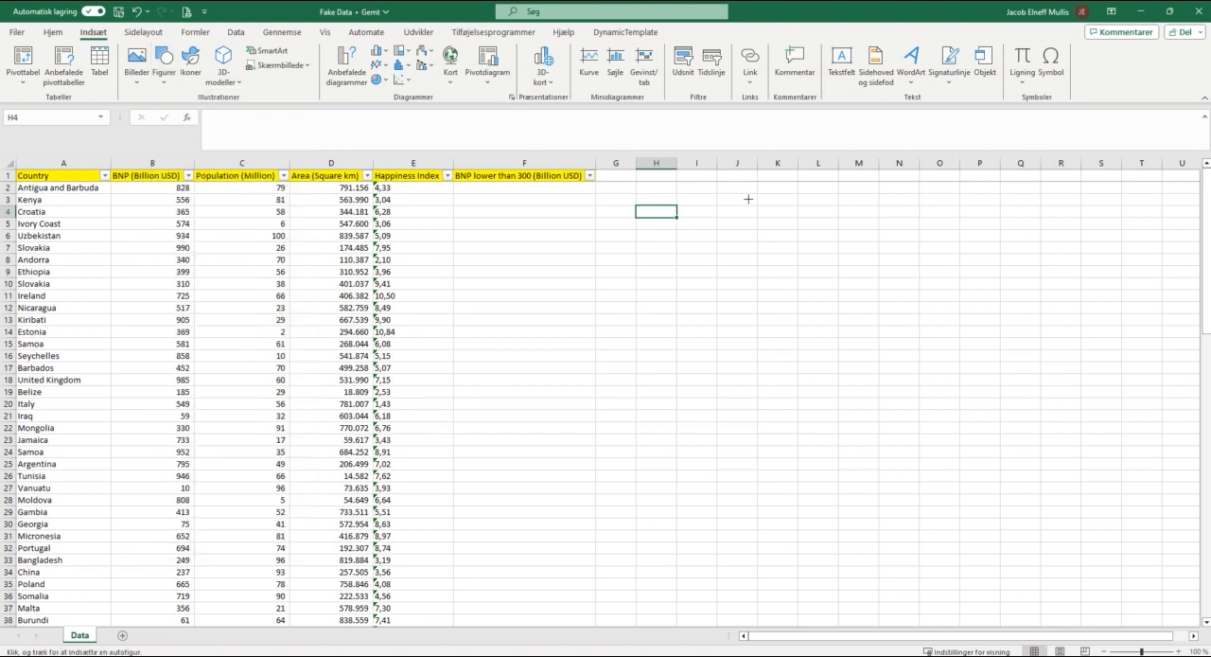
pyautogui.moveTo(656, 199); pyautogui.dragTo(757, 215)
pyautogui.write('S')
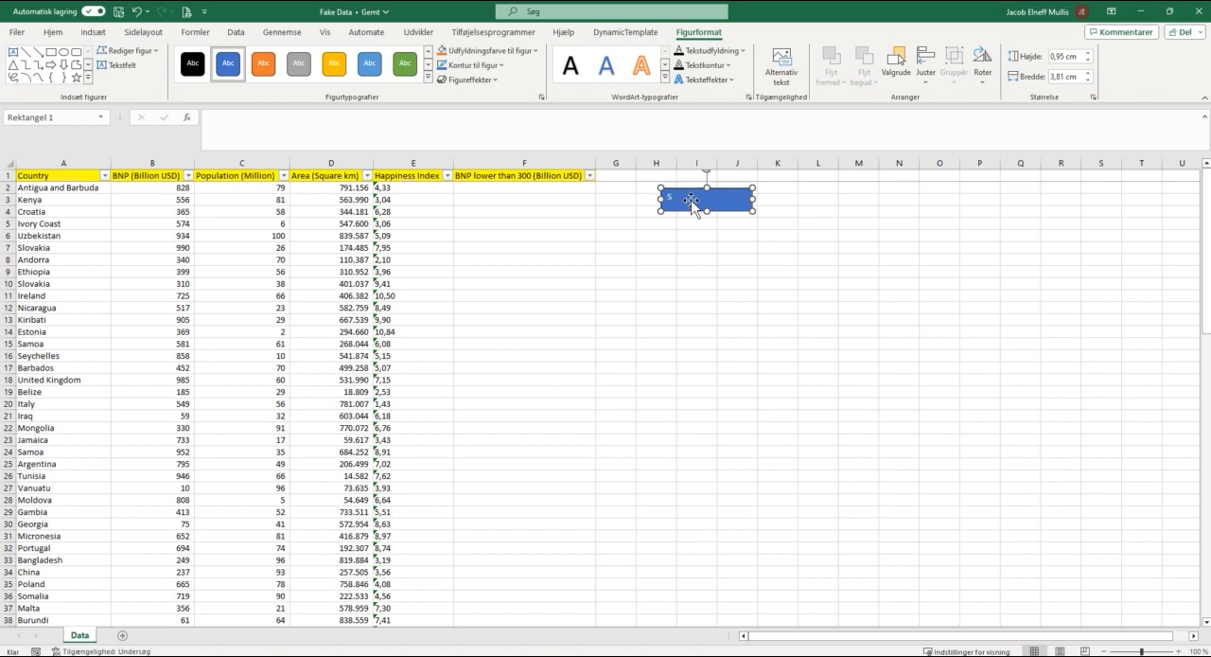
pyautogui.click(656, 247)
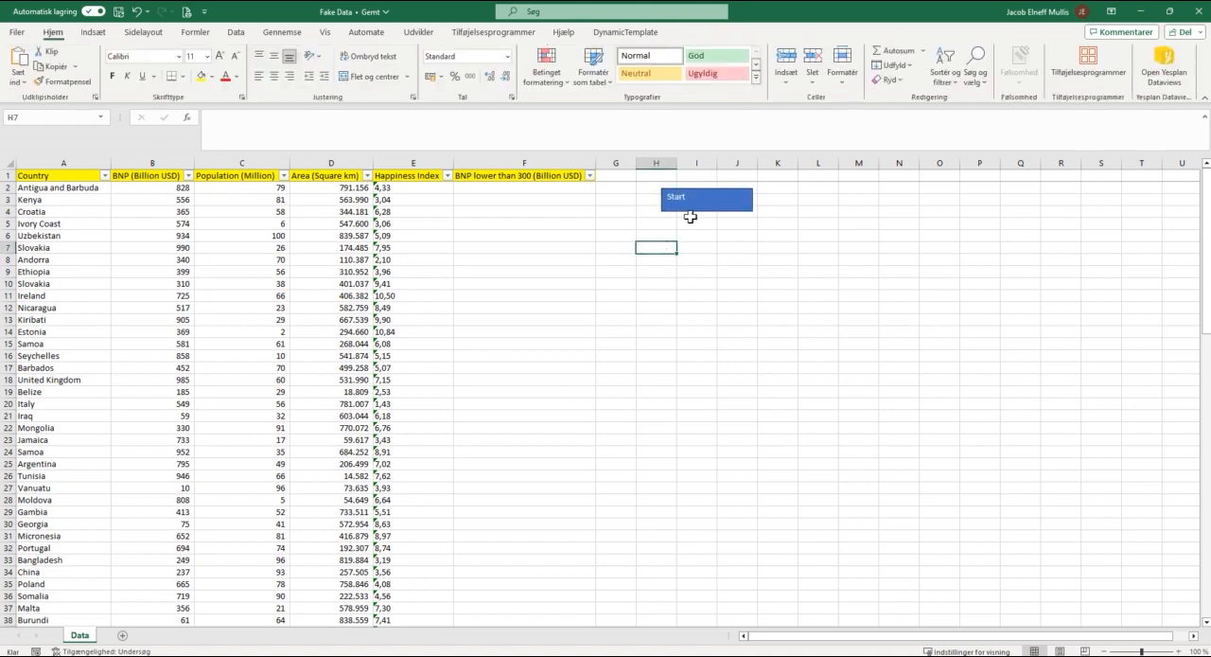
pyautogui.click(705, 199)
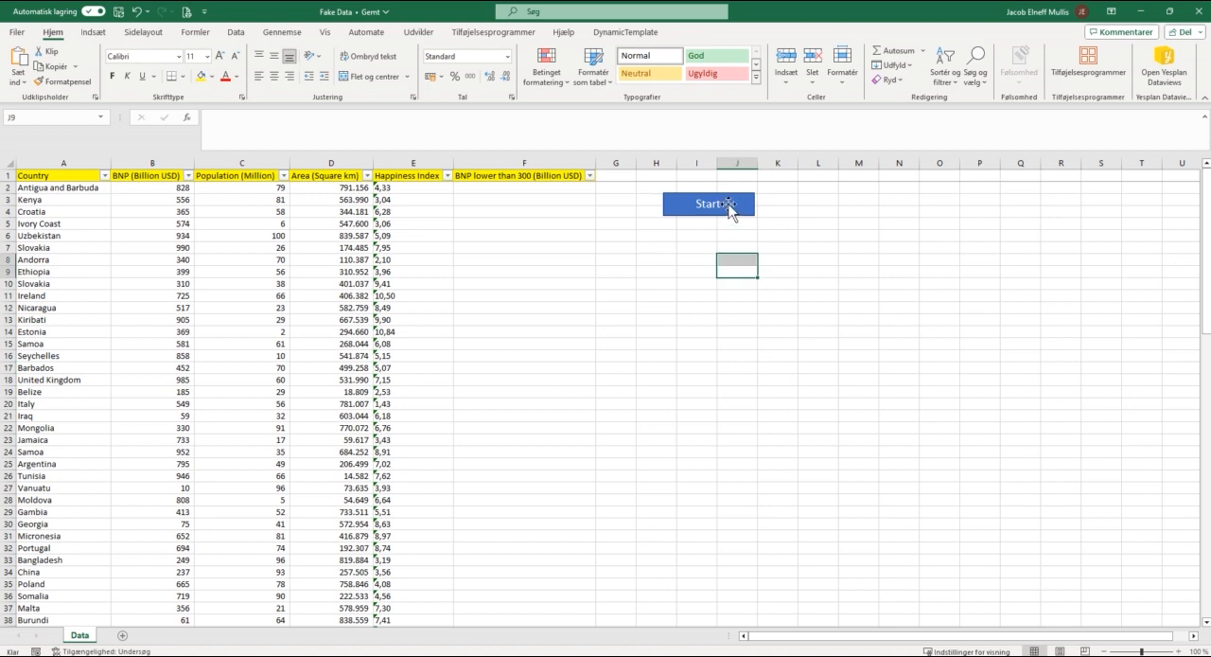
pyautogui.click(707, 204)
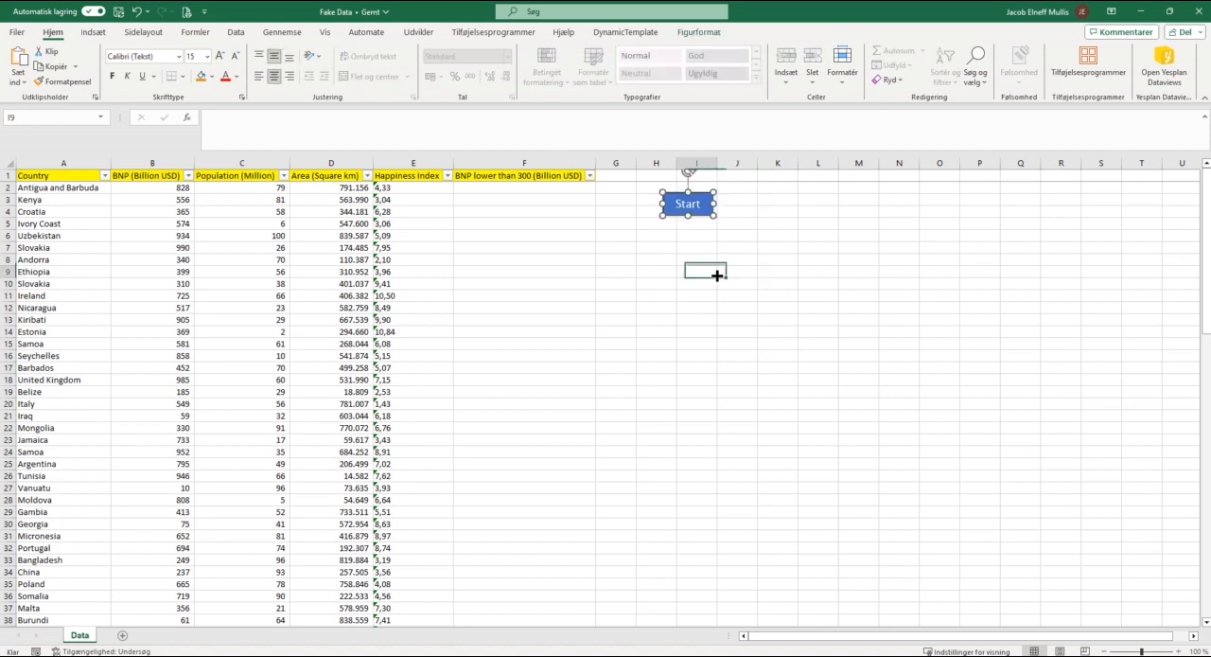
# Step: Assign the Example macro to the Start rectangle via Assign Macro
pyautogui.rightClick(687, 204)
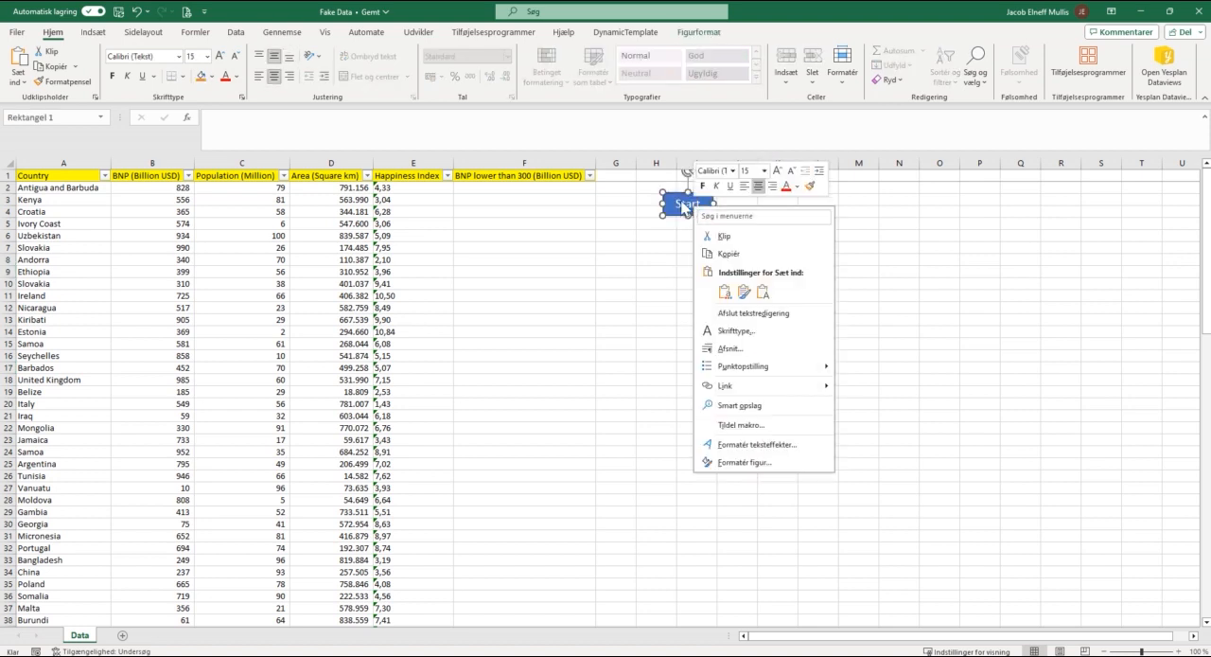
pyautogui.moveTo(747, 424)
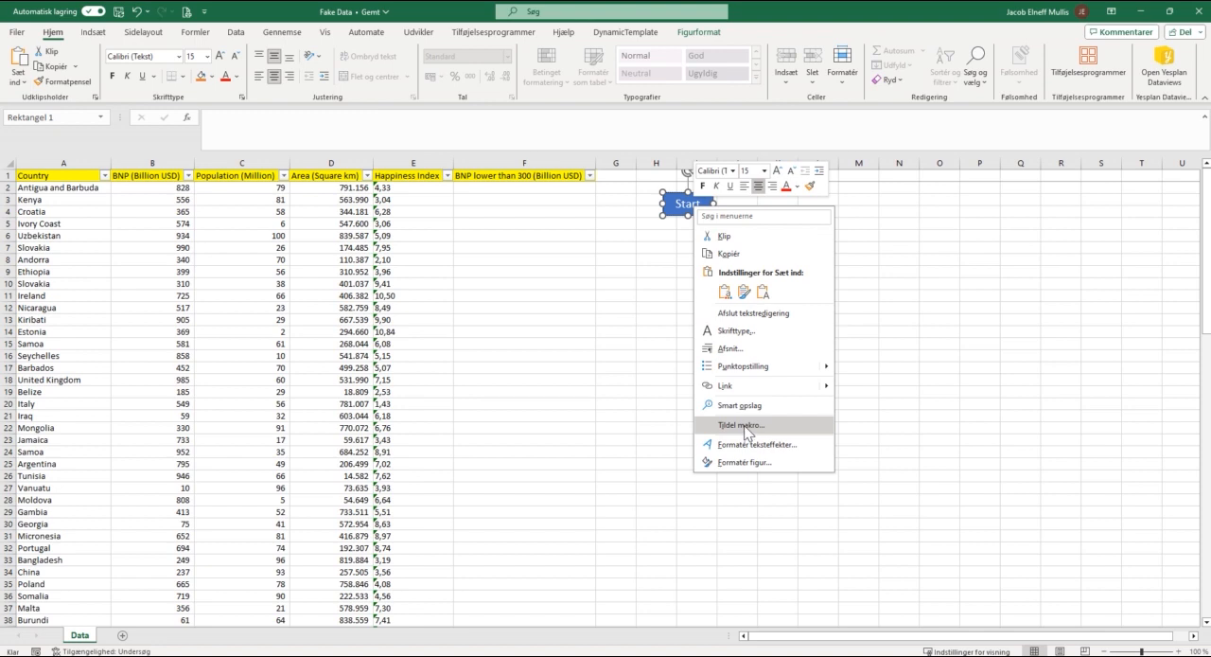
pyautogui.click(740, 424)
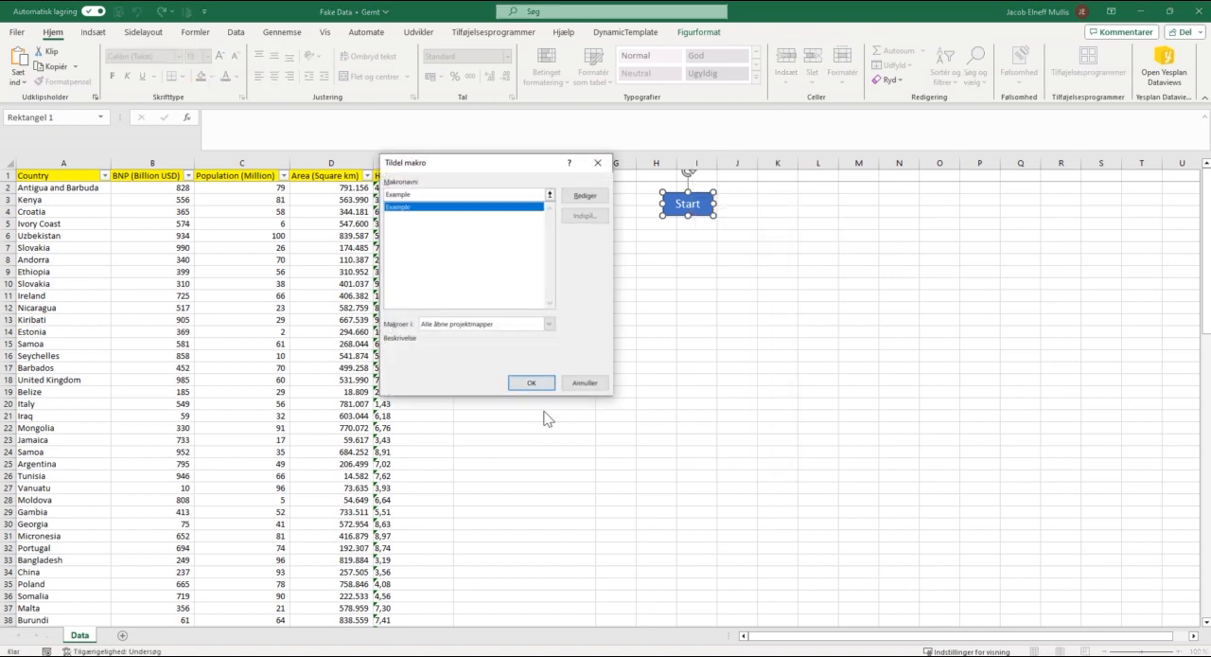
pyautogui.click(531, 382)
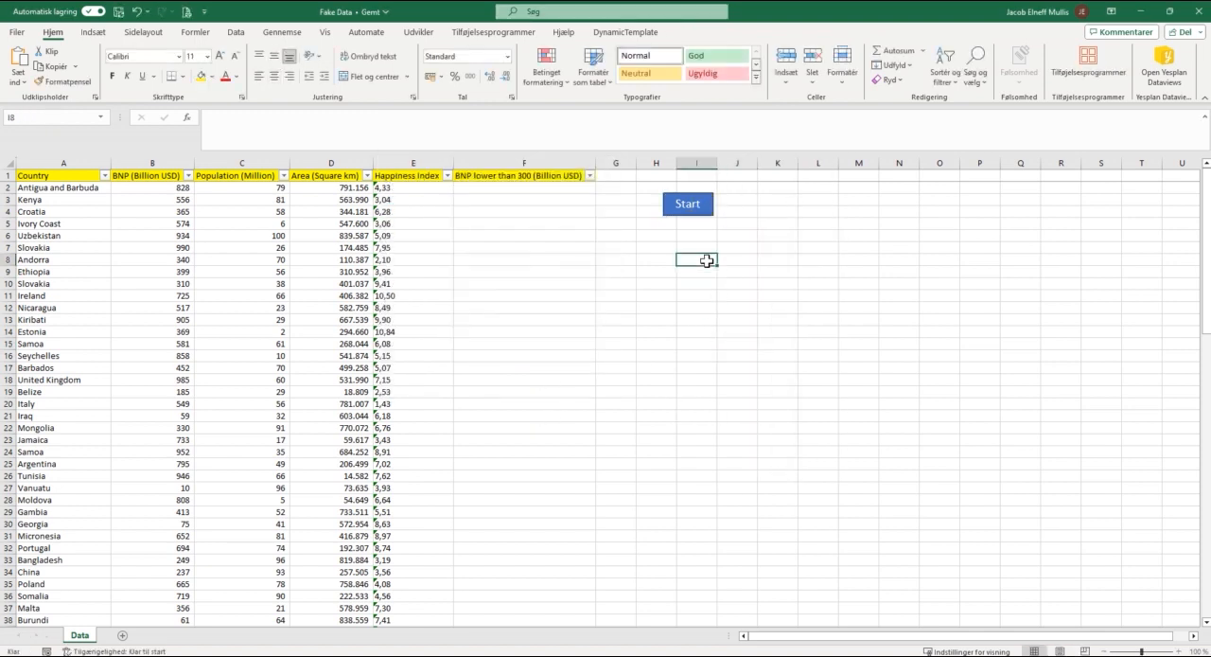
# Step: Run the Start macro, then filter column F to hide blanks, showing only 'BNP 500 or lower' rows
pyautogui.click(687, 203)
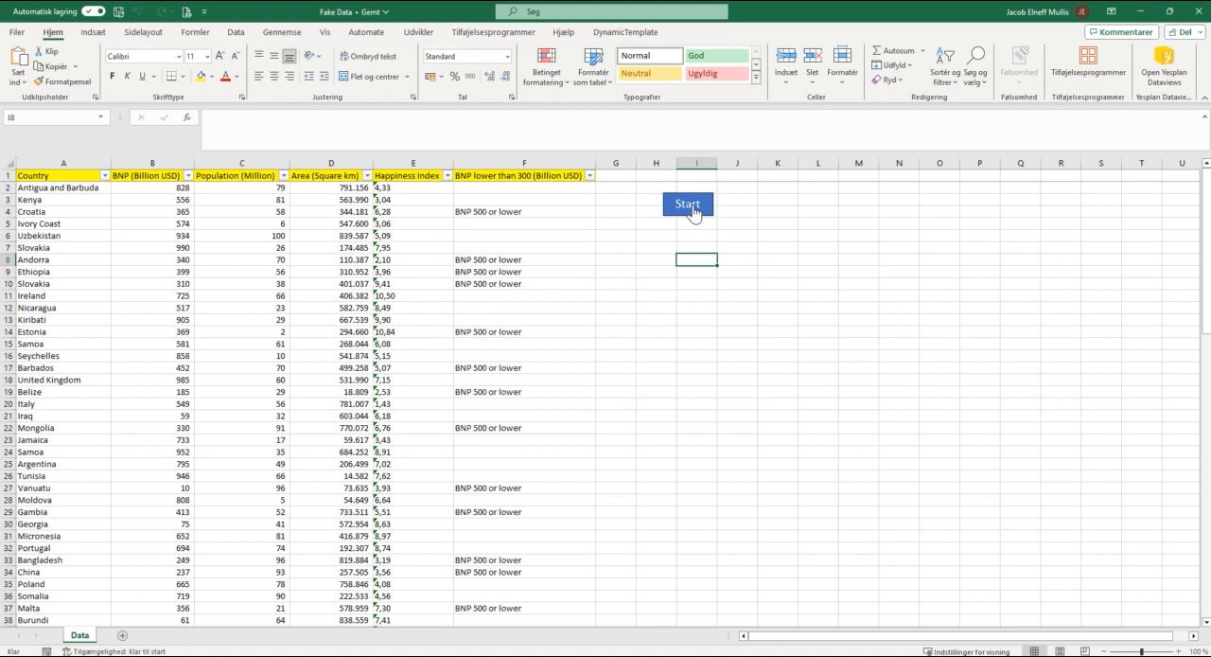
pyautogui.moveTo(698, 234)
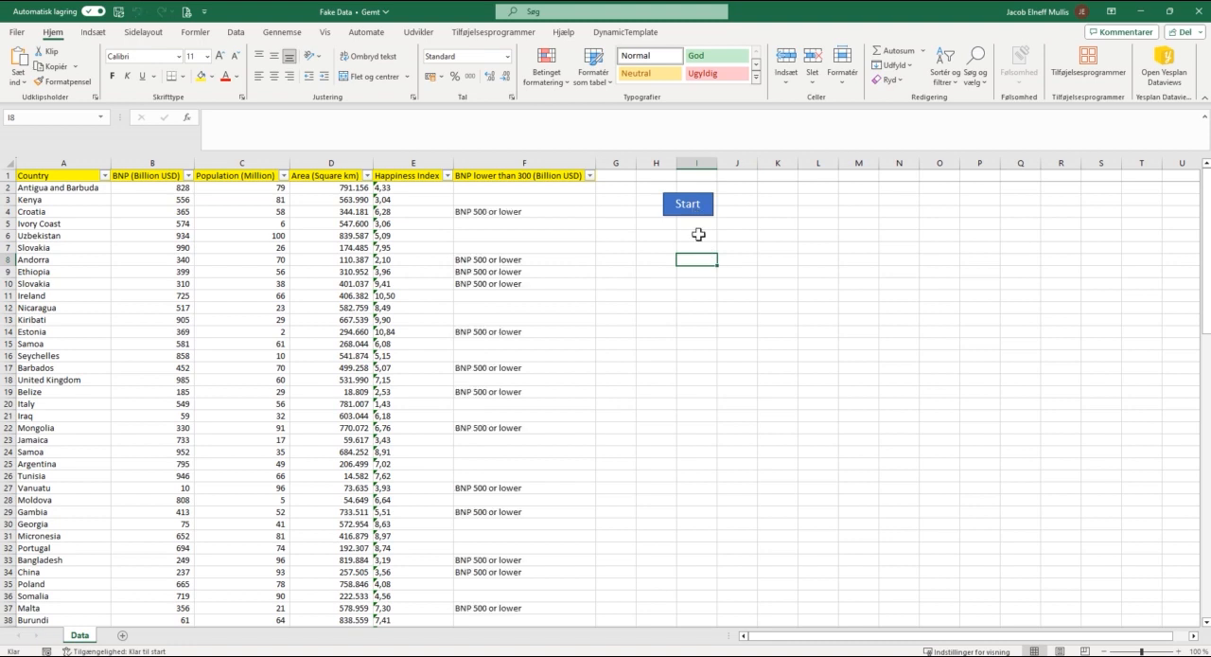
pyautogui.moveTo(689, 240)
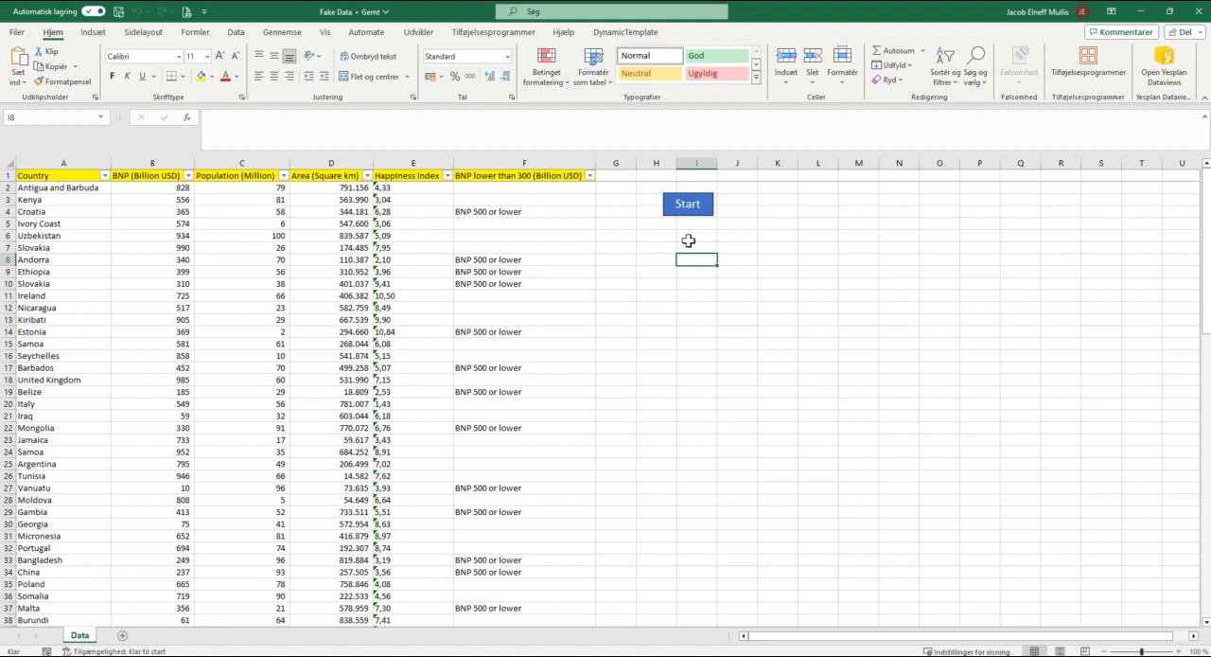
pyautogui.moveTo(477, 228)
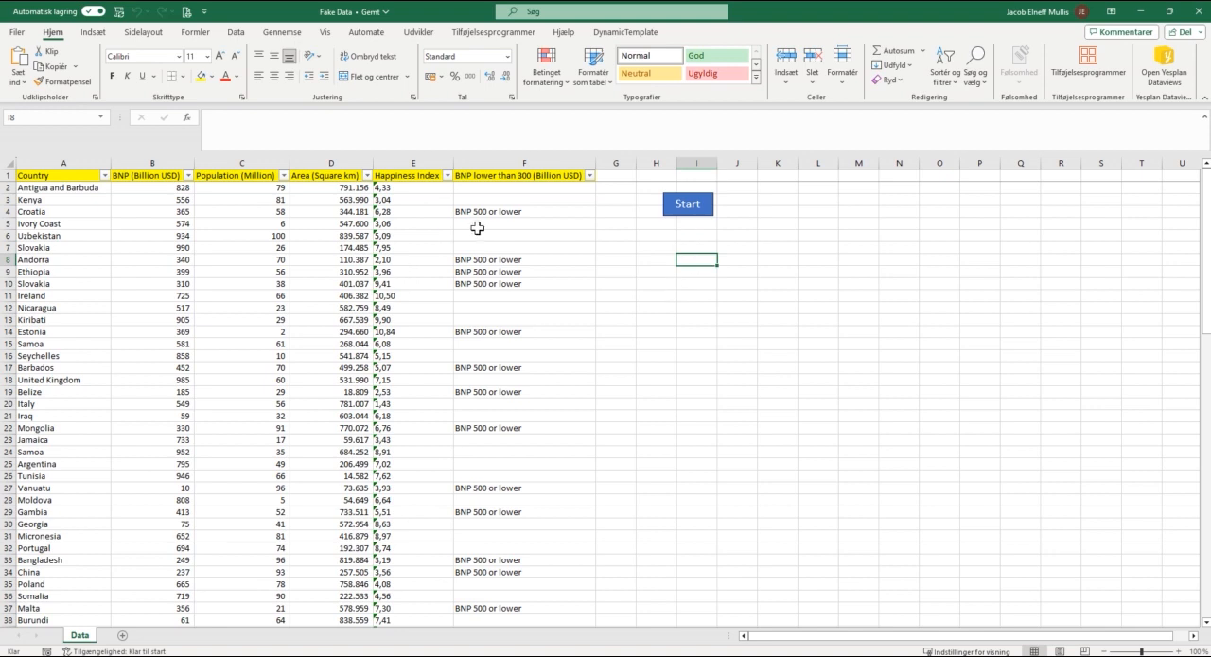
pyautogui.moveTo(523, 211); pyautogui.dragTo(524, 355)
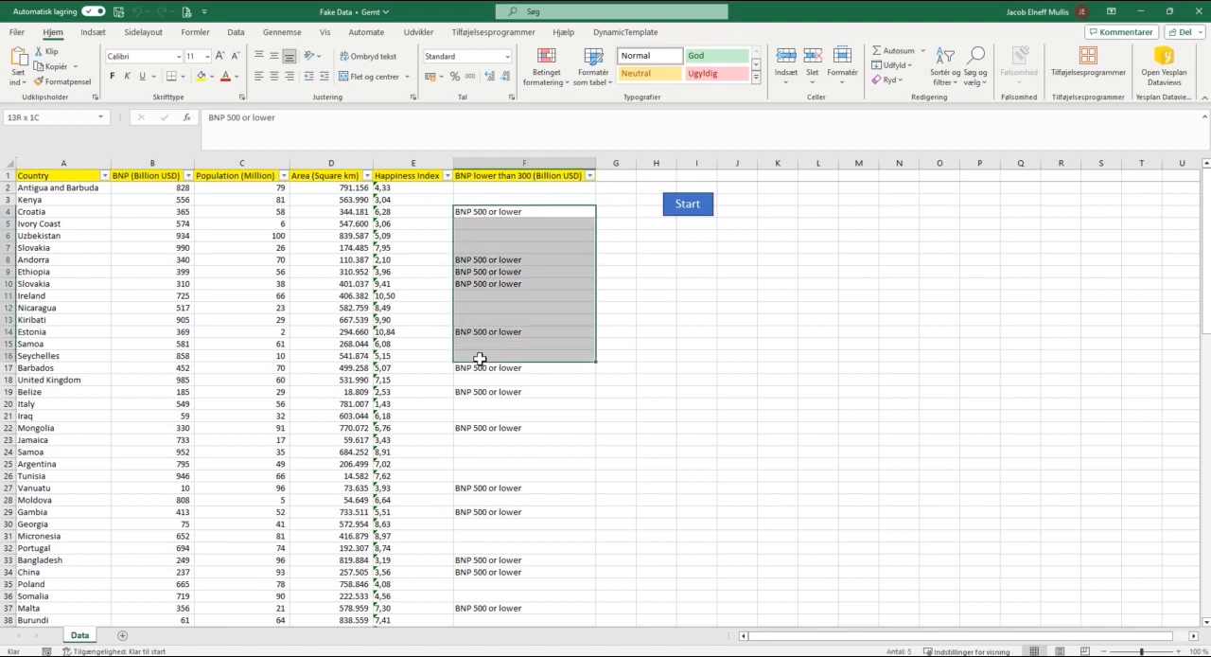
pyautogui.click(523, 331)
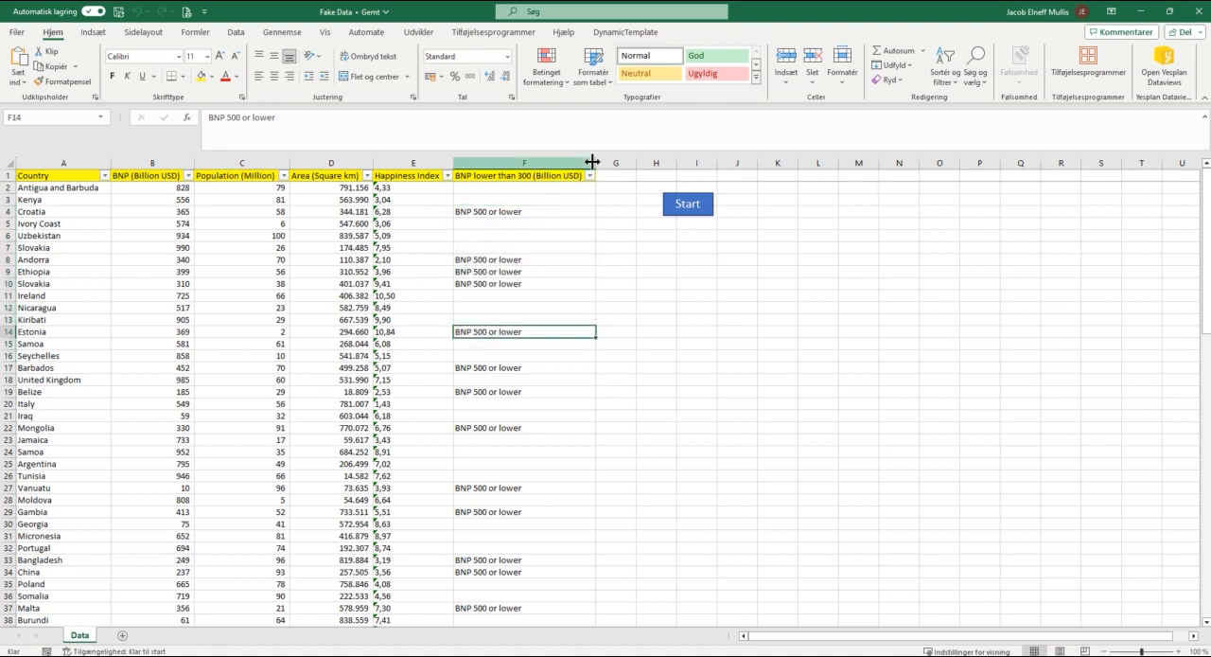
pyautogui.click(577, 175)
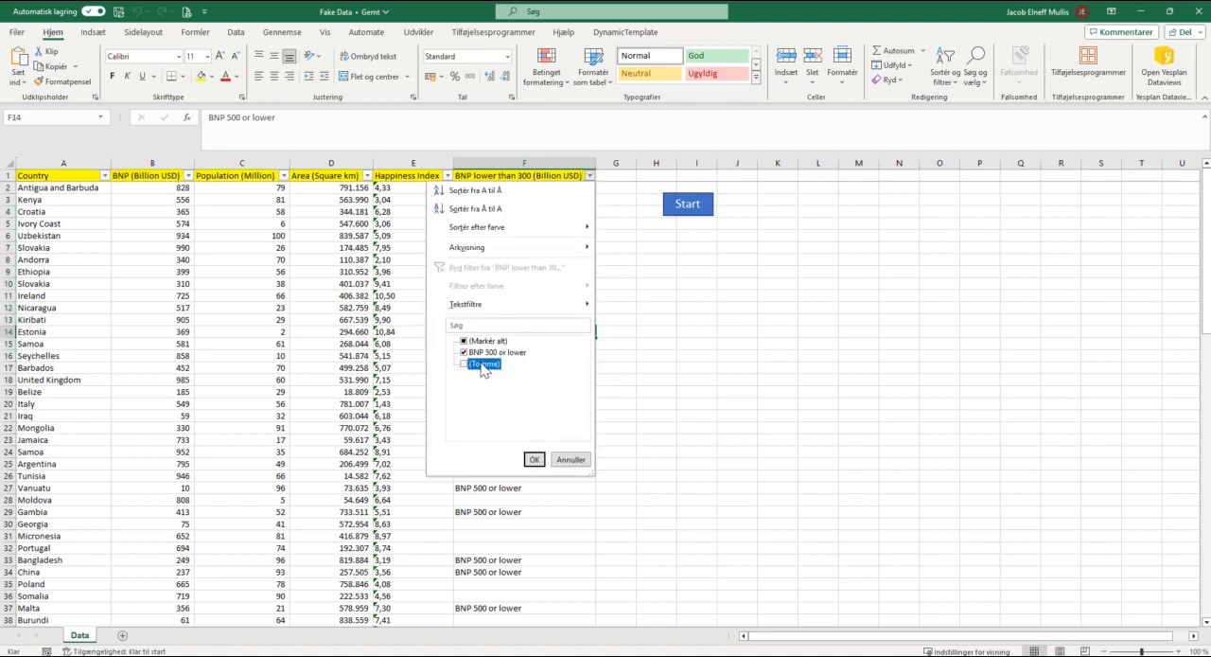
pyautogui.click(534, 459)
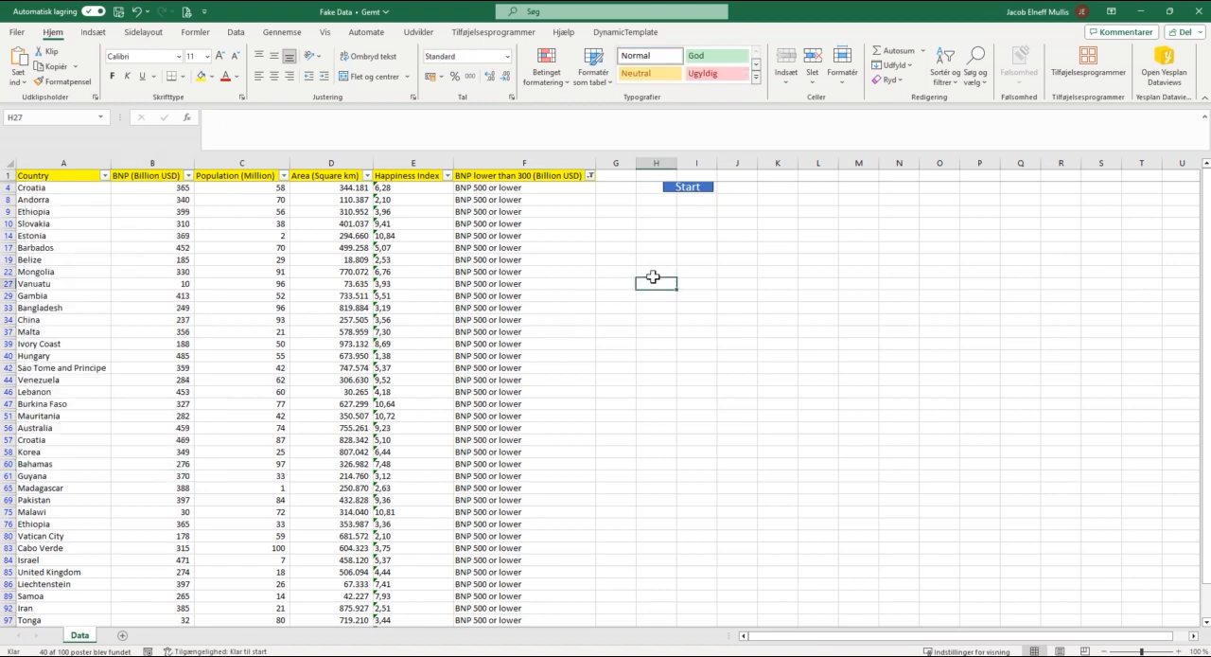
pyautogui.click(688, 185)
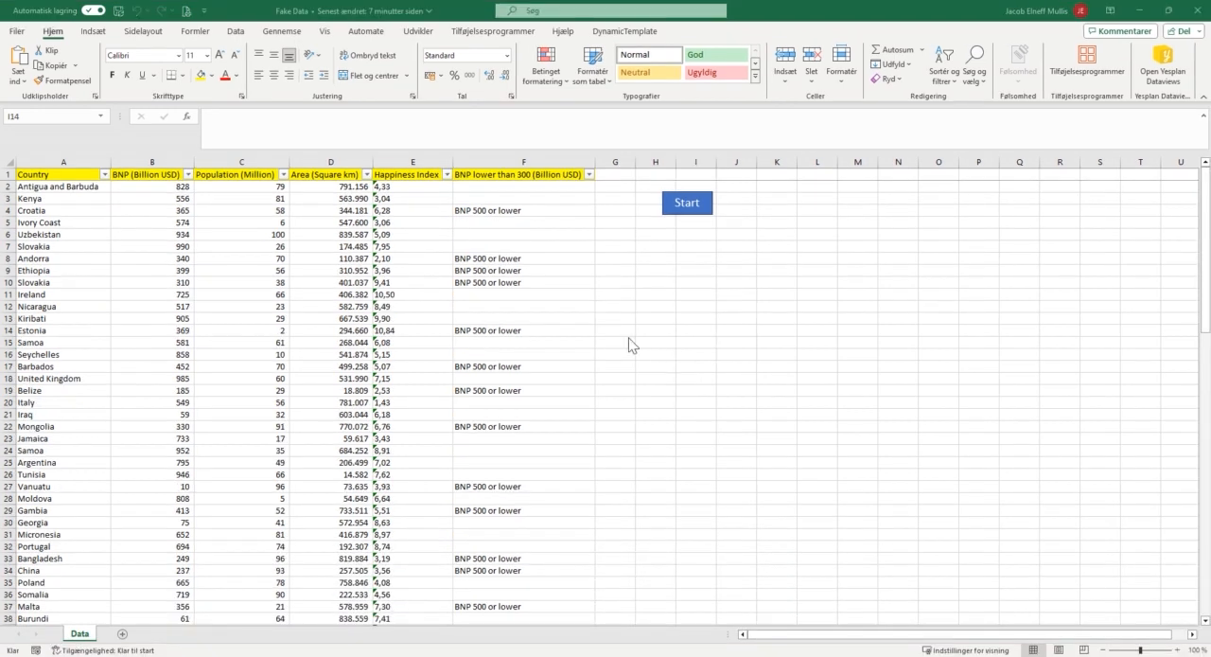
pyautogui.moveTo(482, 184)
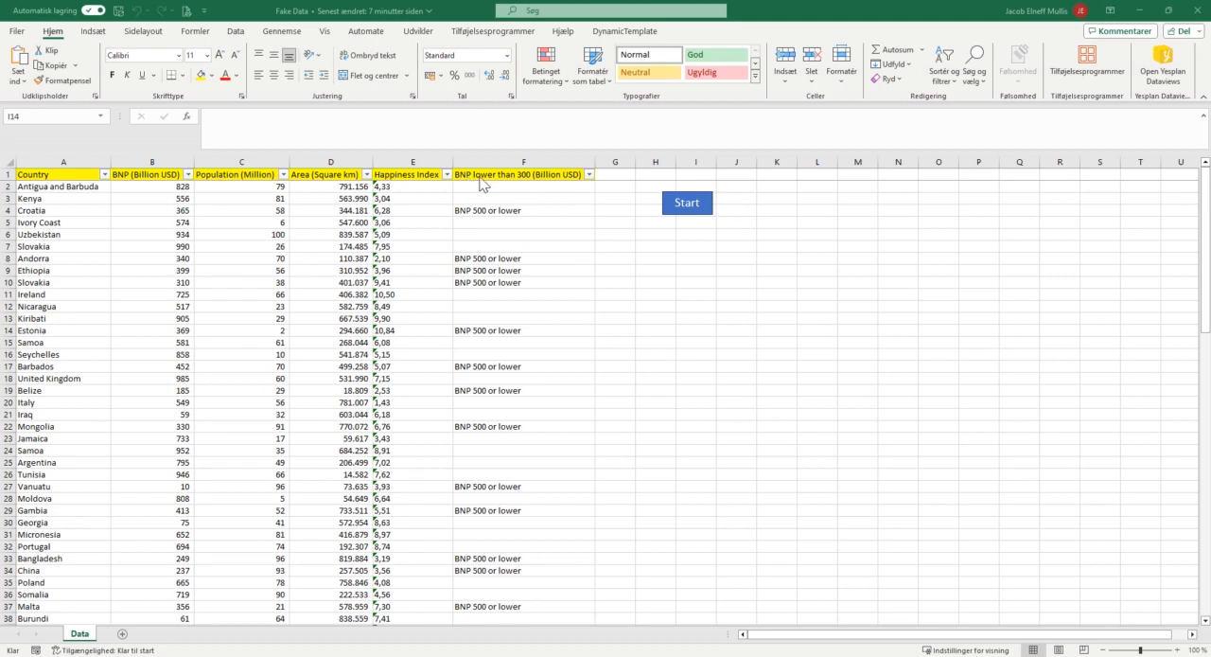
pyautogui.moveTo(474, 211)
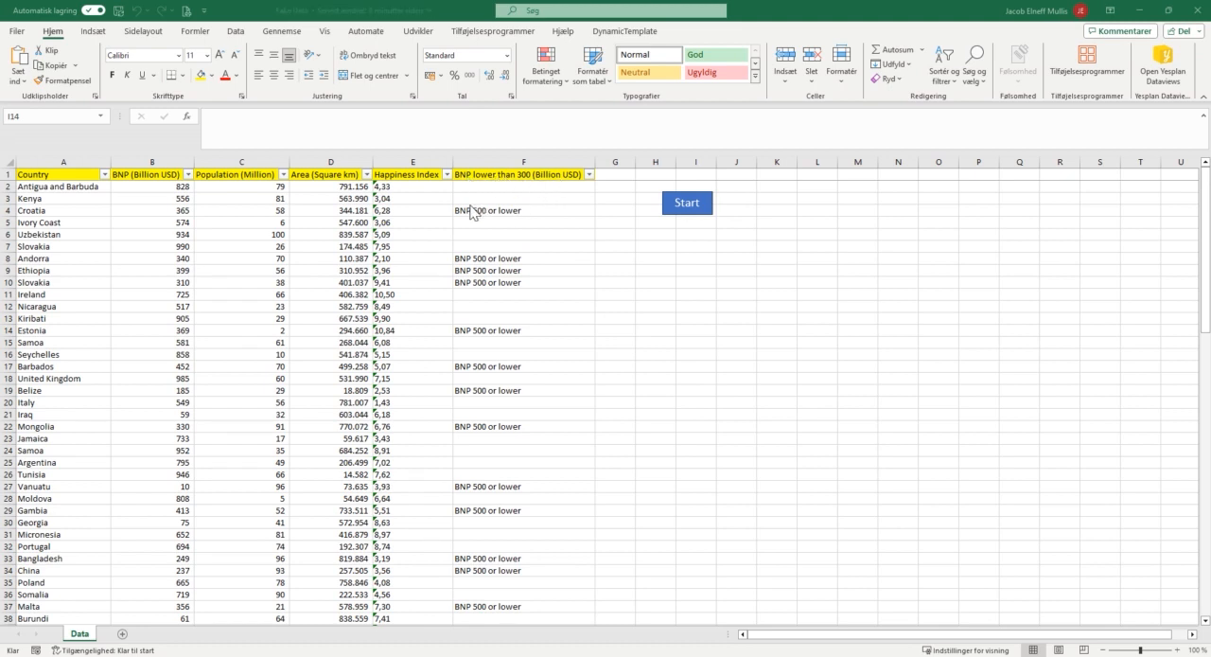
pyautogui.moveTo(538, 224)
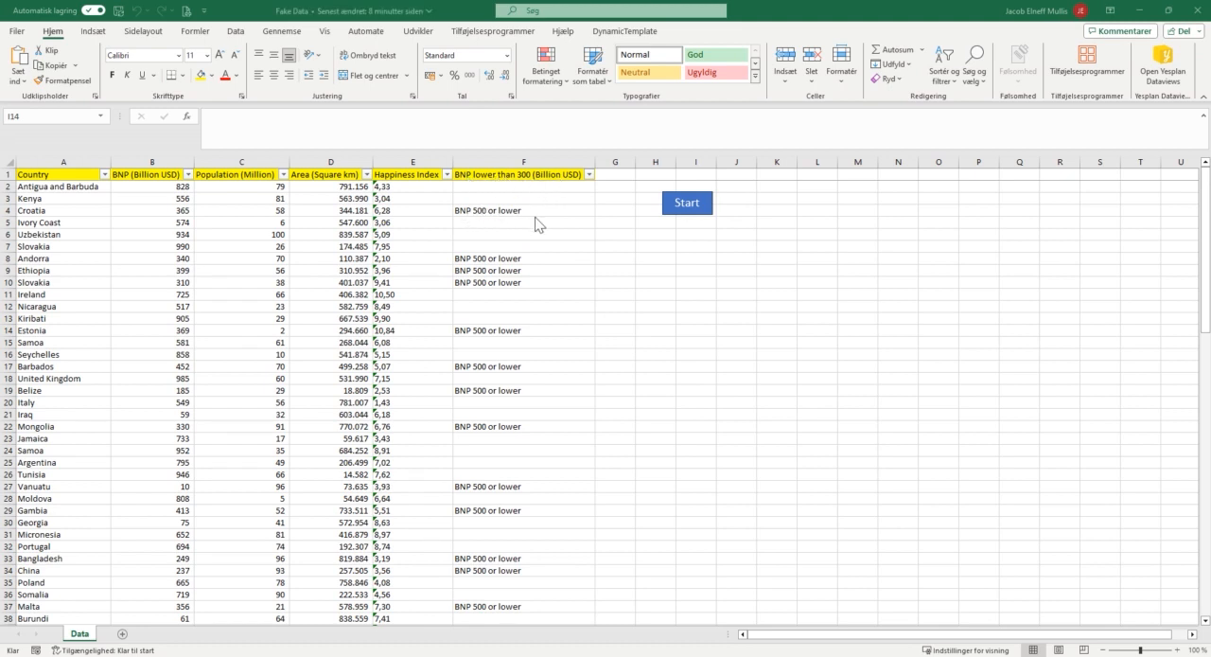
pyautogui.moveTo(656, 248)
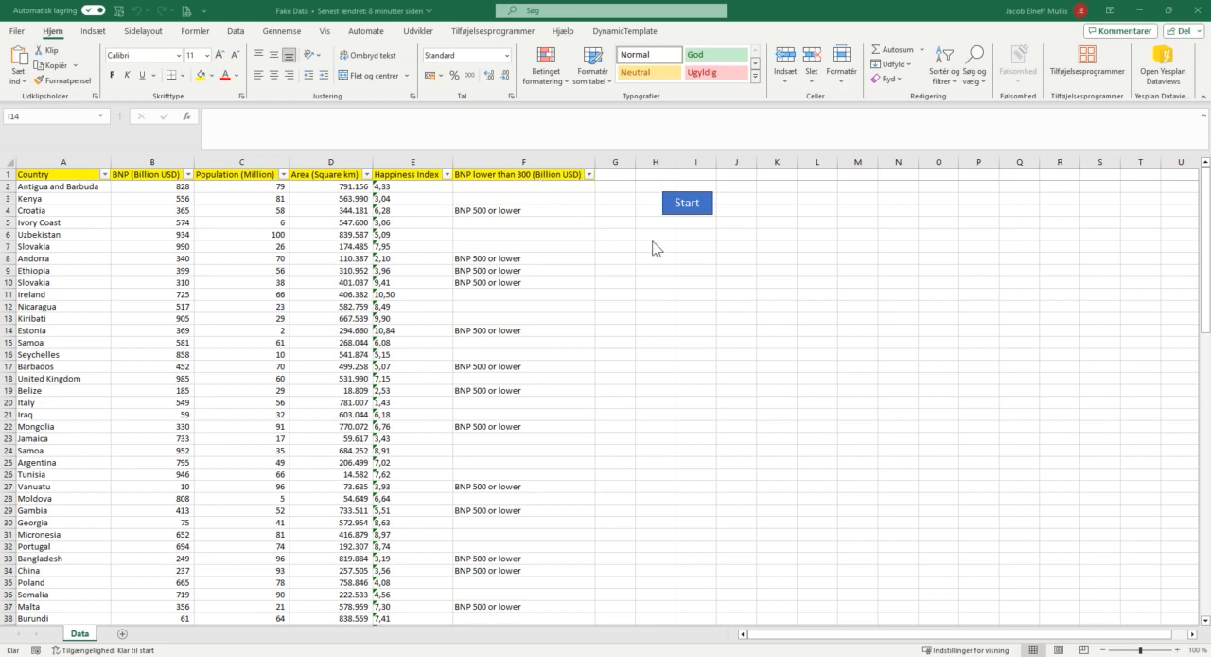
pyautogui.moveTo(738, 322)
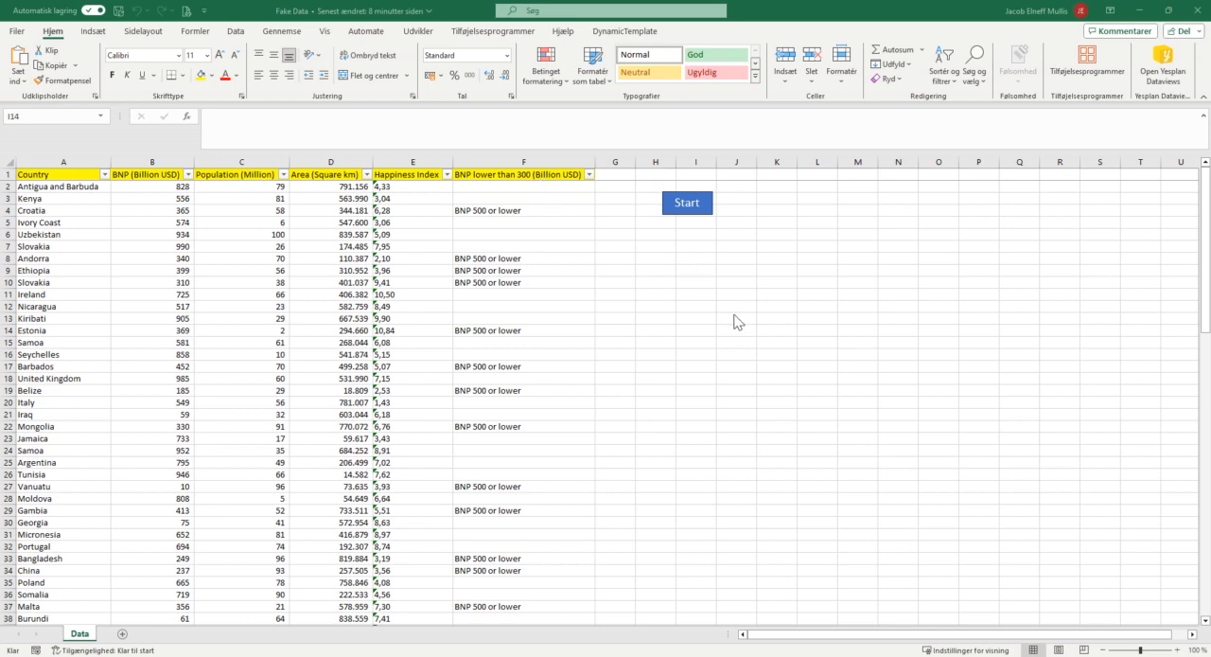
pyautogui.moveTo(677, 303)
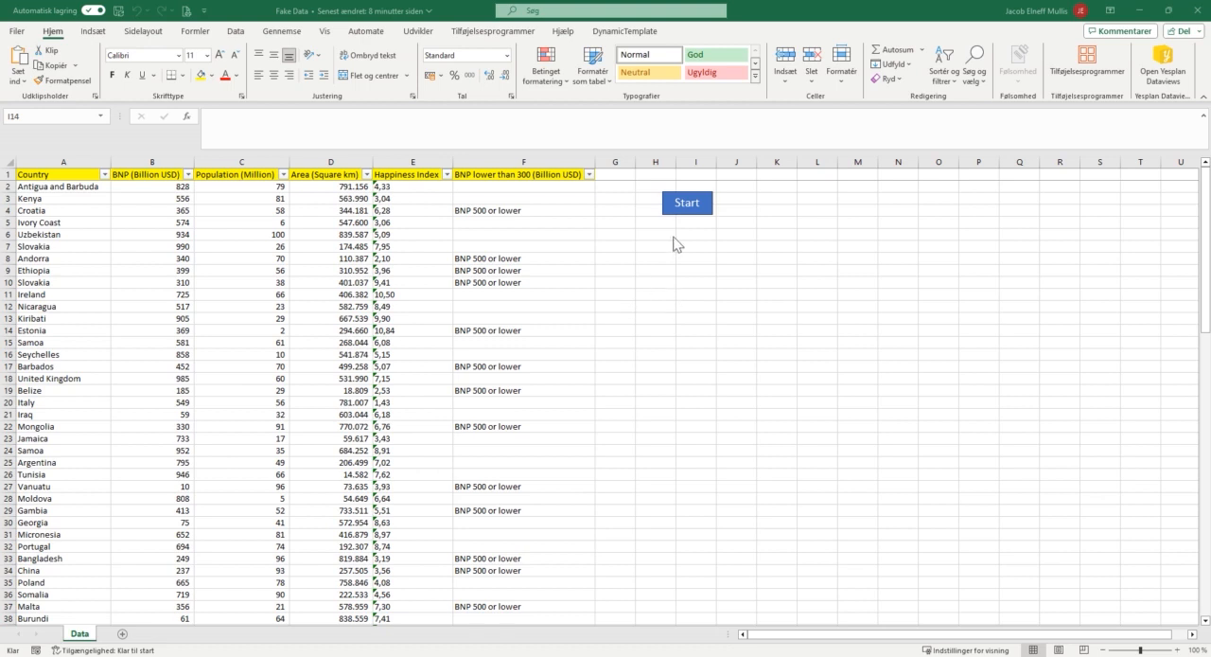
# Step: Bring up the VBA editor with Alt+F11 from the restored full country list
pyautogui.press('Alt+F11')
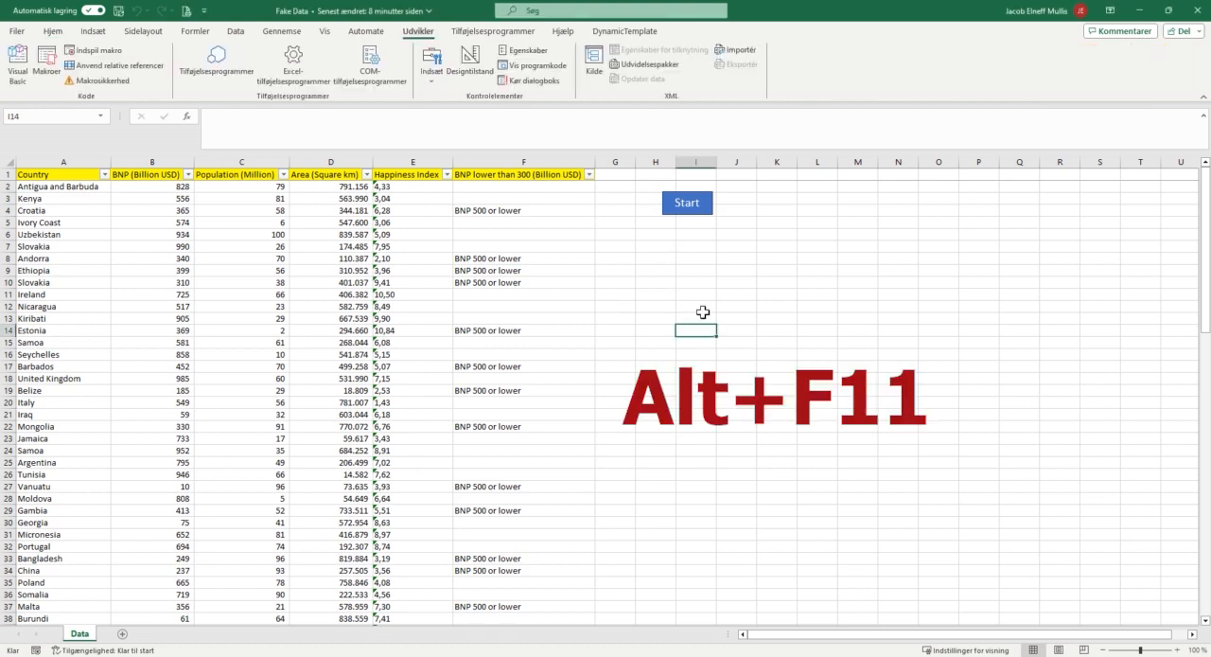
# Step: Review Module1's fixed 500 limit in the VBA editor, then select cell K1 for the threshold
pyautogui.press('Alt+F11')
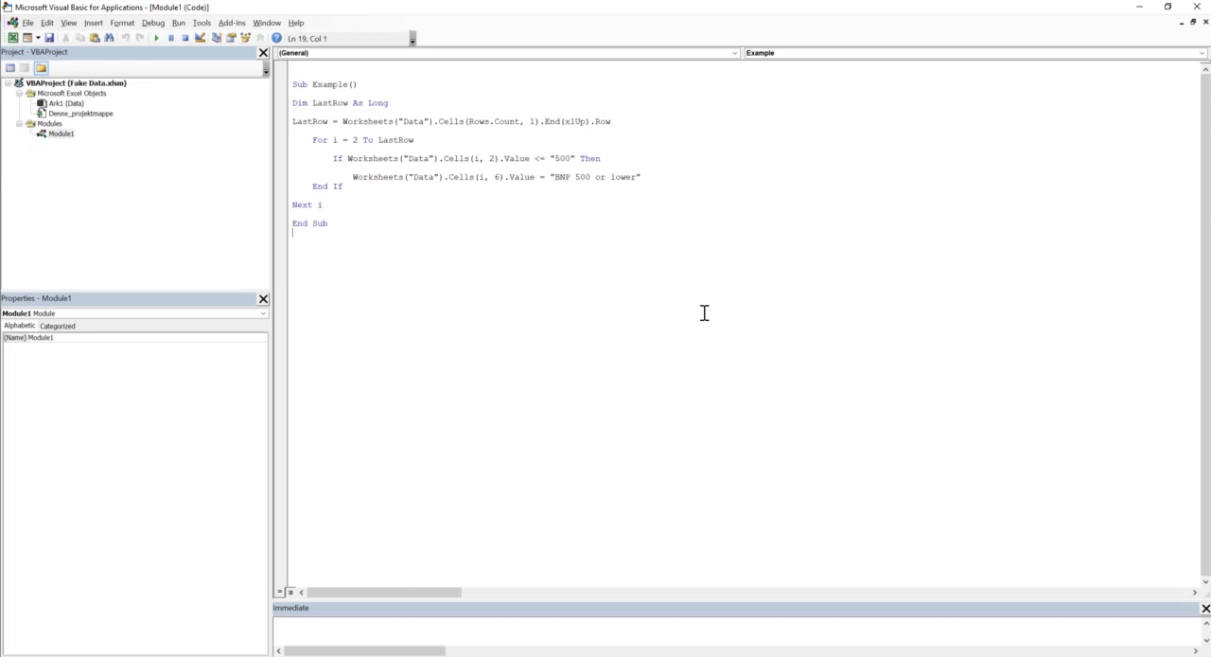
pyautogui.moveTo(1021, 8)
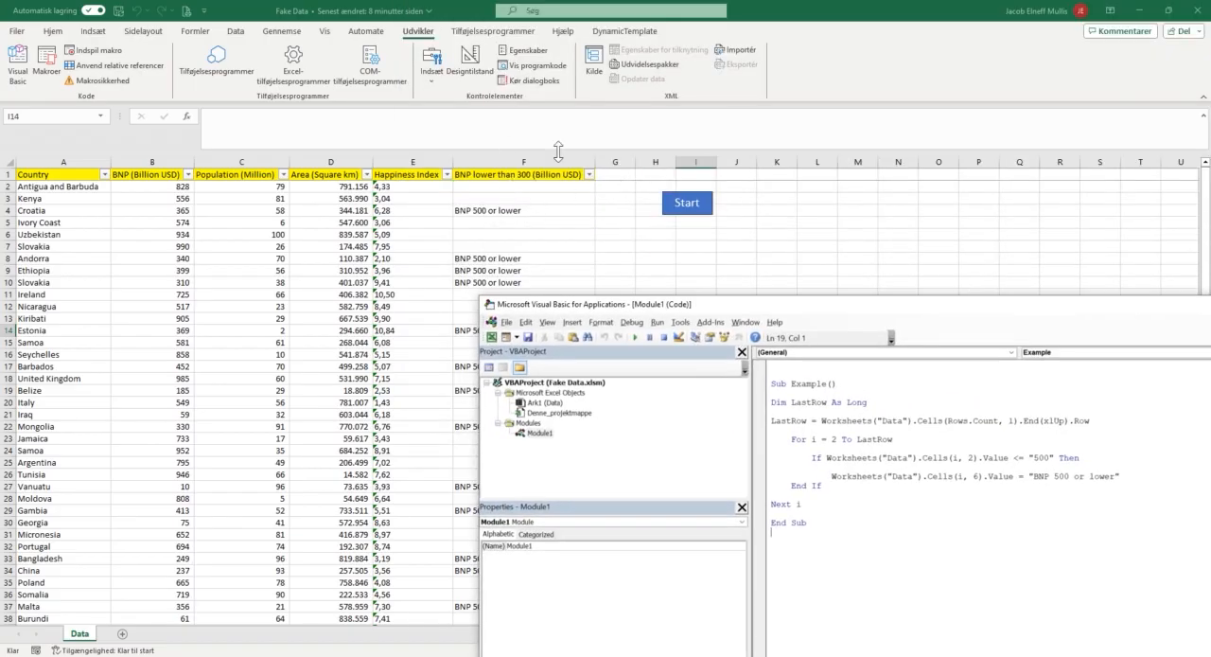
pyautogui.moveTo(478, 210)
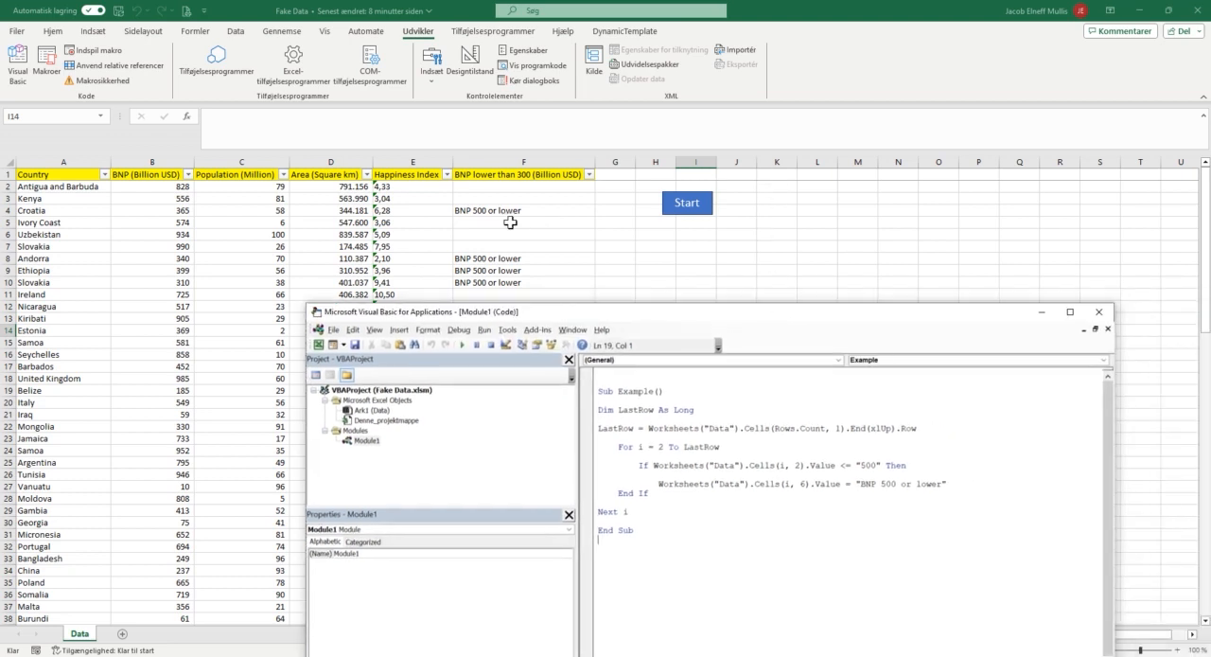
pyautogui.moveTo(771, 174)
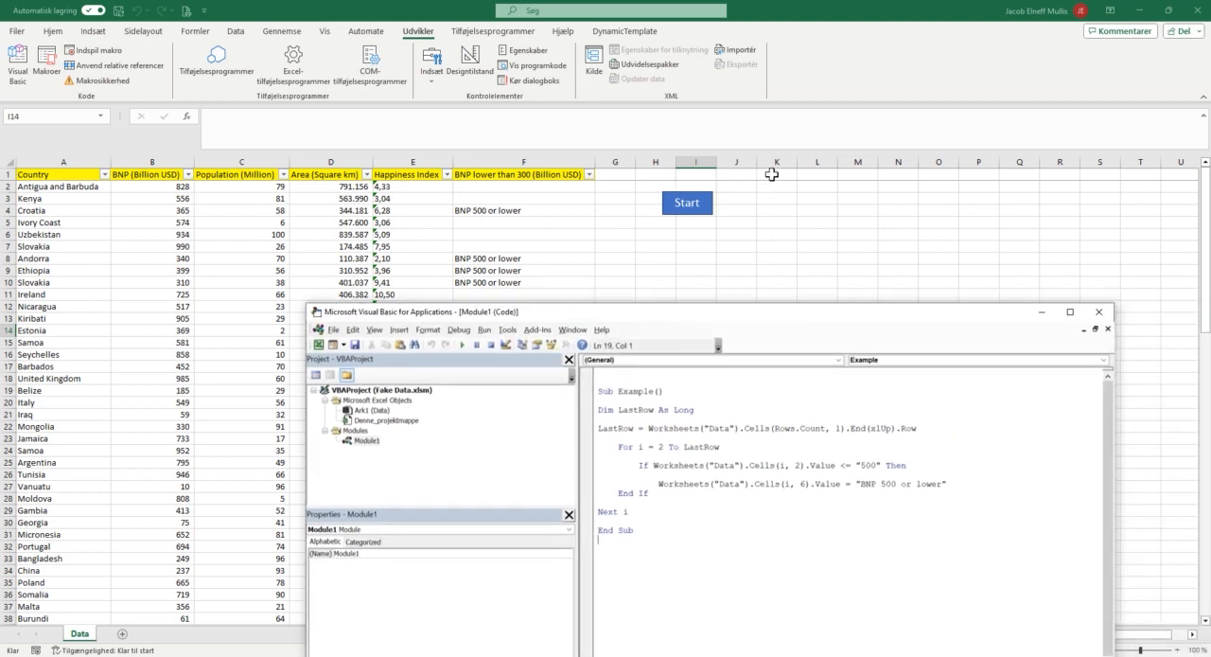
pyautogui.click(686, 203)
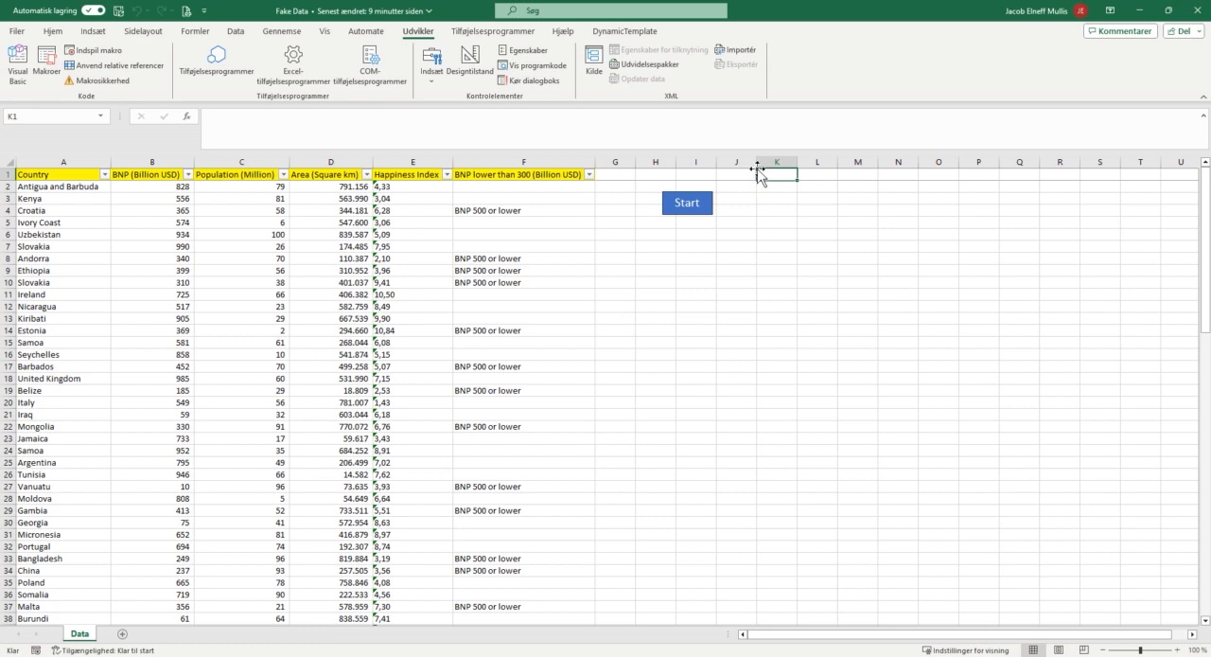
pyautogui.moveTo(776, 235)
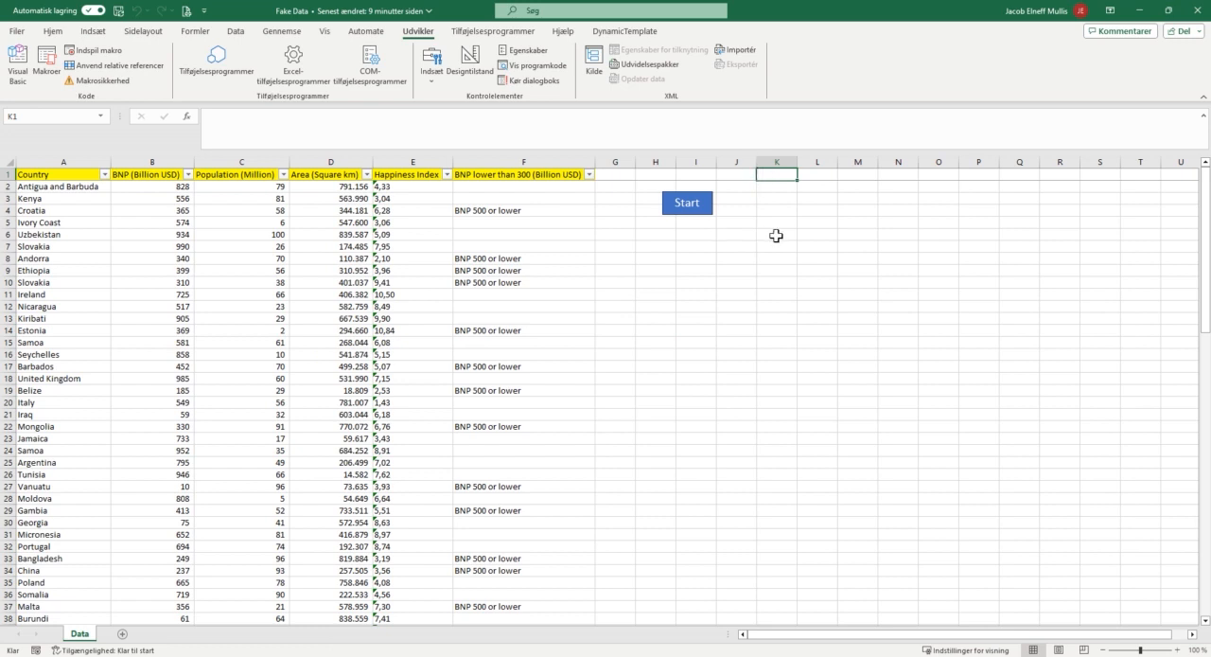
# Step: Enter the threshold value in cell K1 and return to the Example macro code
pyautogui.write('300')
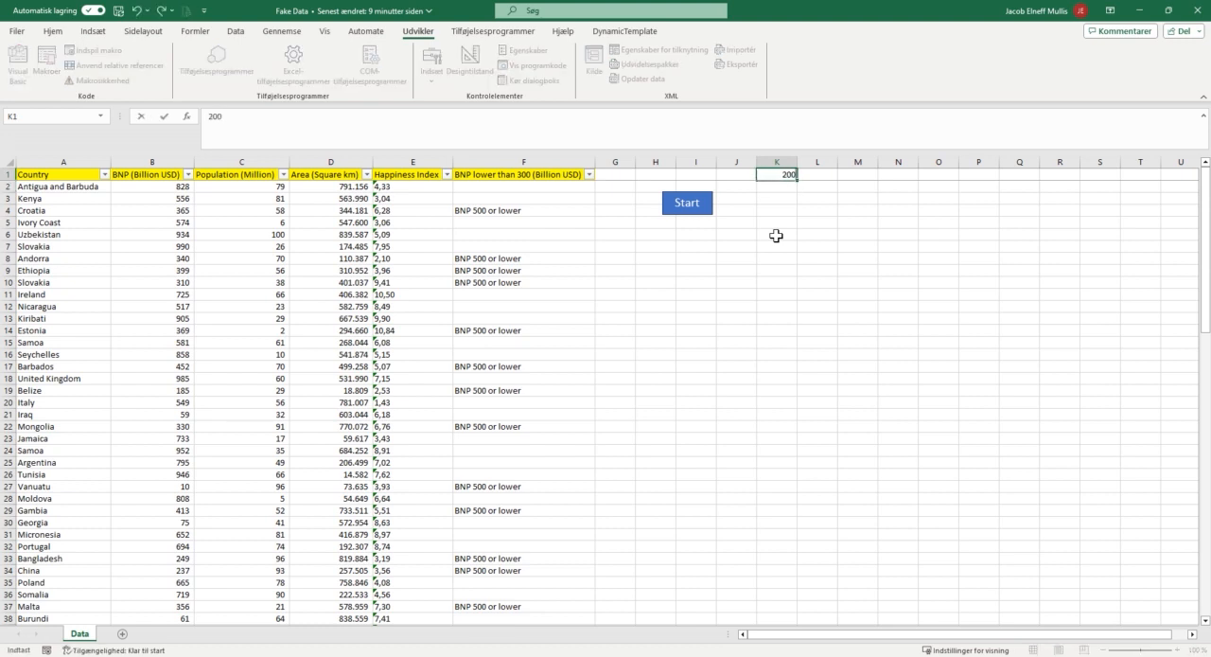
pyautogui.click(777, 187)
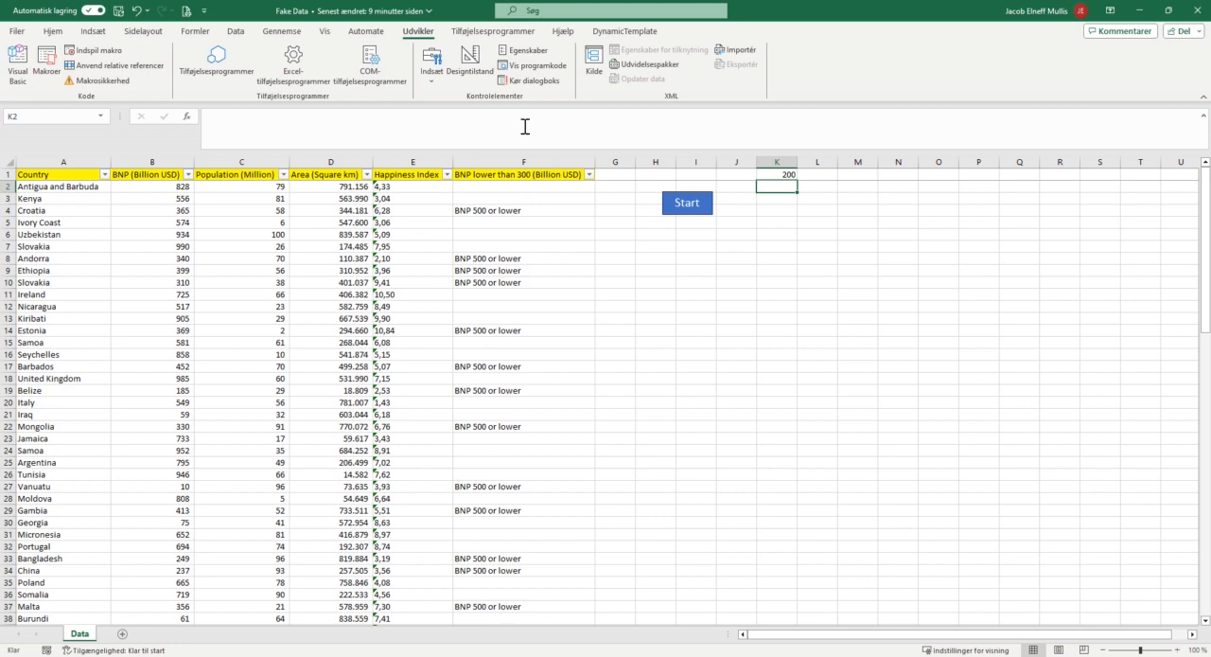
pyautogui.moveTo(393, 290)
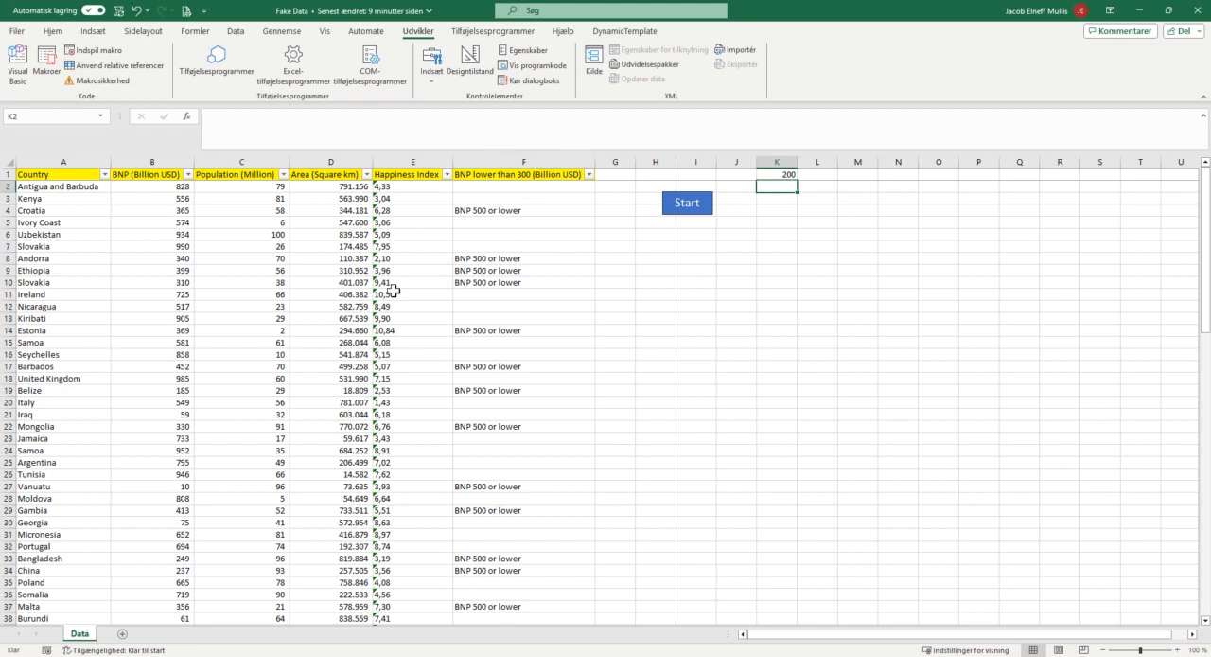
pyautogui.moveTo(699, 301)
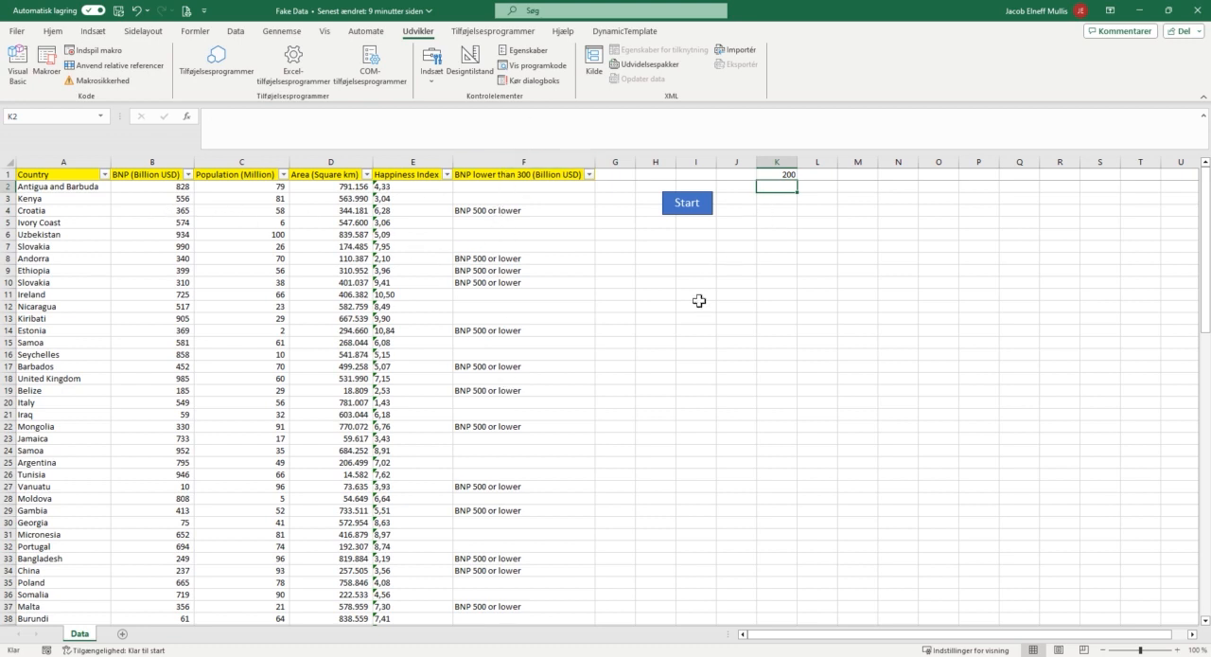
pyautogui.click(17, 66)
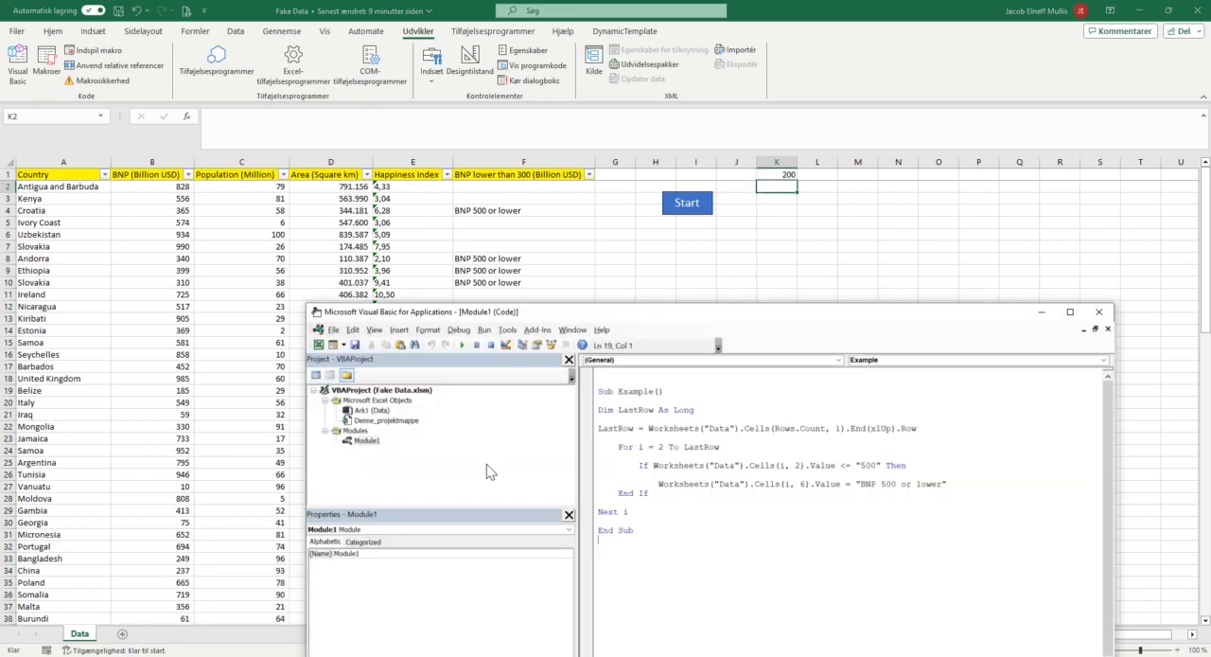
# Step: Replace the fixed 500 with Worksheets("Data").Range("K1").Value and make the comparison <=
pyautogui.click(1069, 311)
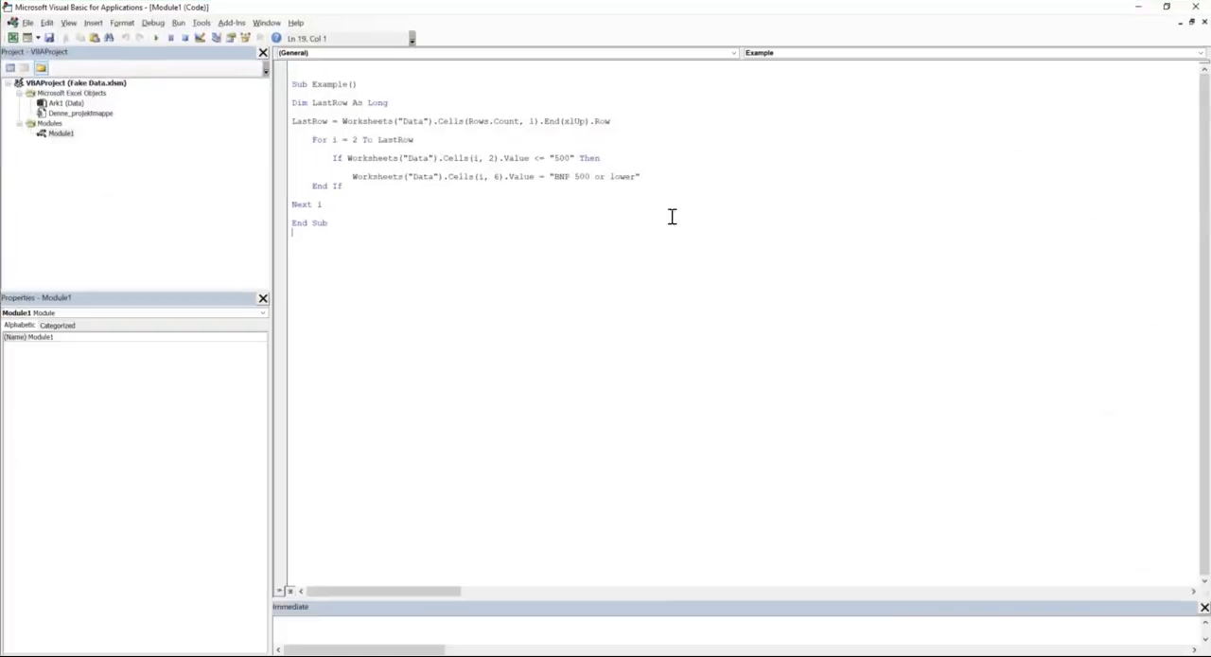
pyautogui.moveTo(656, 280)
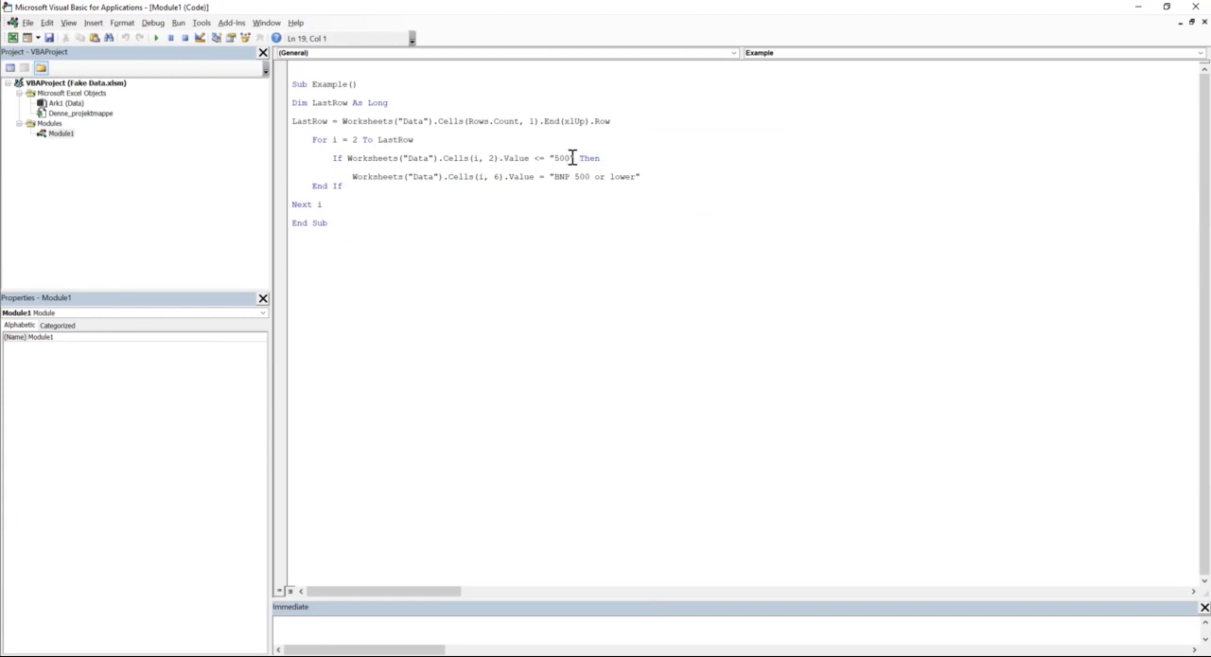
pyautogui.doubleClick(562, 158)
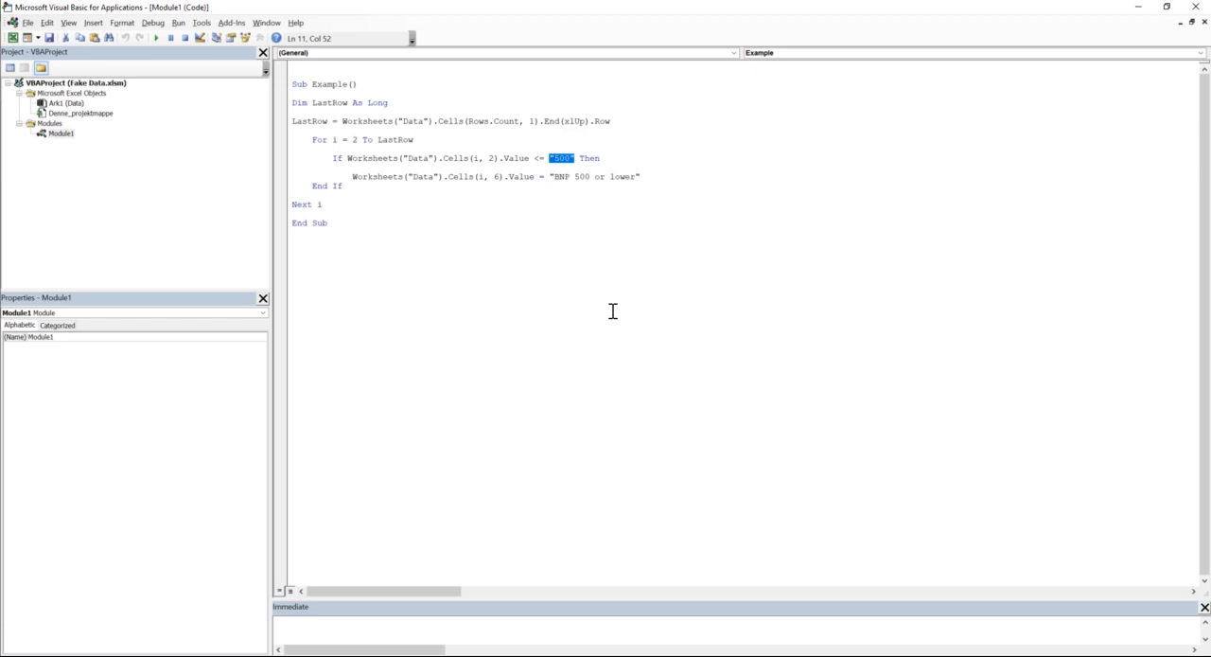
pyautogui.write('worksheets(')
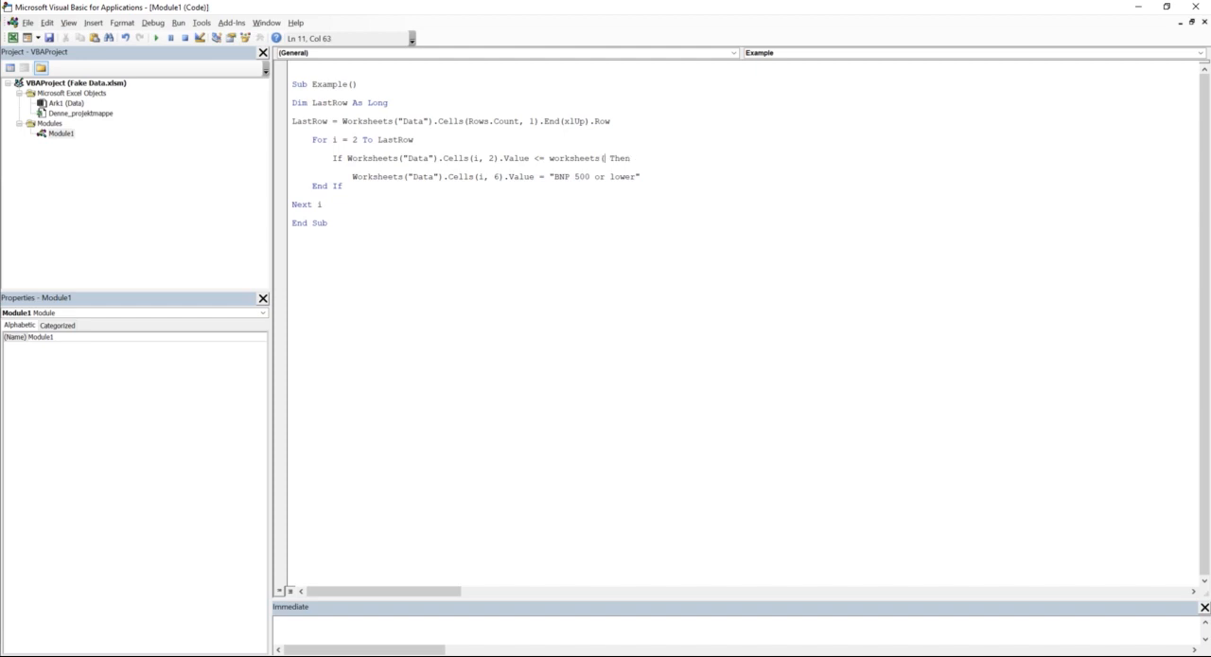
pyautogui.write('"Data")')
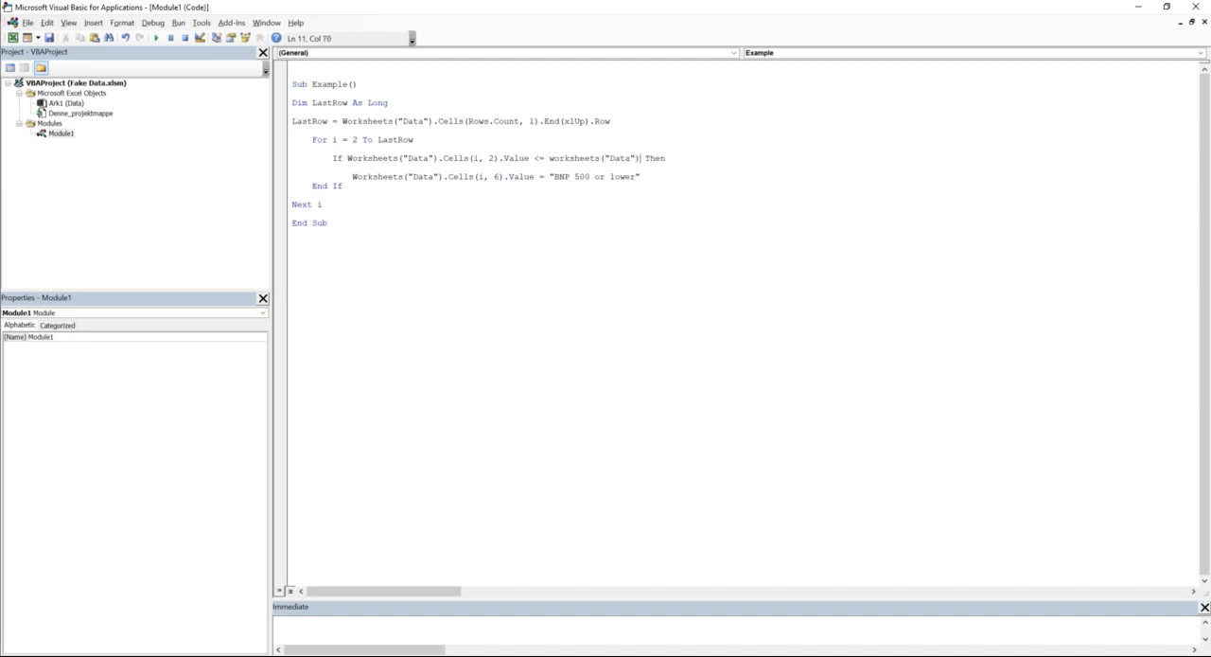
pyautogui.write('.')
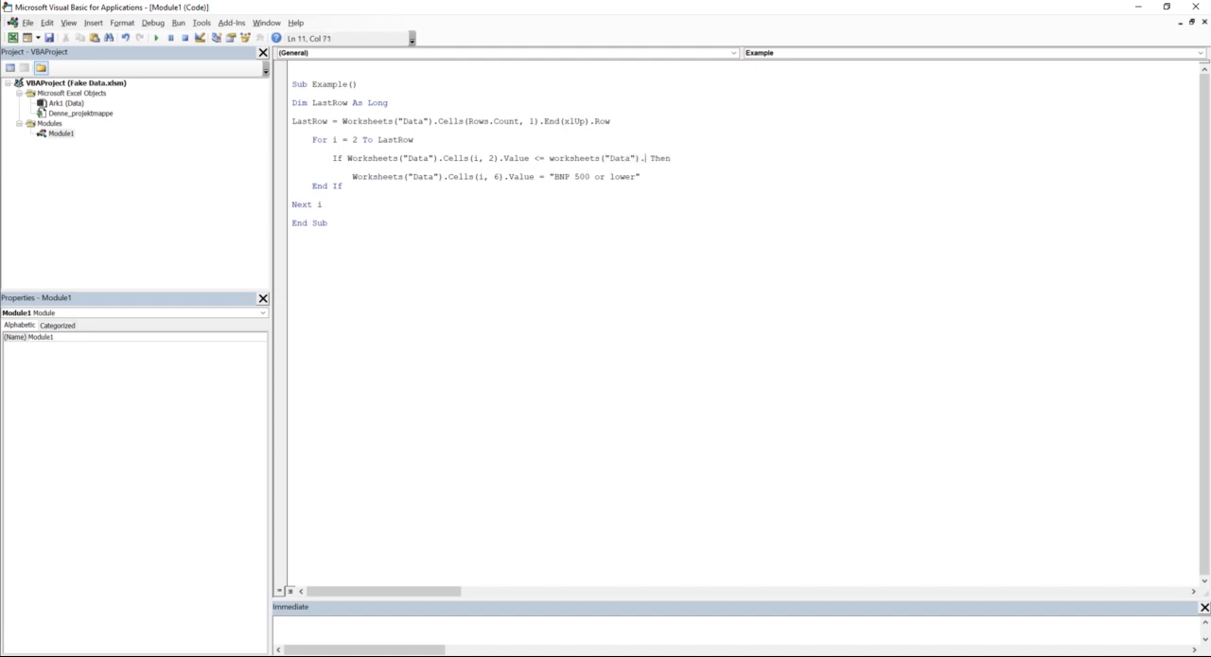
pyautogui.write('range("H')
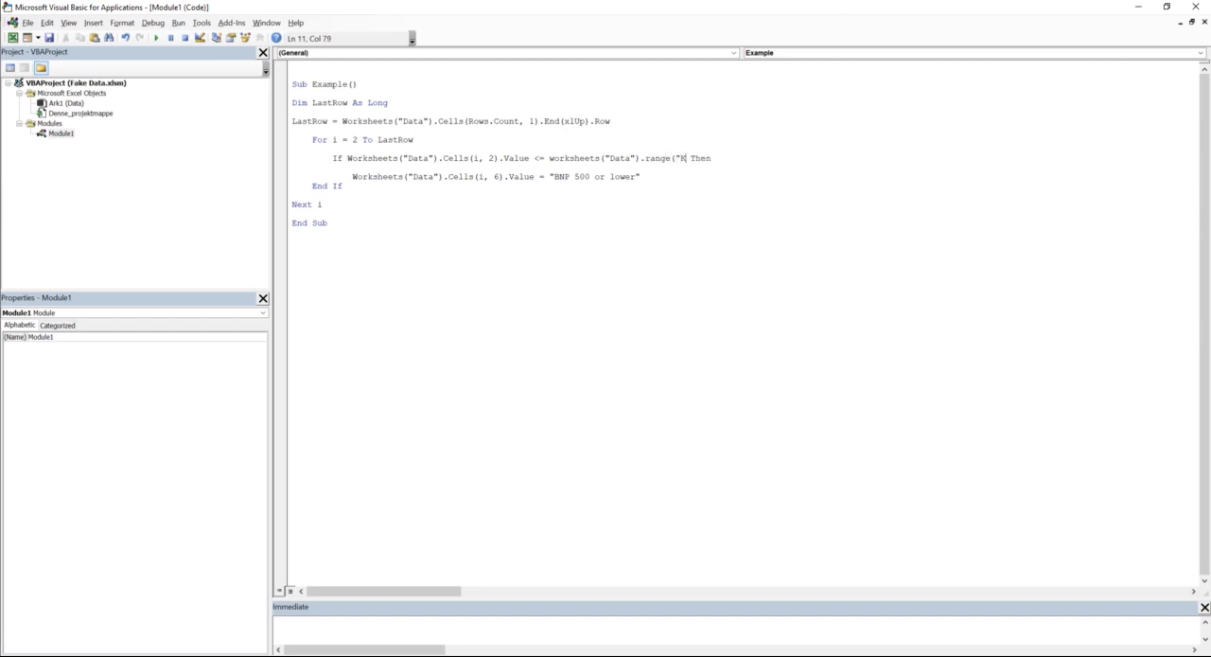
pyautogui.write('1").')
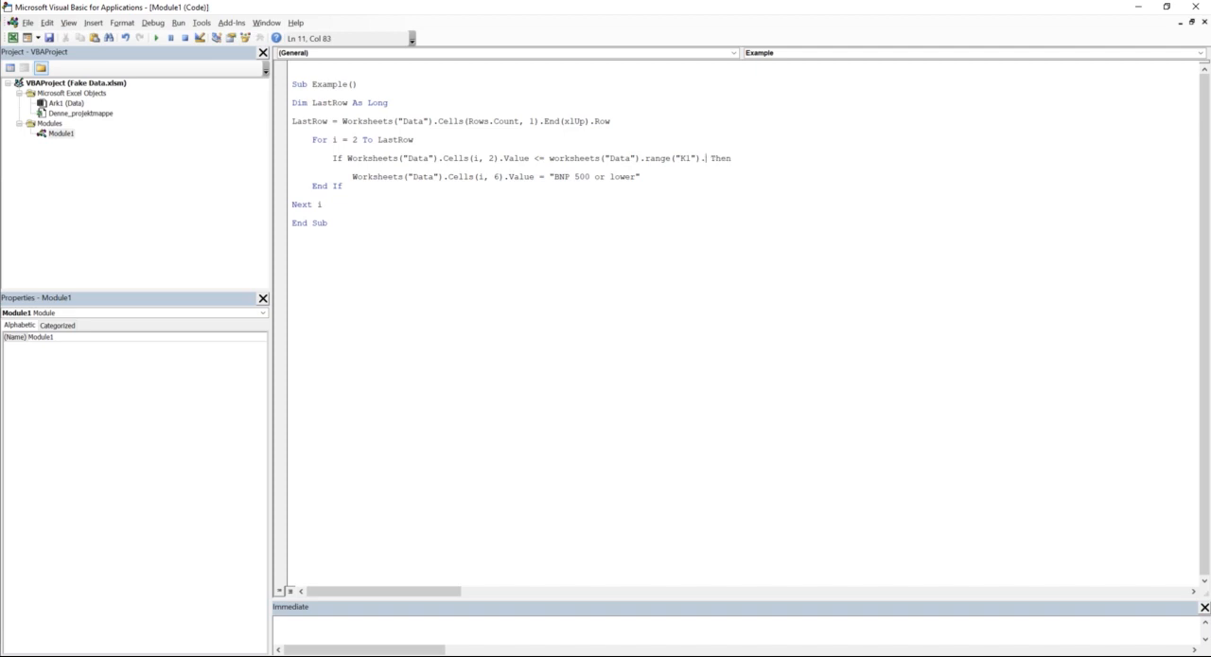
pyautogui.press('enter')
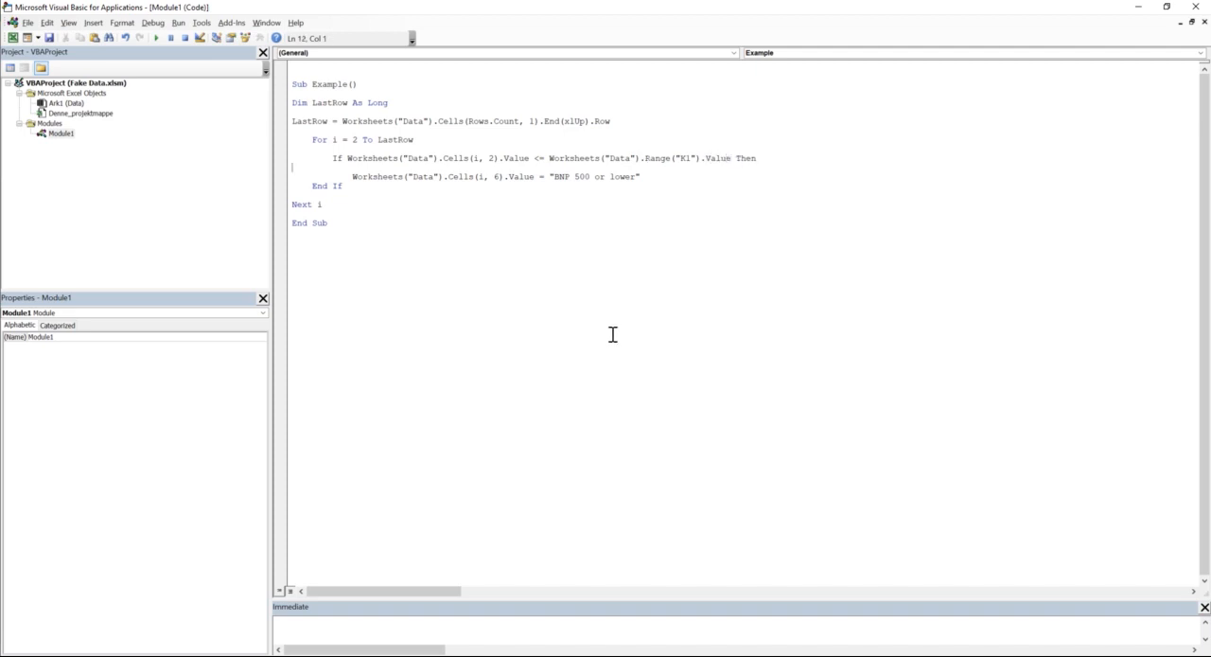
pyautogui.moveTo(479, 158)
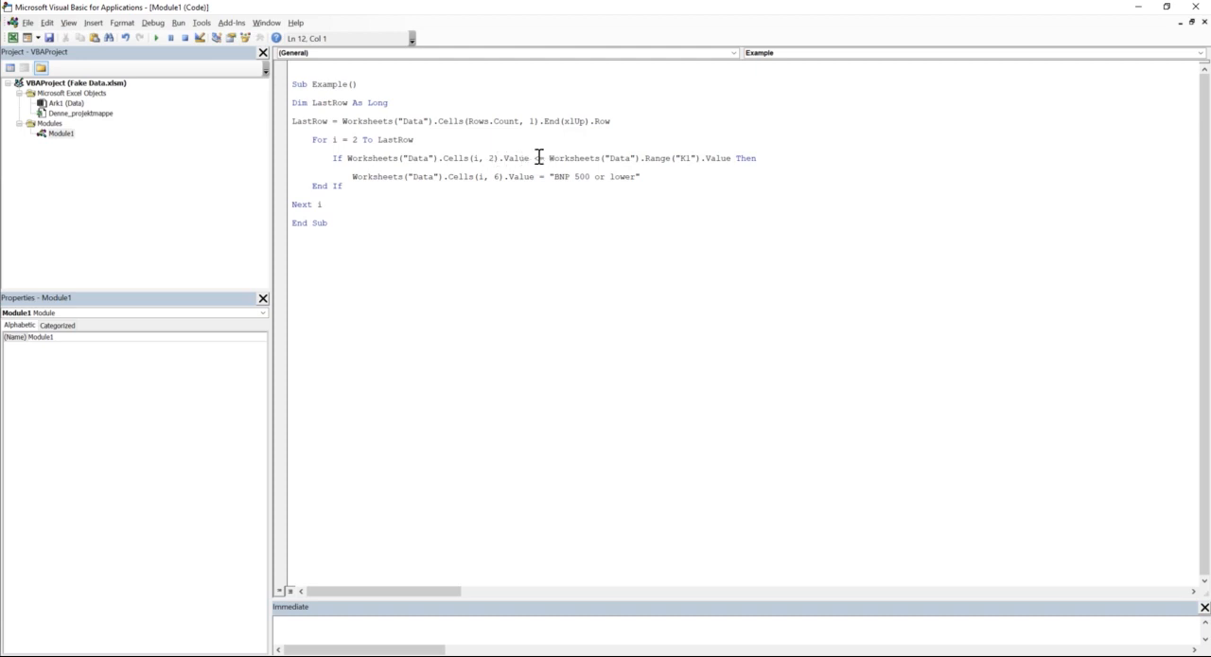
pyautogui.write('<')
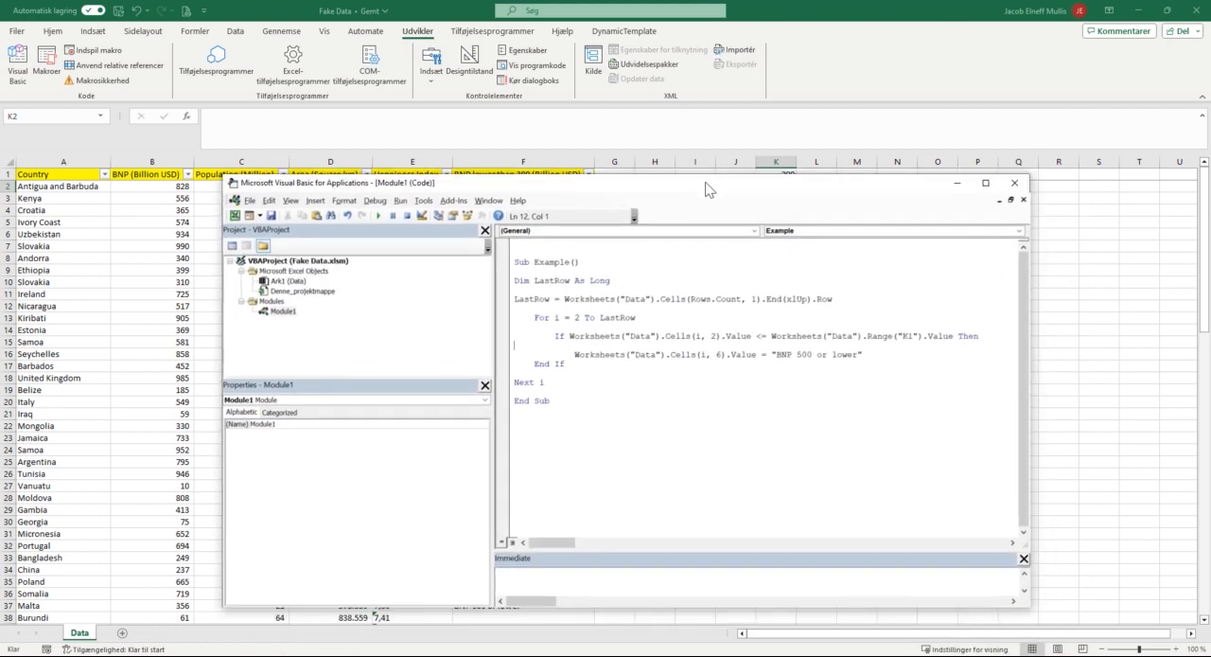
# Step: Build the flag text as "BNP " & Worksheets("Data").Range("K1").Value & " or lower"
pyautogui.click(985, 183)
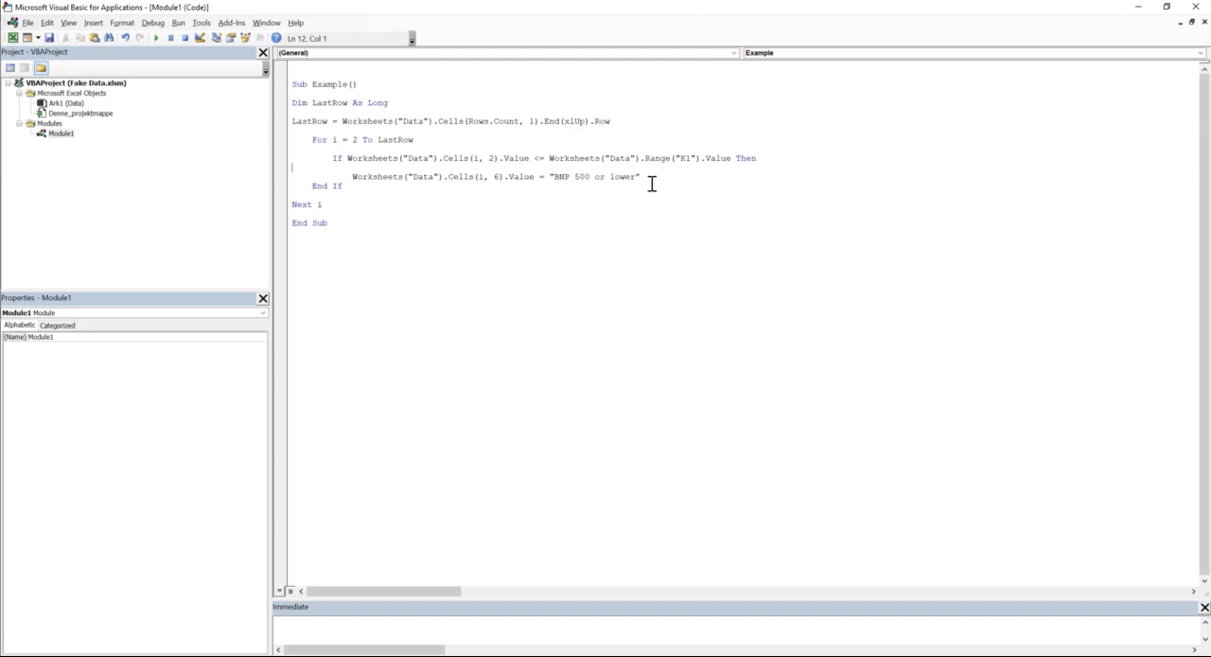
pyautogui.moveTo(571, 176)
pyautogui.write('"')
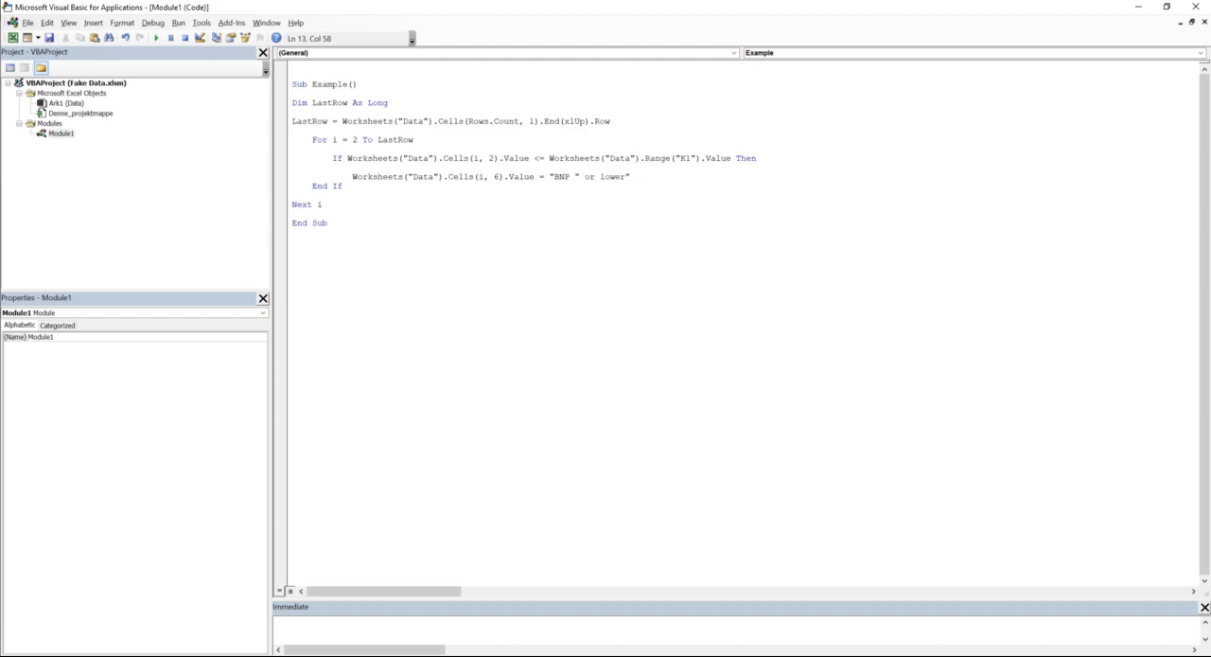
pyautogui.write('&')
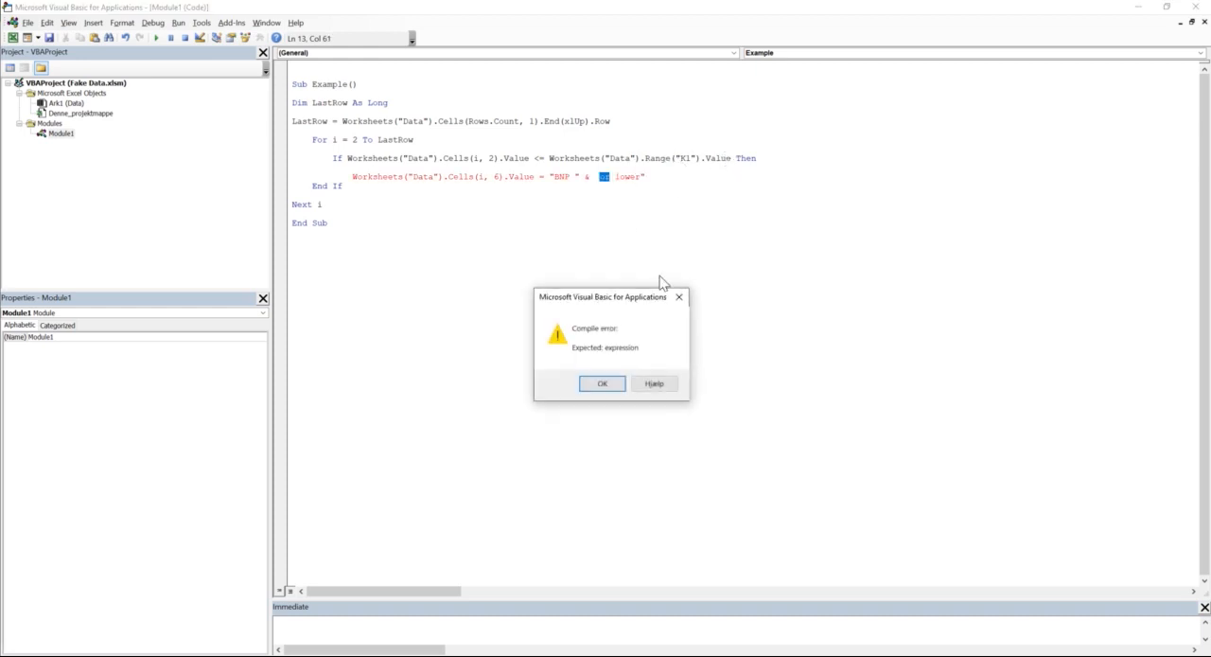
pyautogui.click(601, 383)
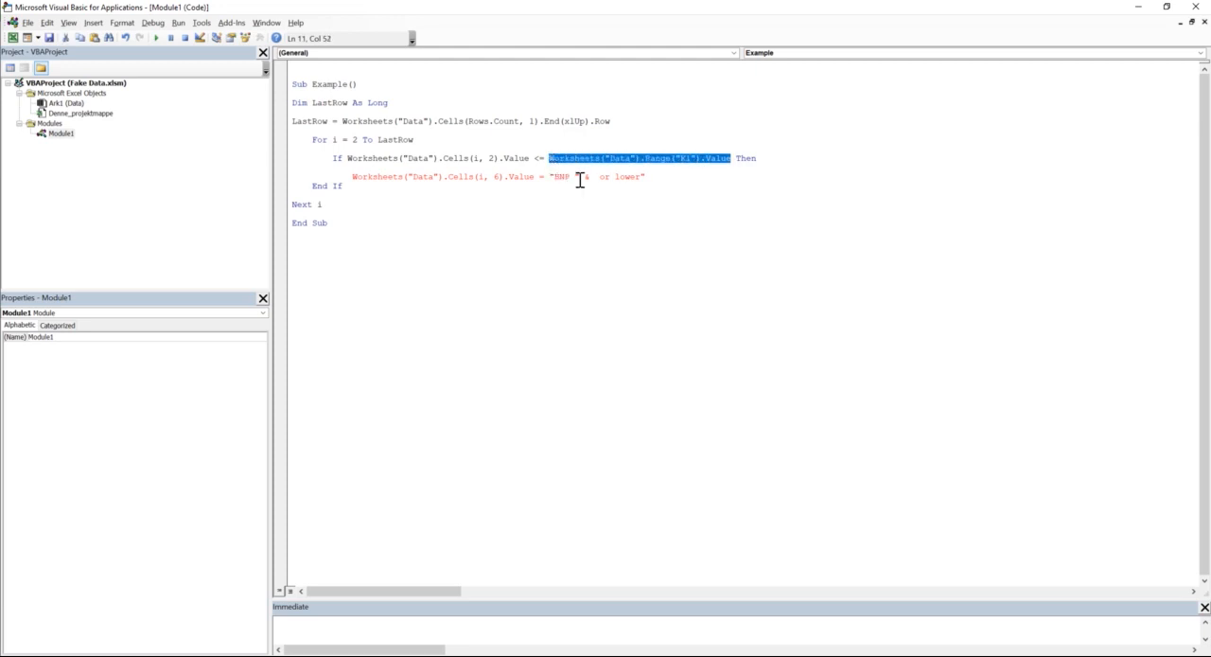
pyautogui.write('& Worksheets("Data").Range("K1").Value &')
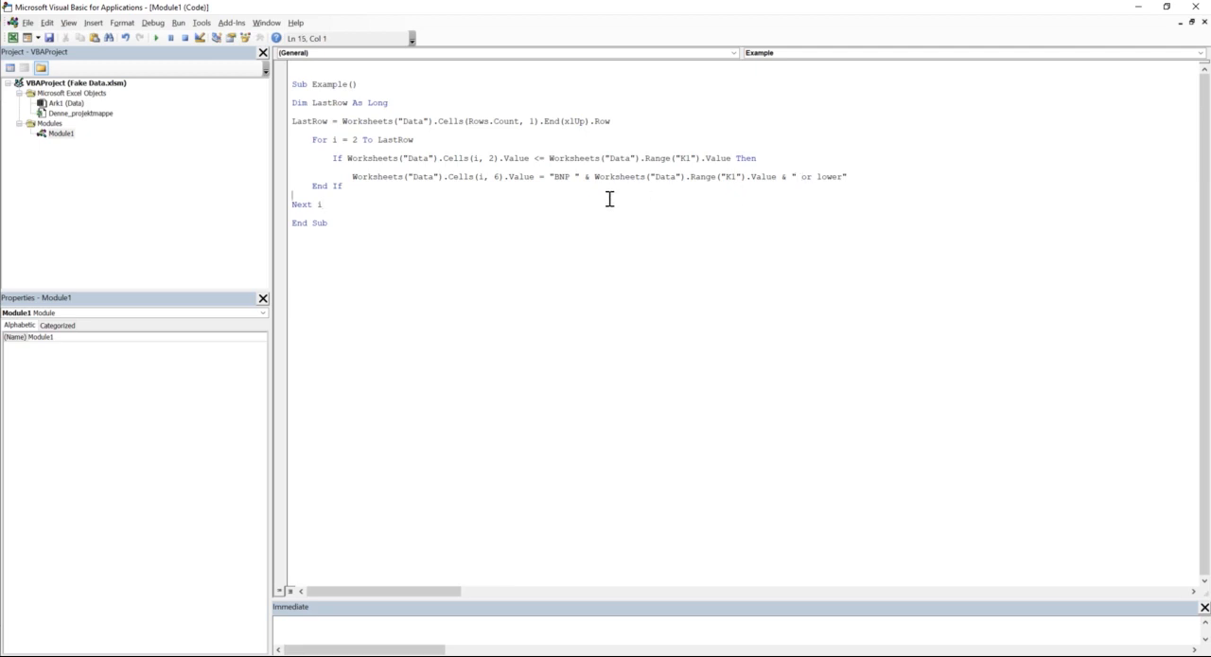
pyautogui.moveTo(719, 157)
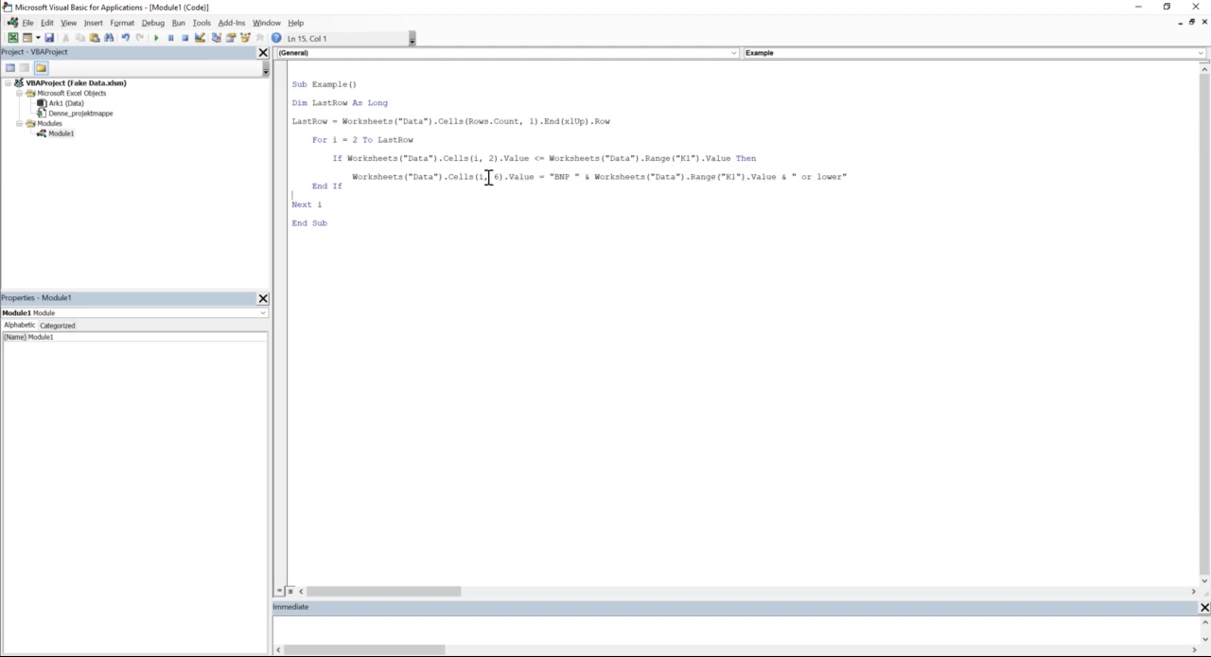
pyautogui.moveTo(632, 170)
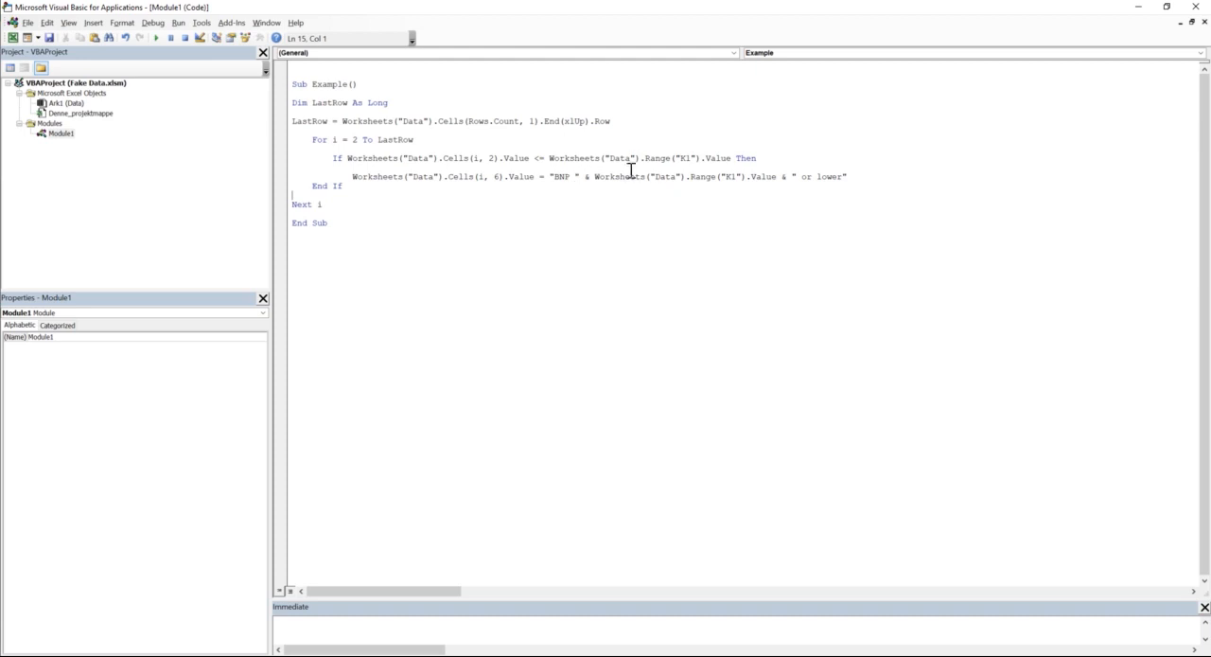
pyautogui.moveTo(563, 194)
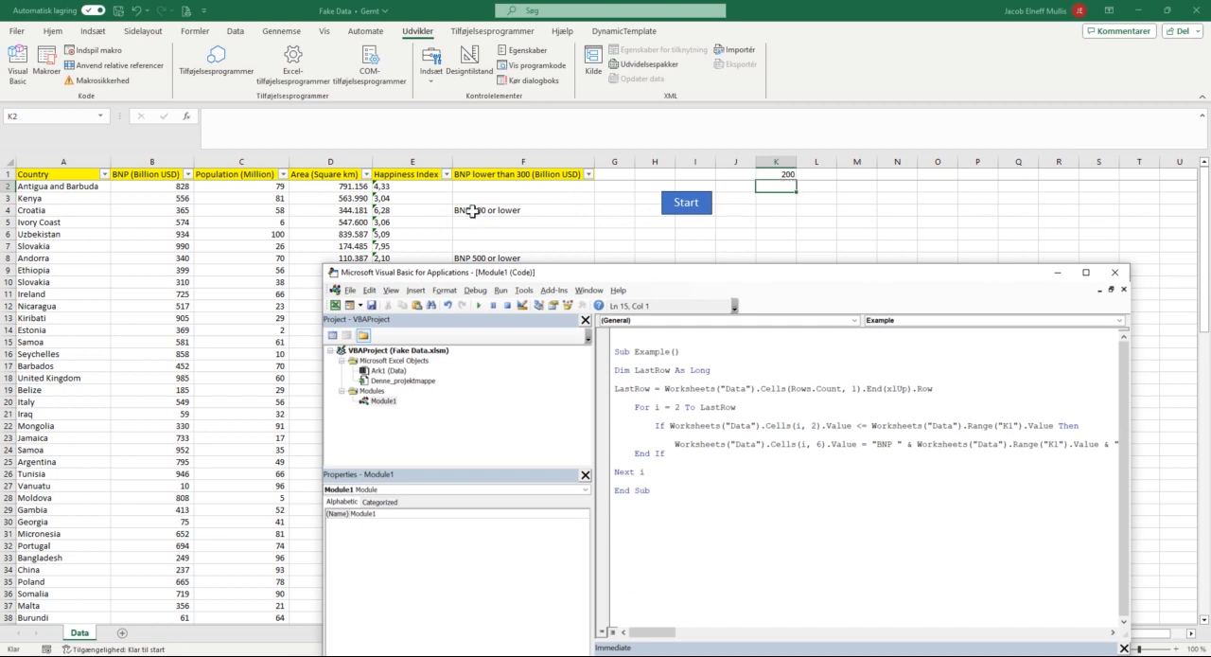
pyautogui.moveTo(476, 211)
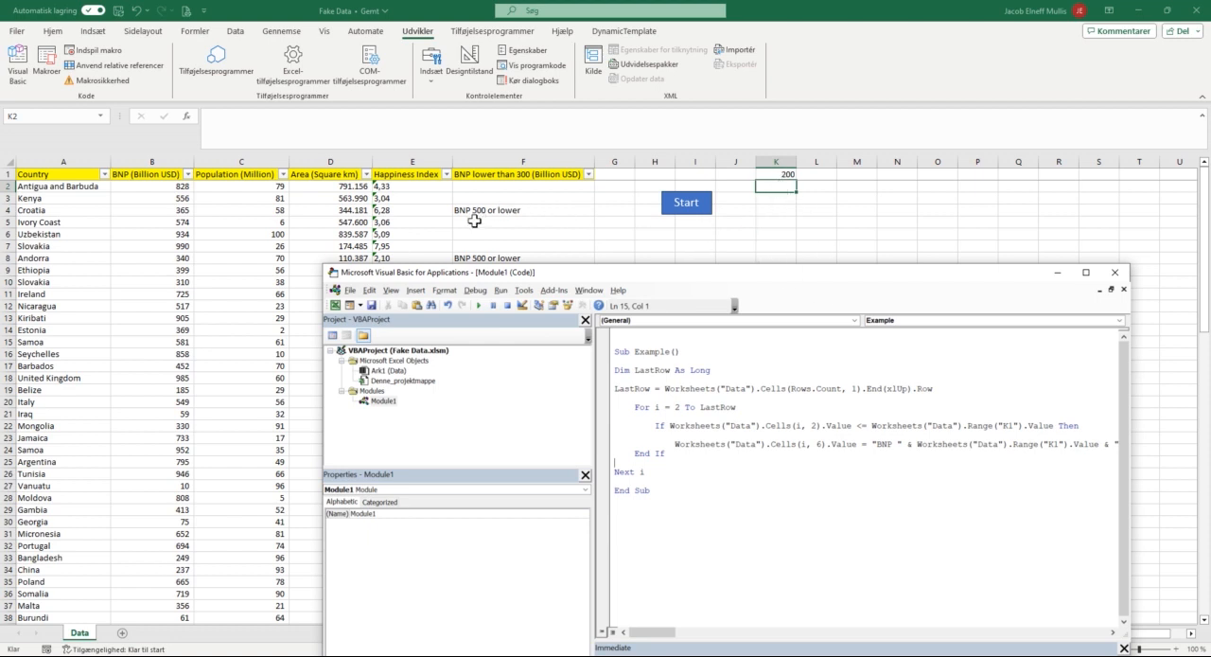
pyautogui.moveTo(775, 298)
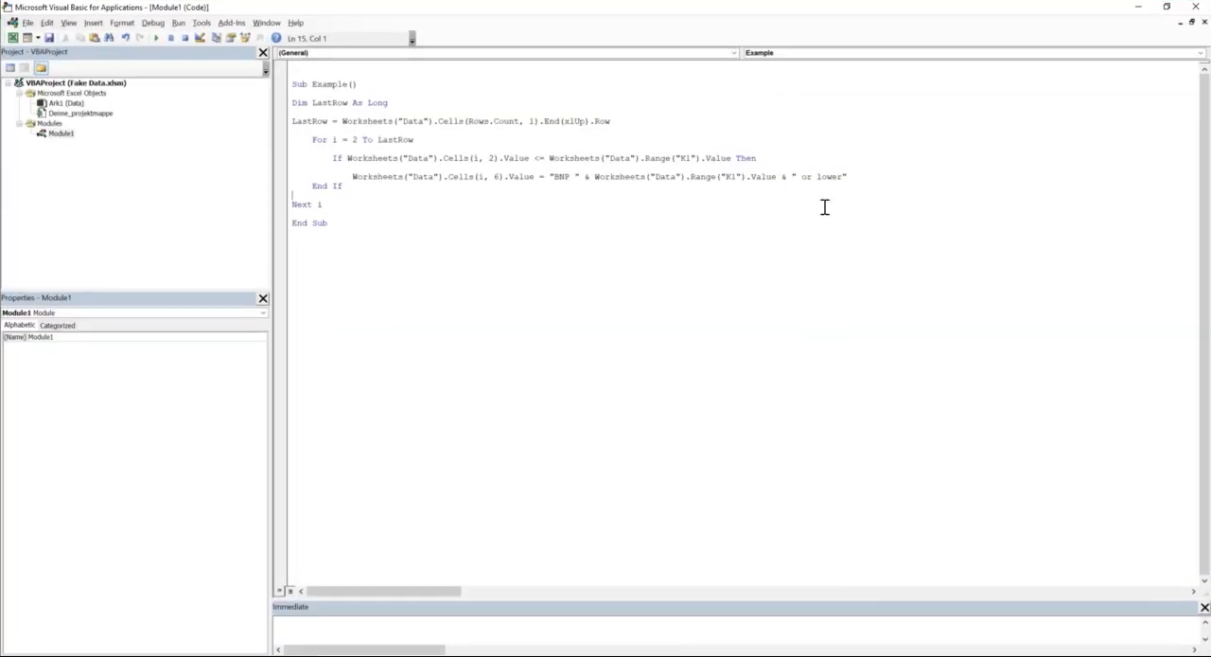
# Step: Start a new statement setting Worksheets("Data").Range("F1").Value to "BNP lower than" &
pyautogui.click(333, 204)
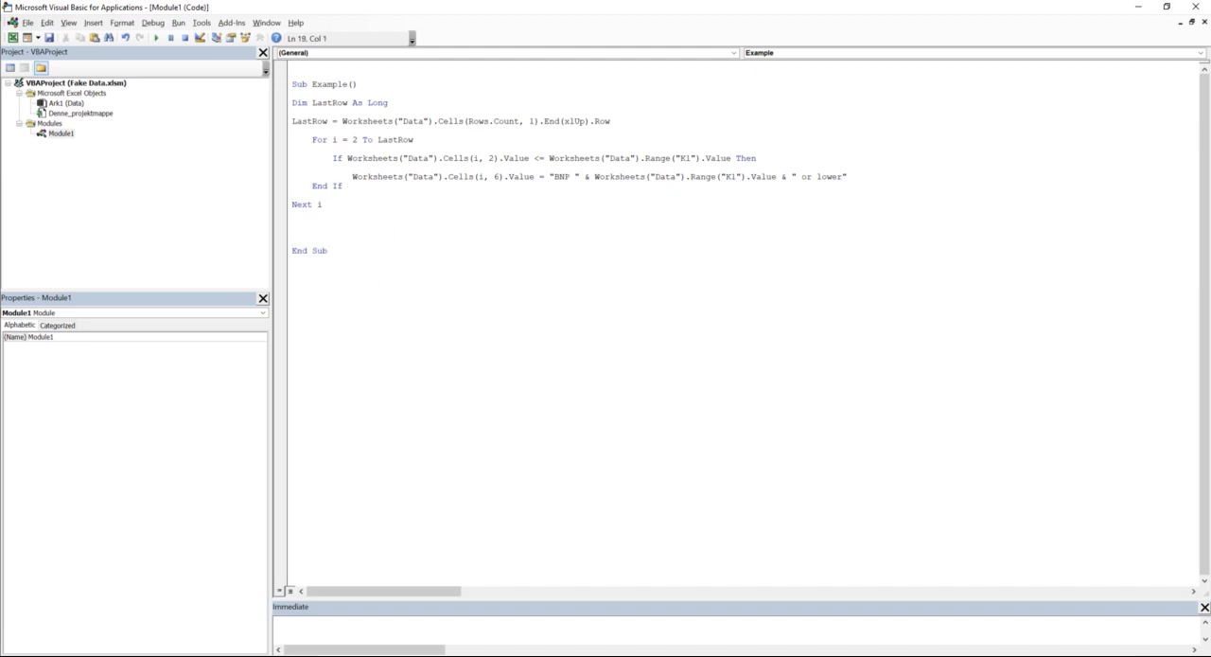
pyautogui.write('worksheets(')
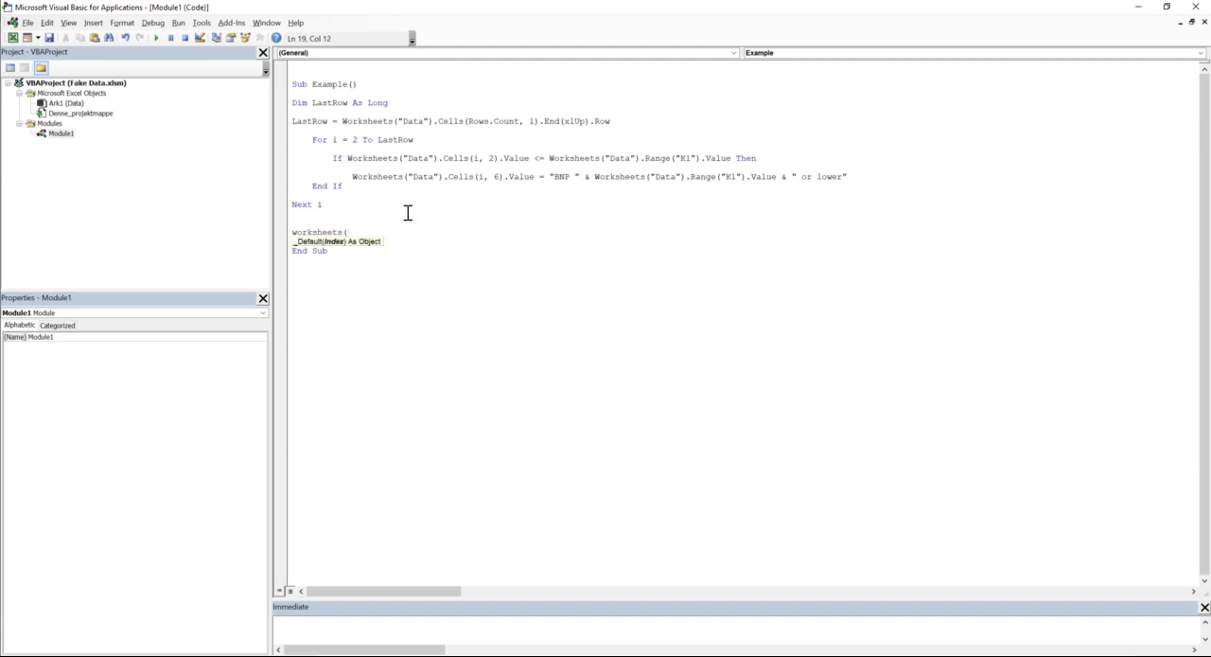
pyautogui.write('"Data")')
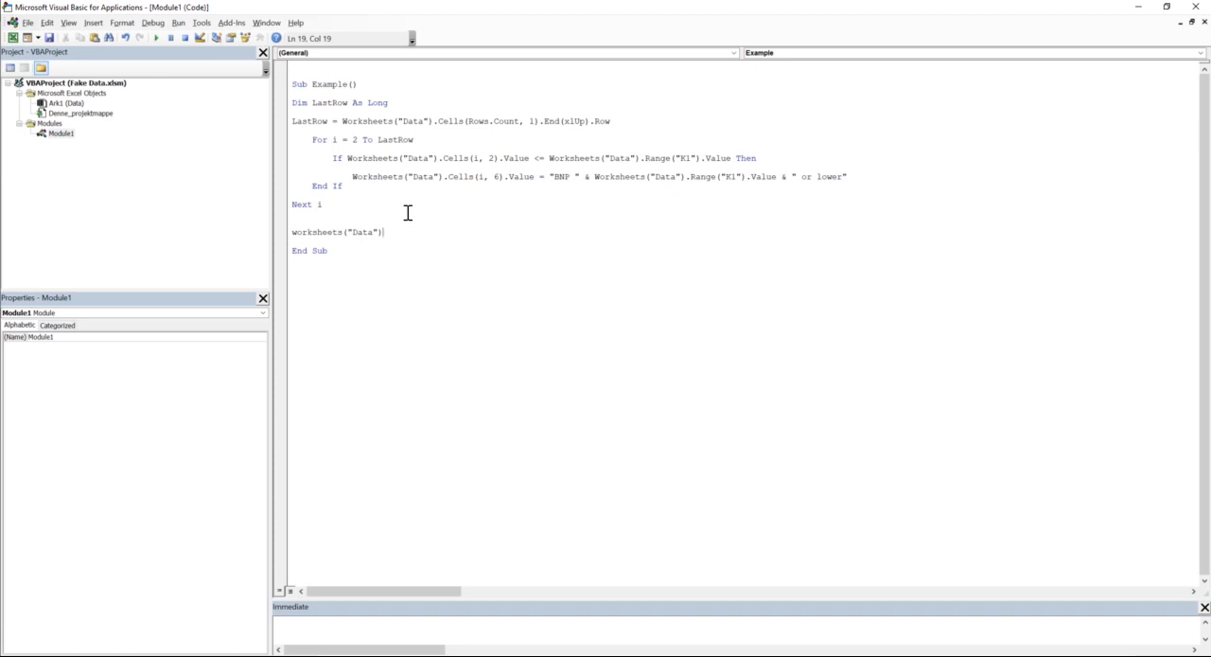
pyautogui.write('.range')
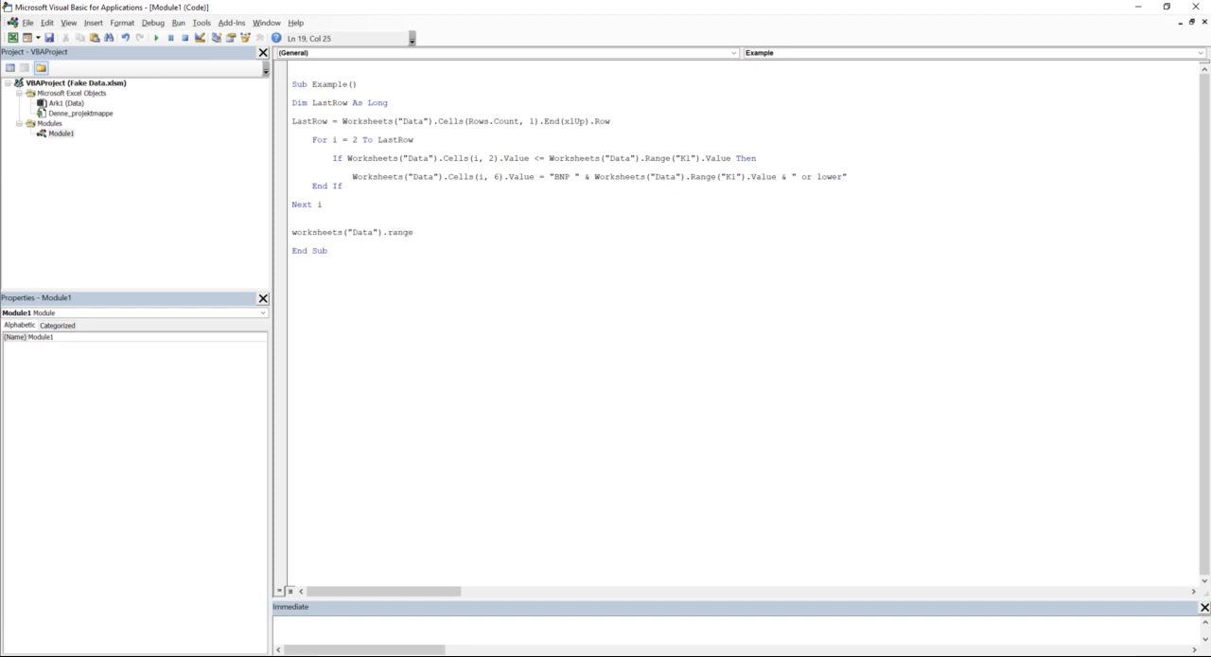
pyautogui.write('(F')
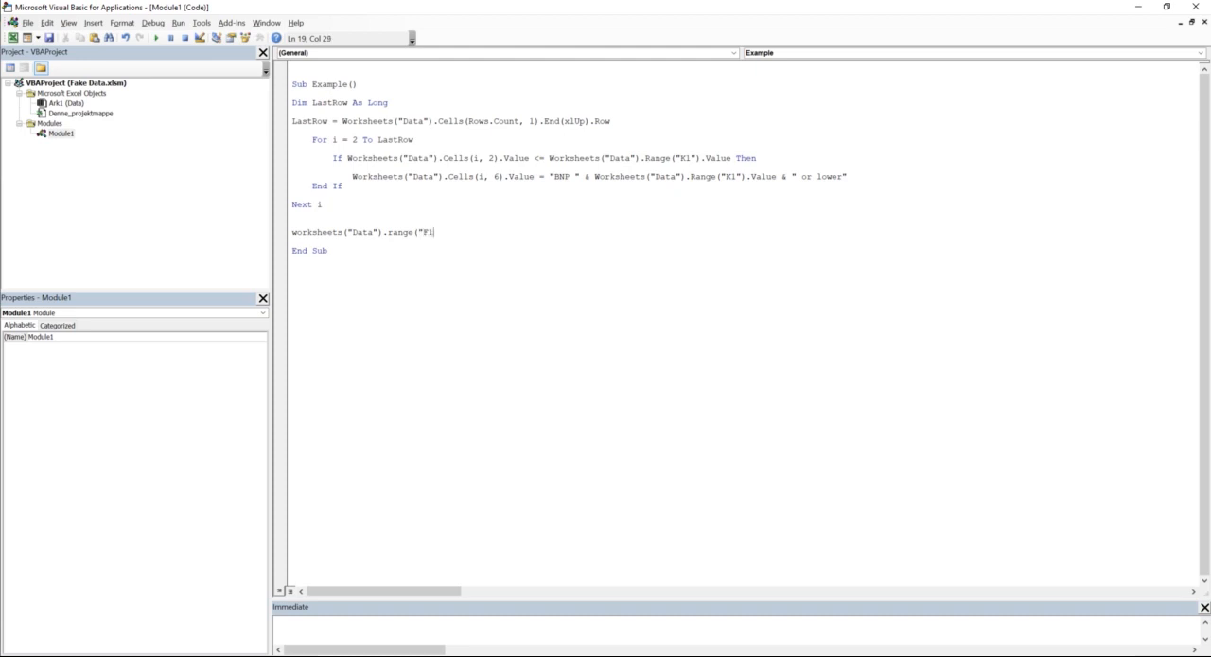
pyautogui.write('"')
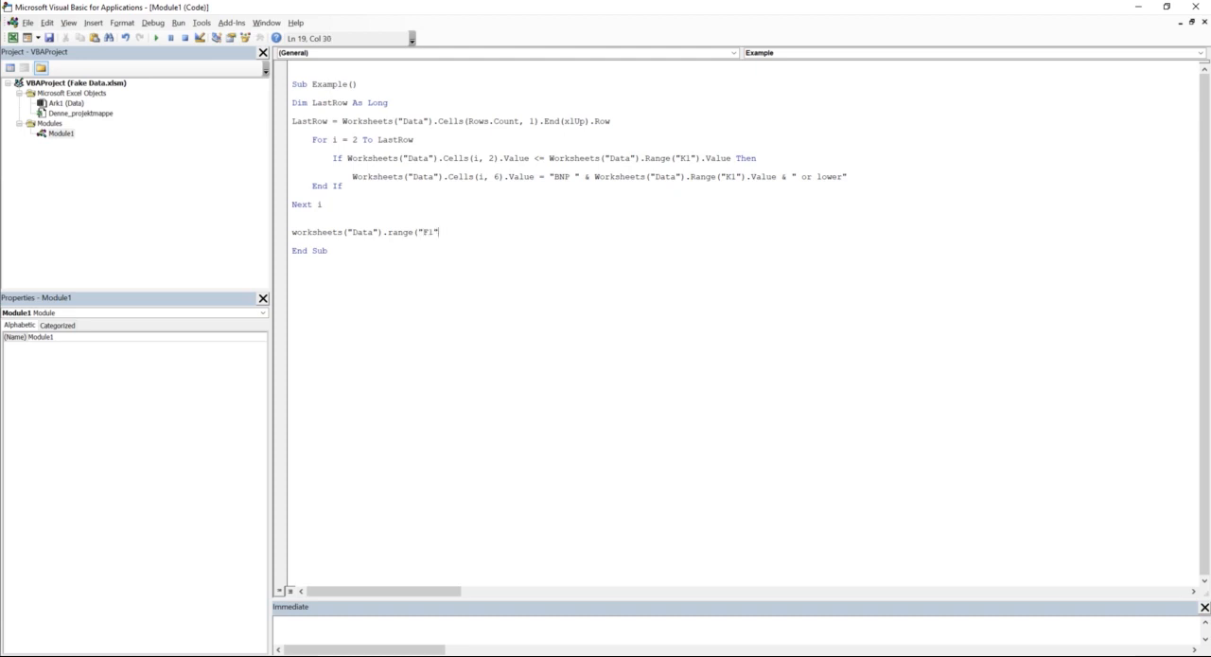
pyautogui.write('.value')
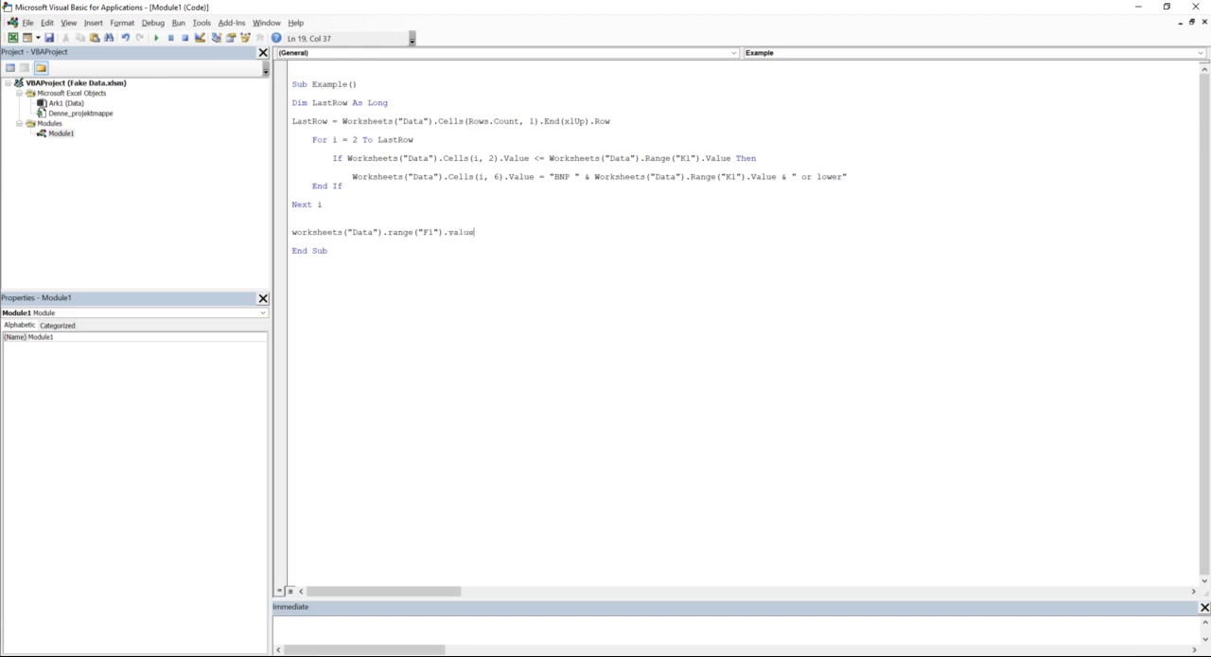
pyautogui.write('=')
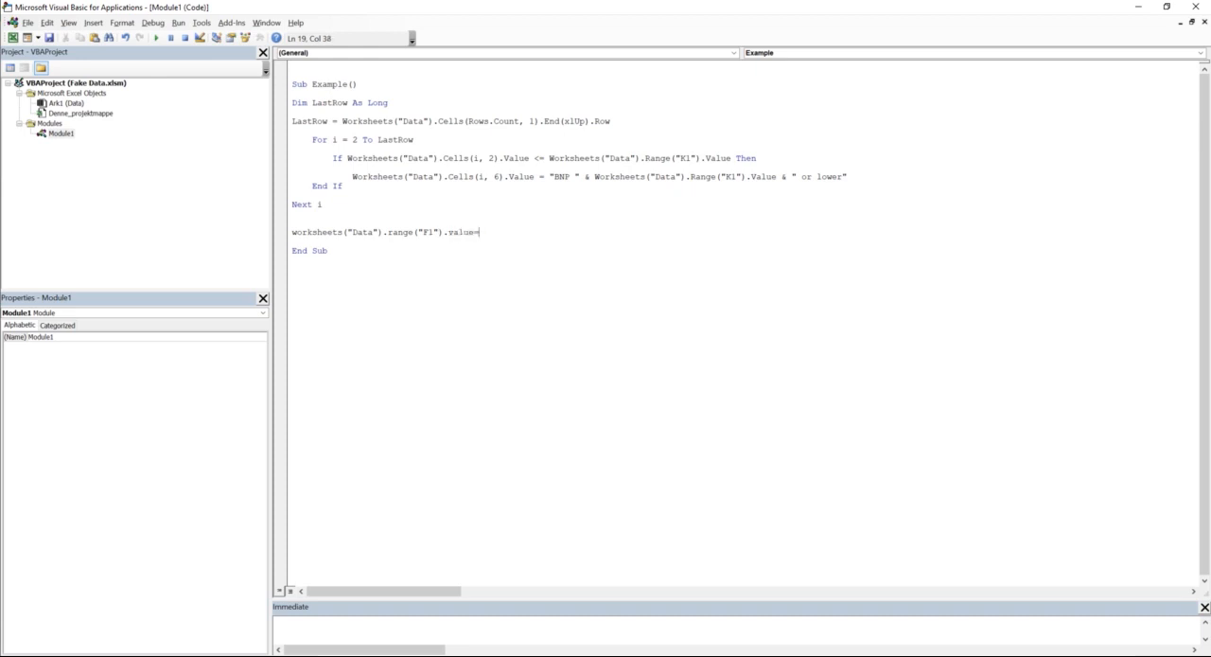
pyautogui.write('"BN')
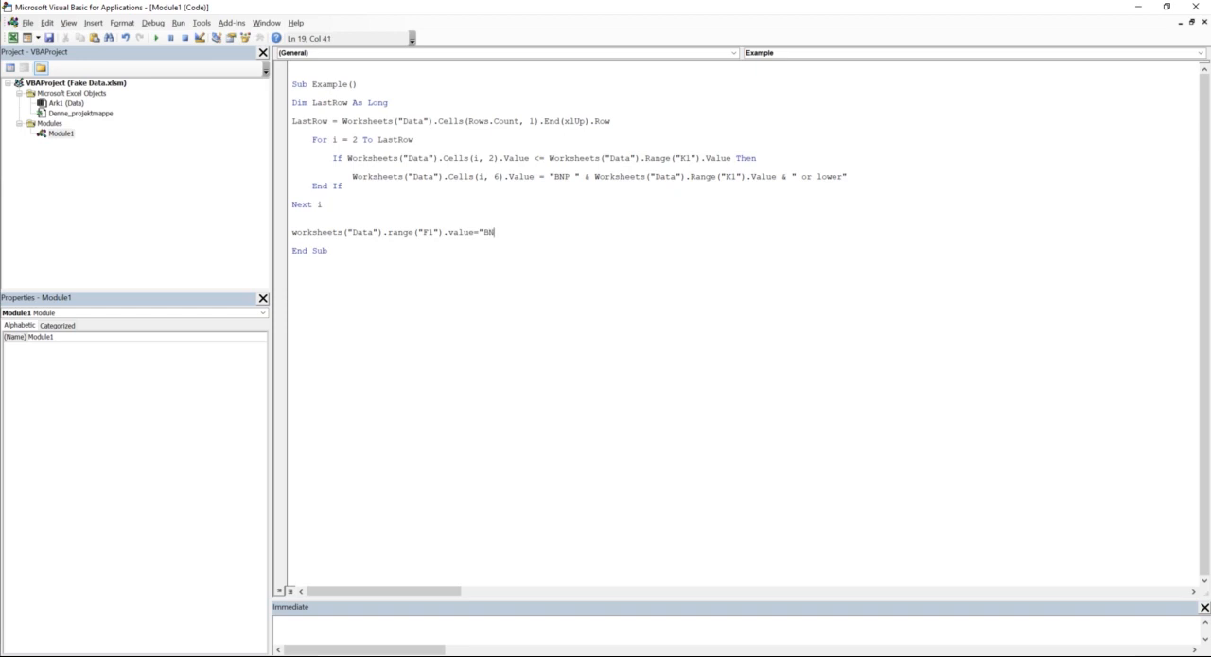
pyautogui.write('P')
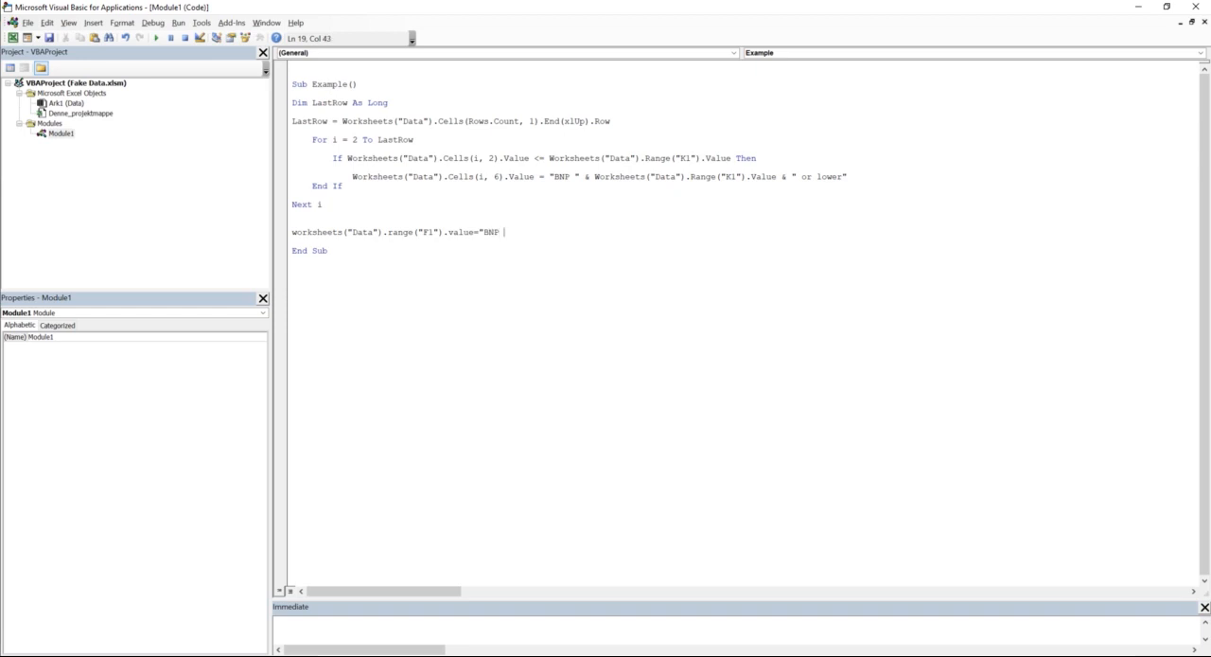
pyautogui.write('lower than')
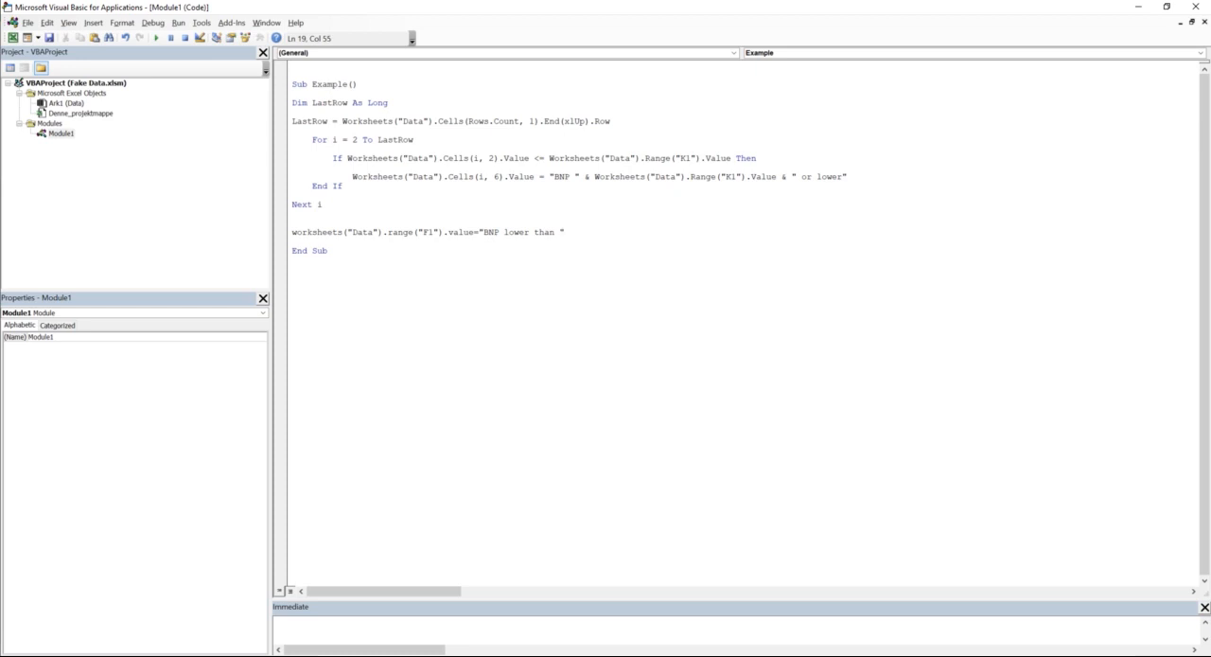
pyautogui.write('&')
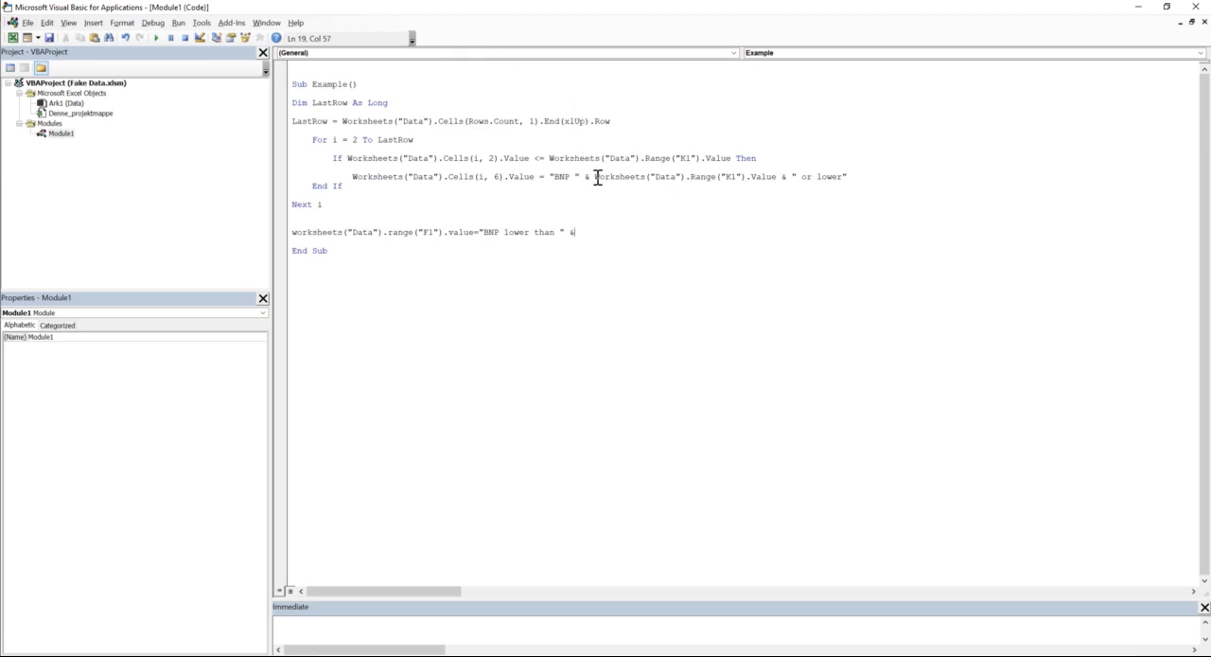
# Step: Append the K1 value expression and & " (Billion USD)" to complete the F1 header line
pyautogui.click(155, 38)
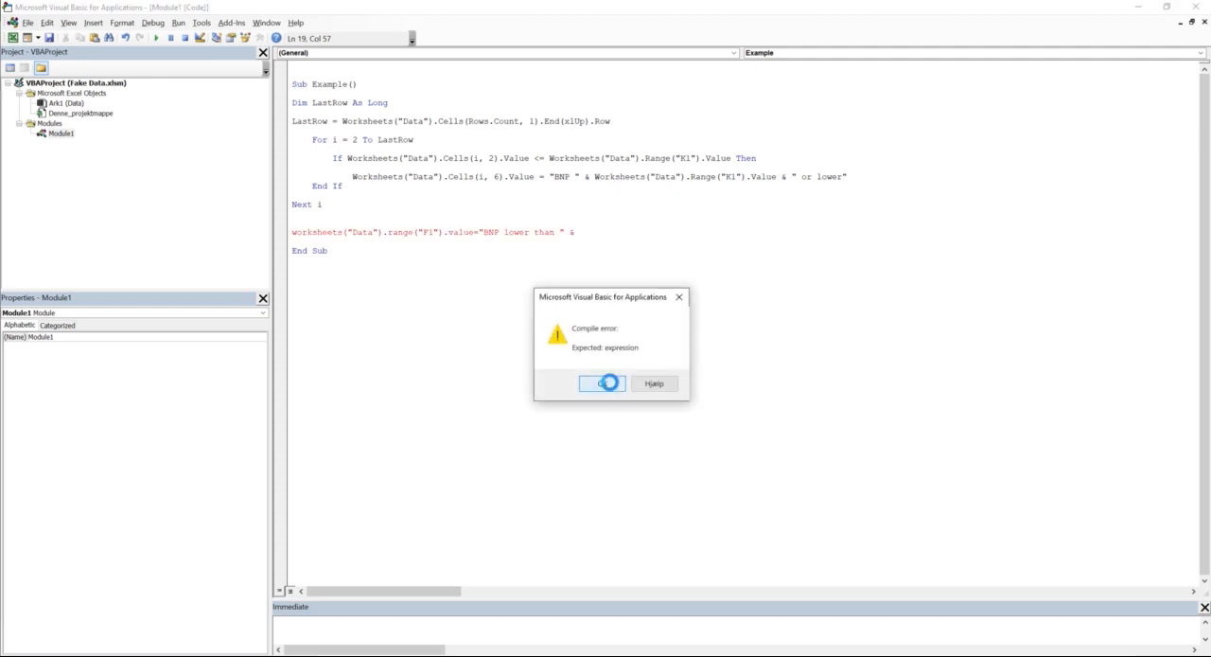
pyautogui.click(601, 382)
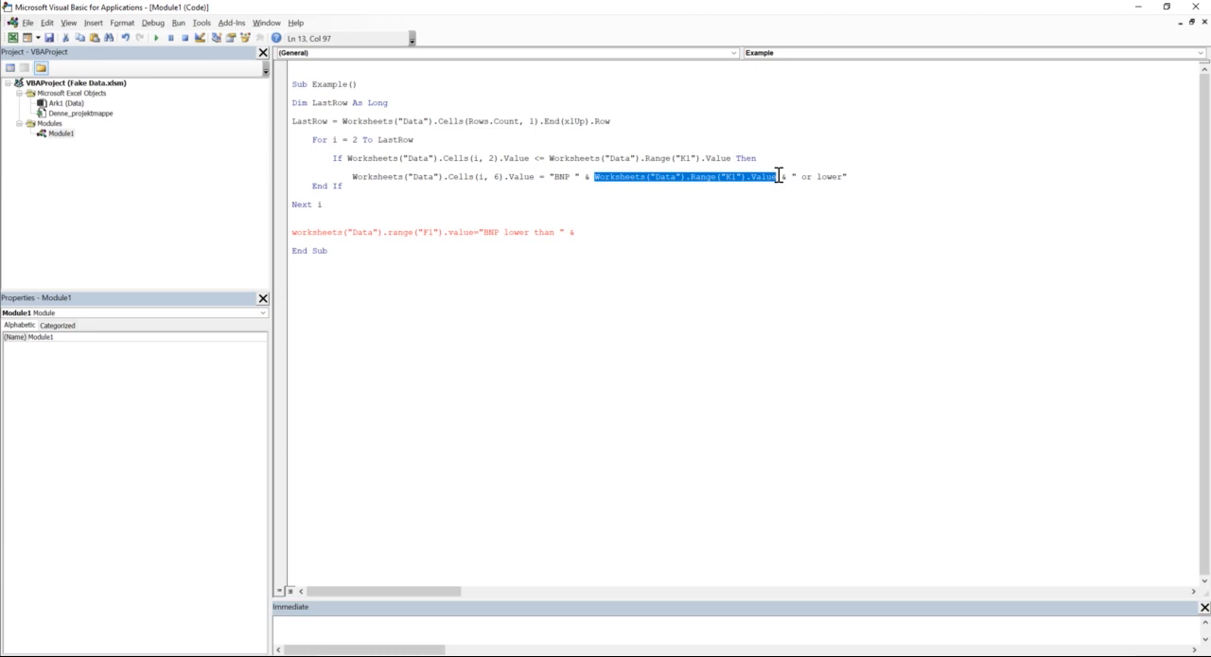
pyautogui.click(627, 233)
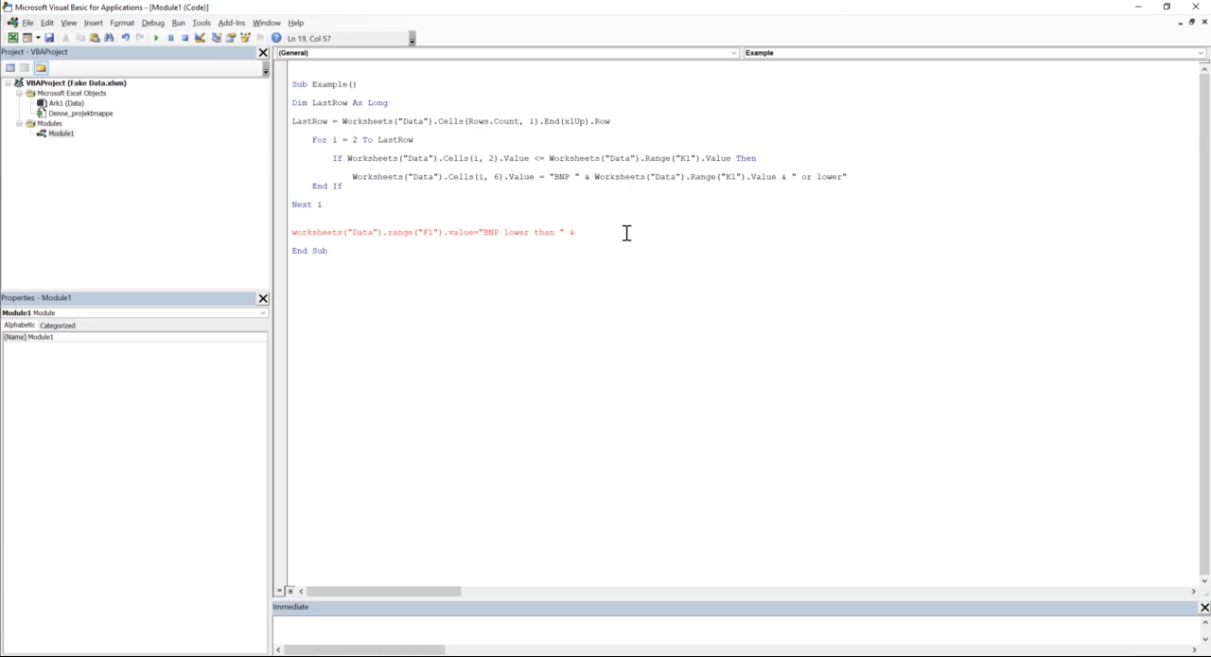
pyautogui.write('Wotksheets("Data").Range("K1").Value')
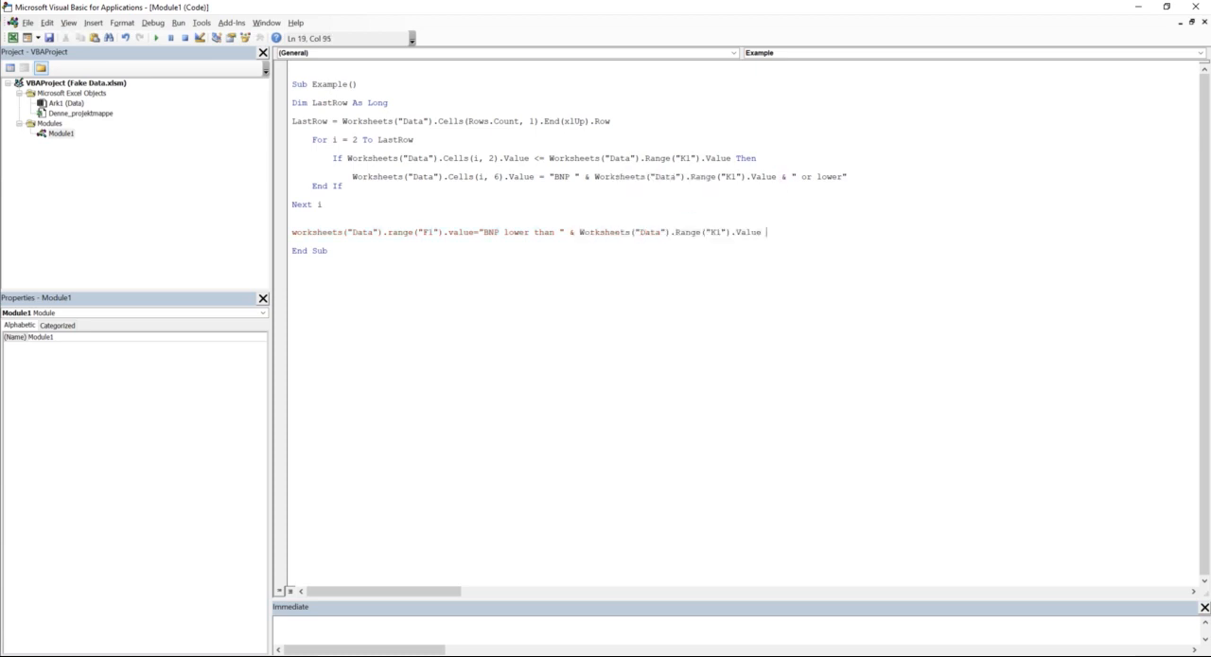
pyautogui.write('&')
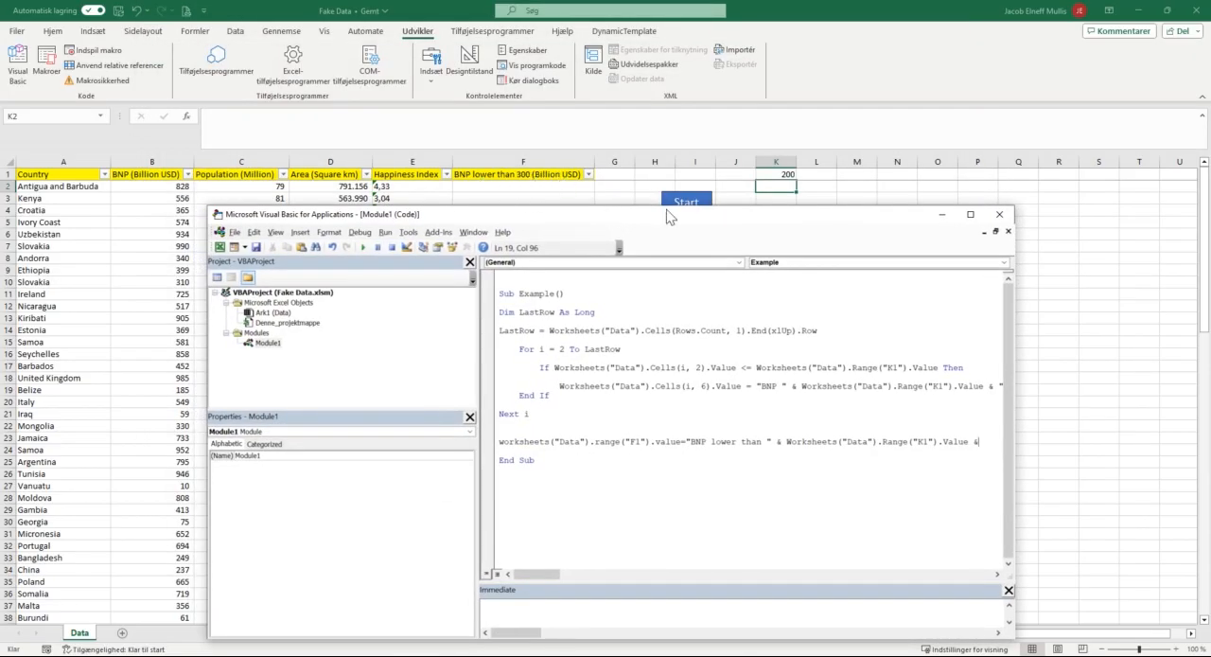
pyautogui.click(995, 213)
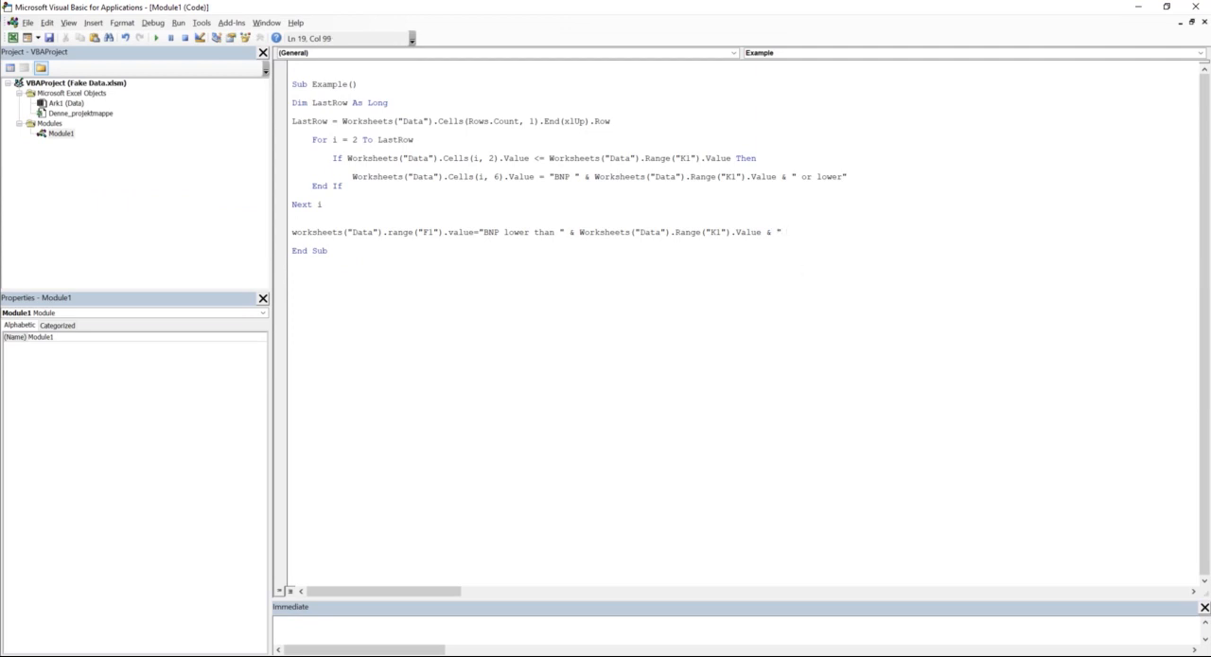
pyautogui.write('(')
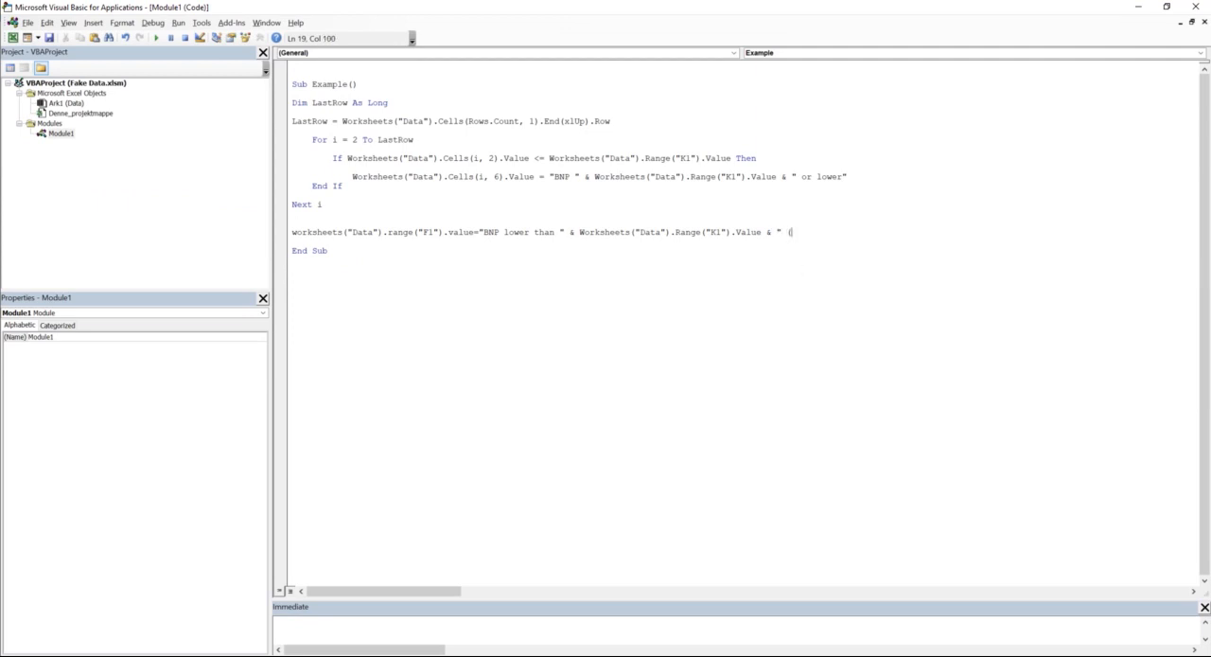
pyautogui.write('Billio')
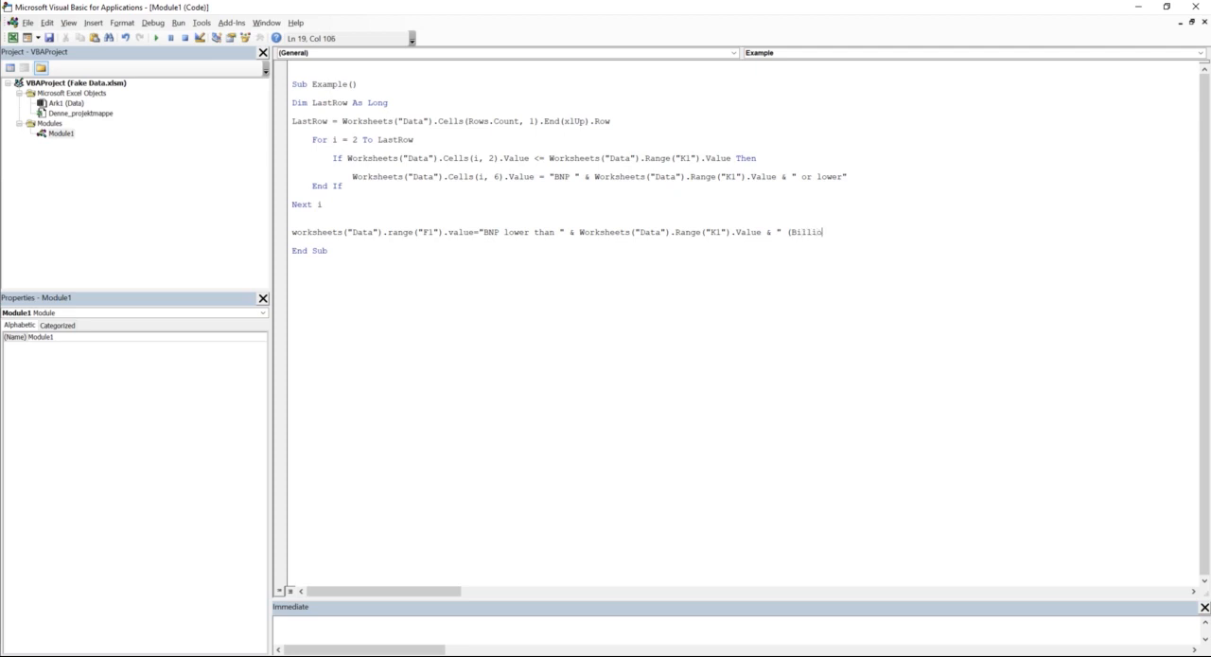
pyautogui.write('n USD)"')
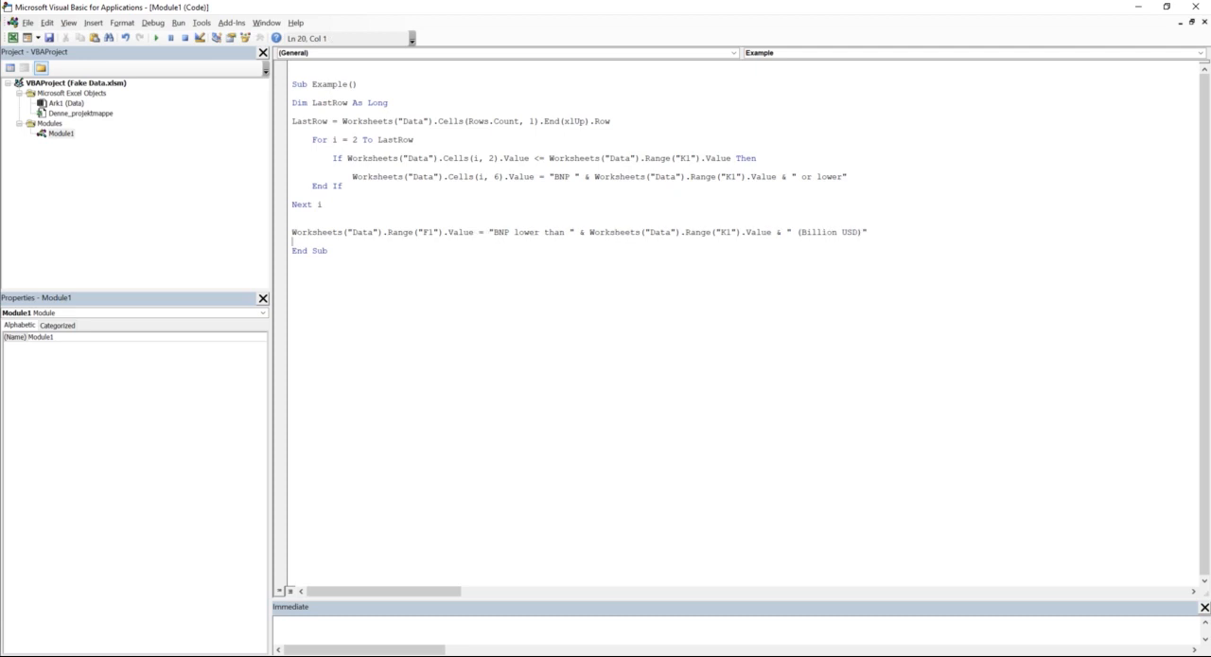
pyautogui.moveTo(659, 126)
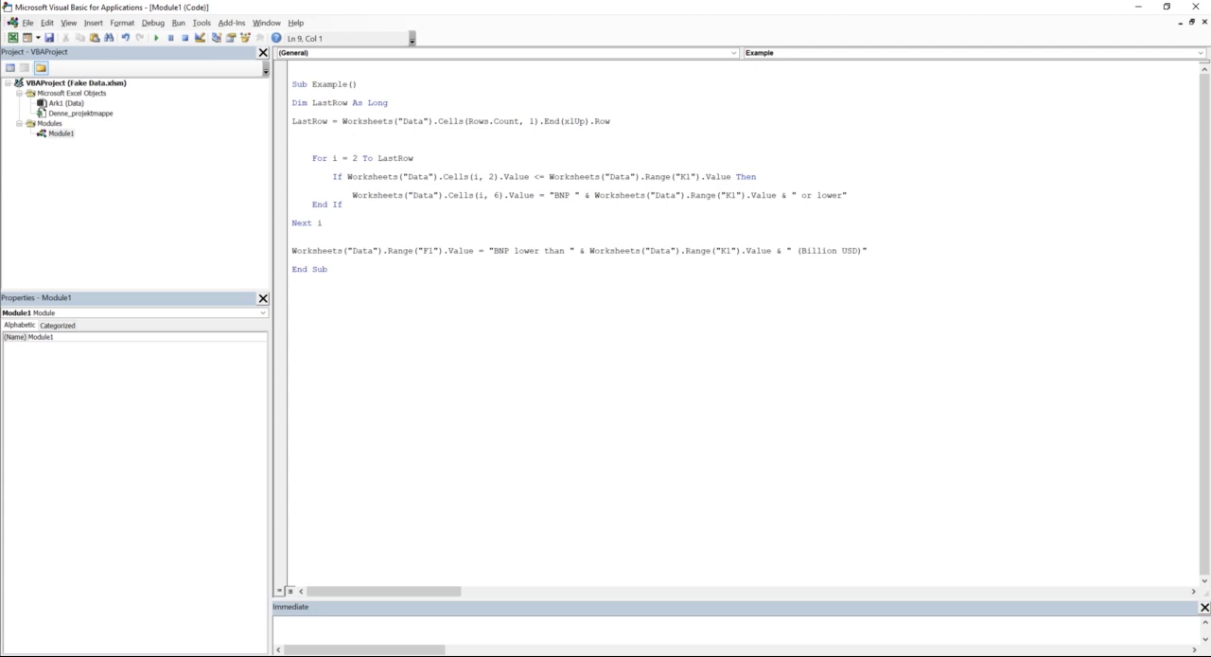
# Step: Write Worksheets("Data").Range("F2:F" & LastRow).Value = "" to clear column F before the loop
pyautogui.write('W')
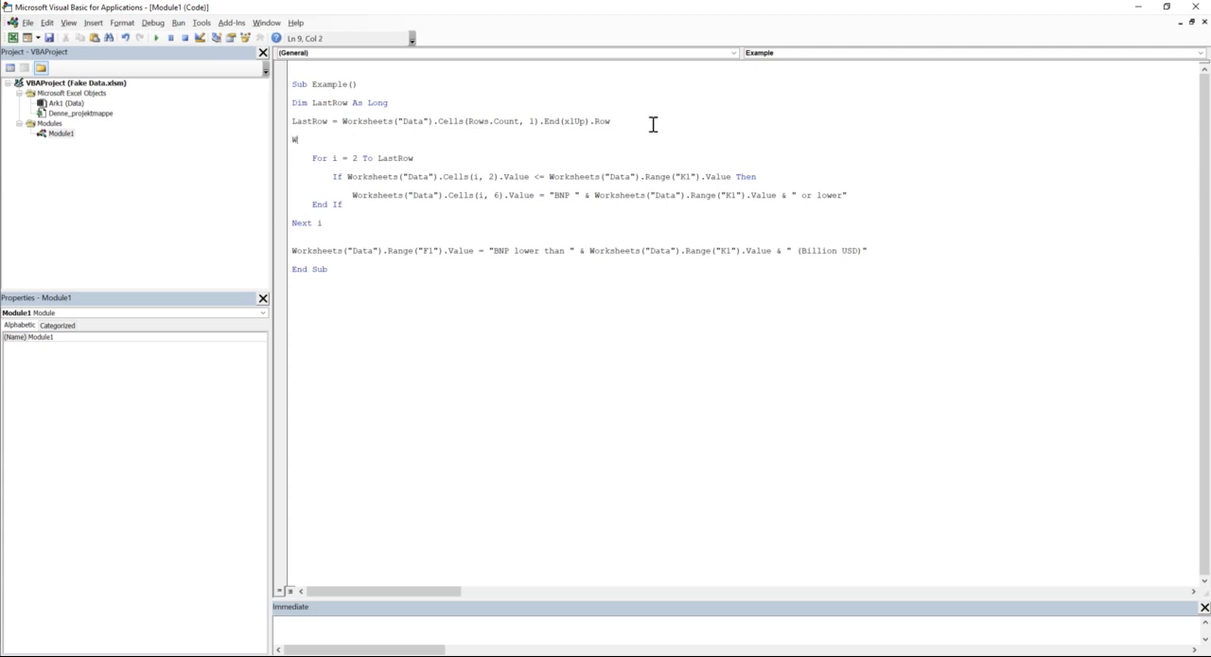
pyautogui.write('orksheets')
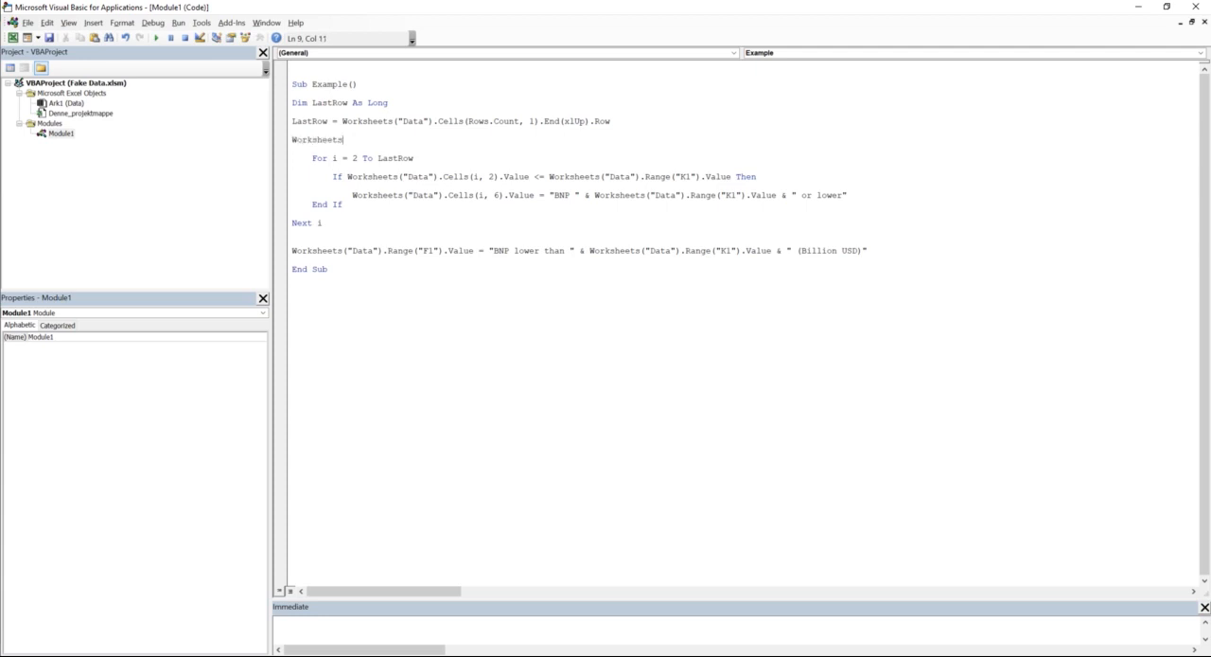
pyautogui.write('("Data").')
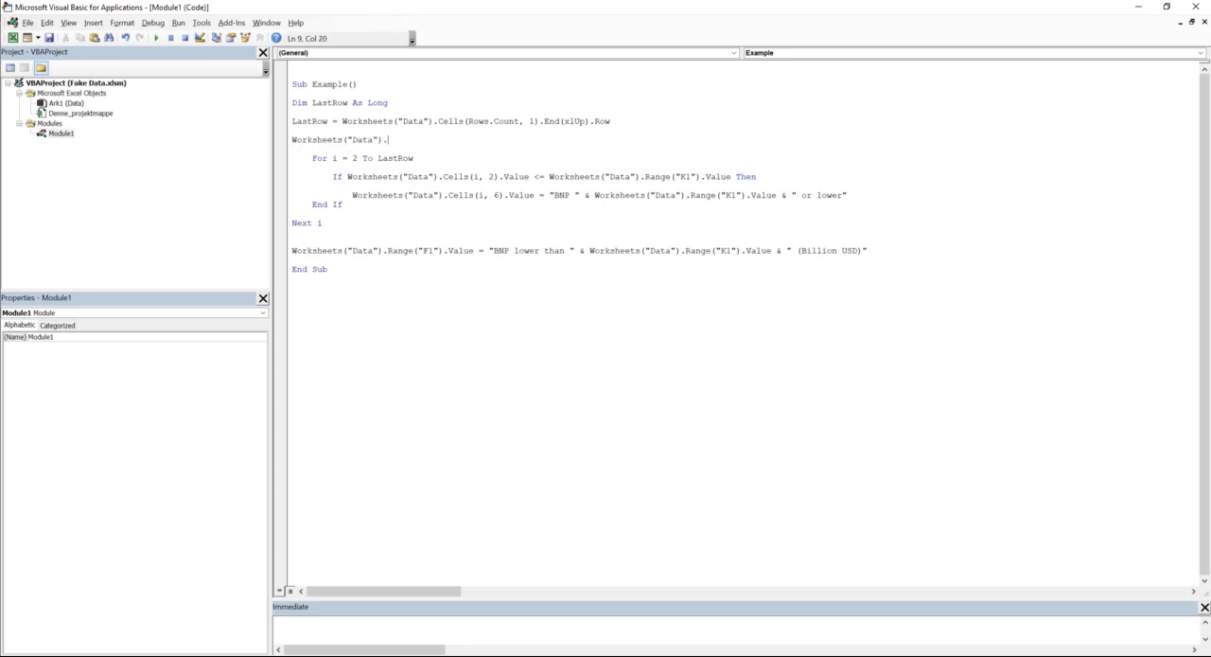
pyautogui.write('range')
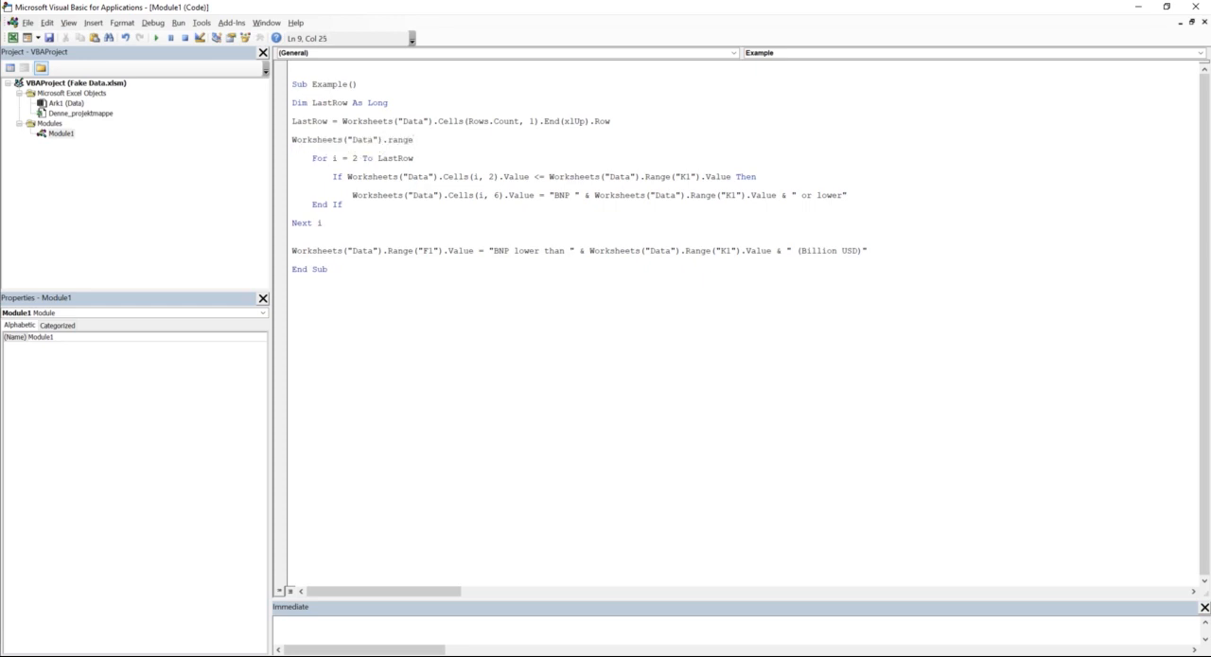
pyautogui.write('("')
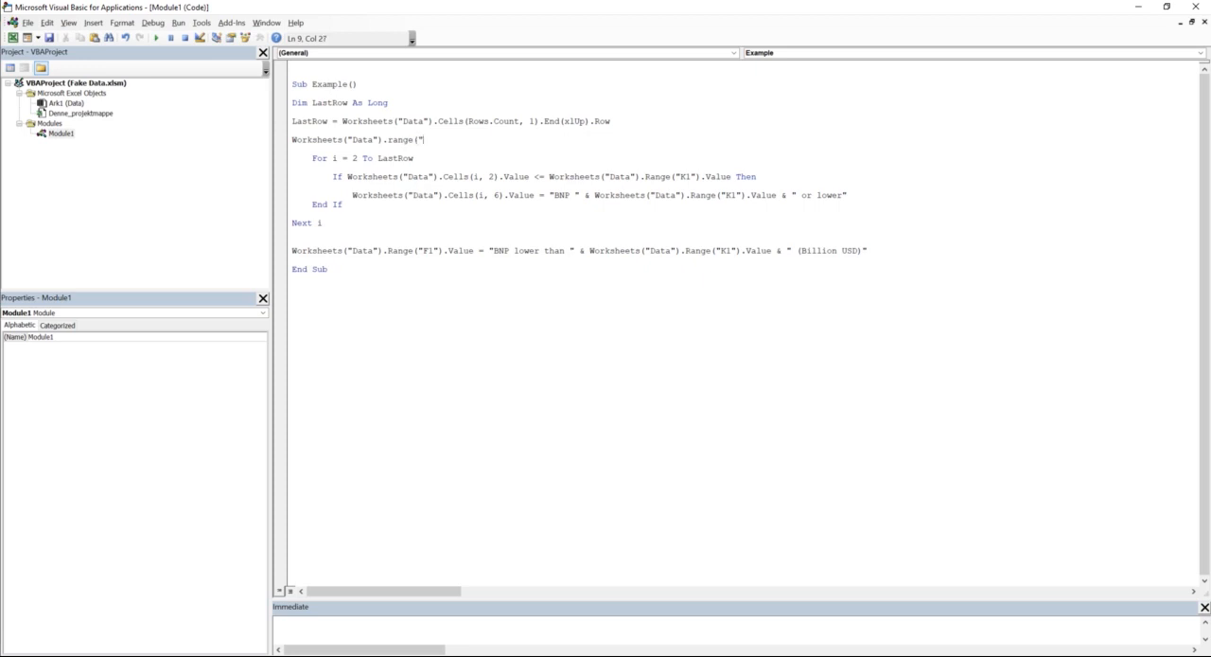
pyautogui.write('F2:')
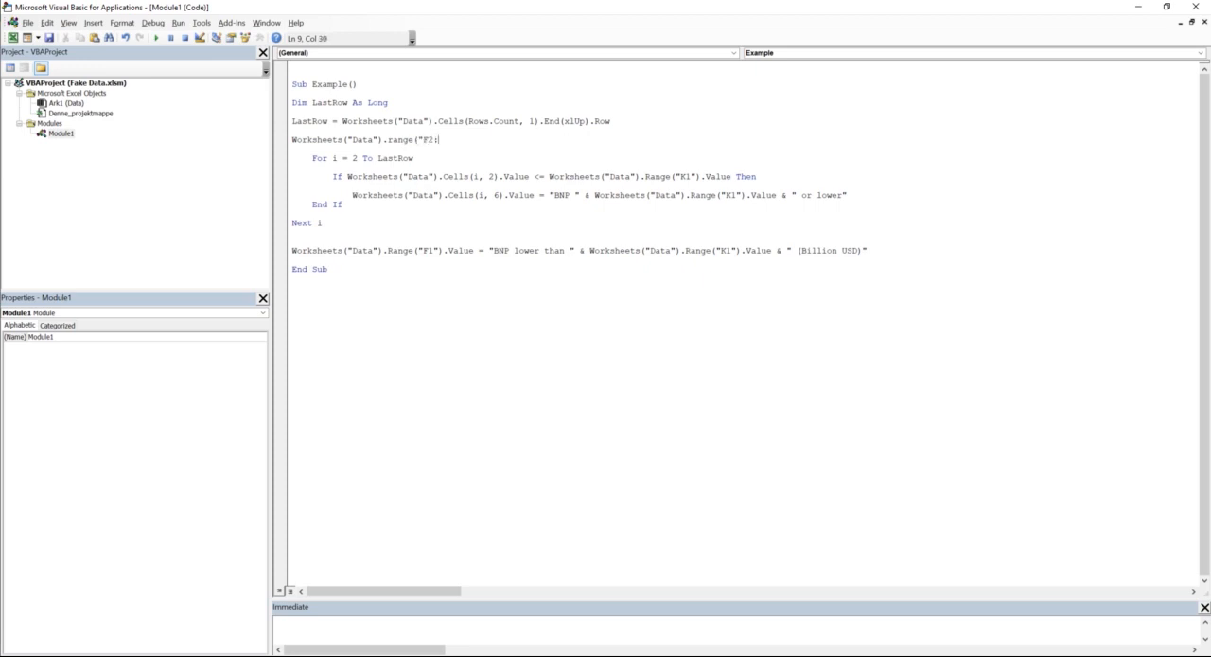
pyautogui.write('F')
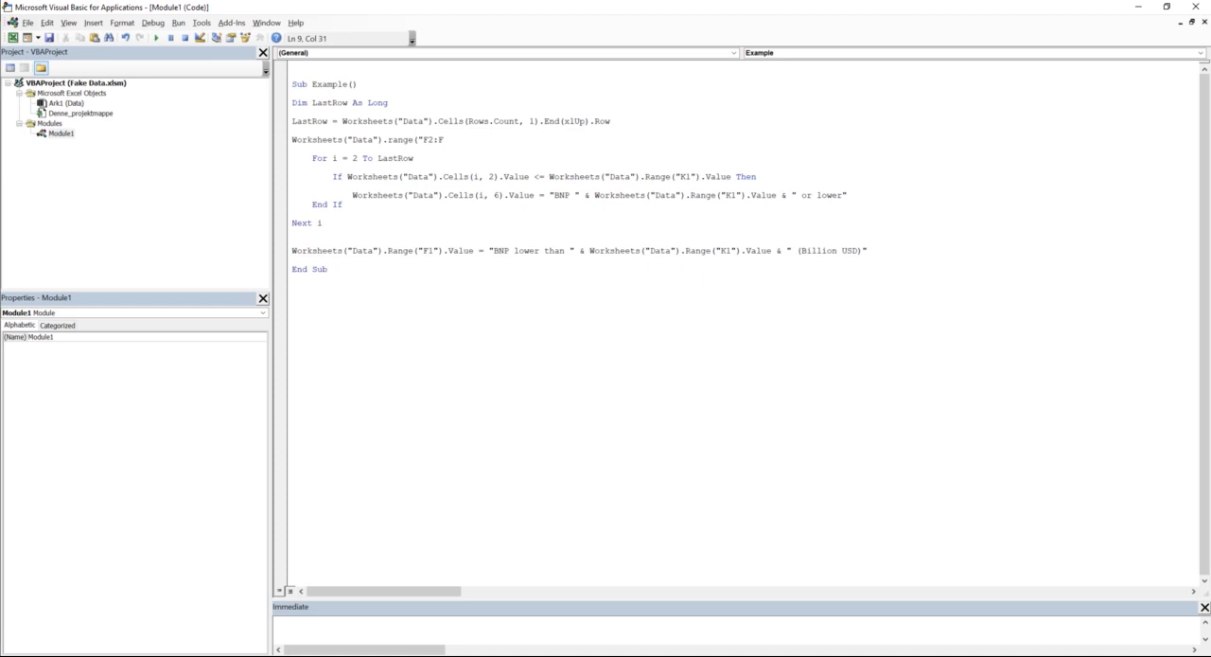
pyautogui.write('&')
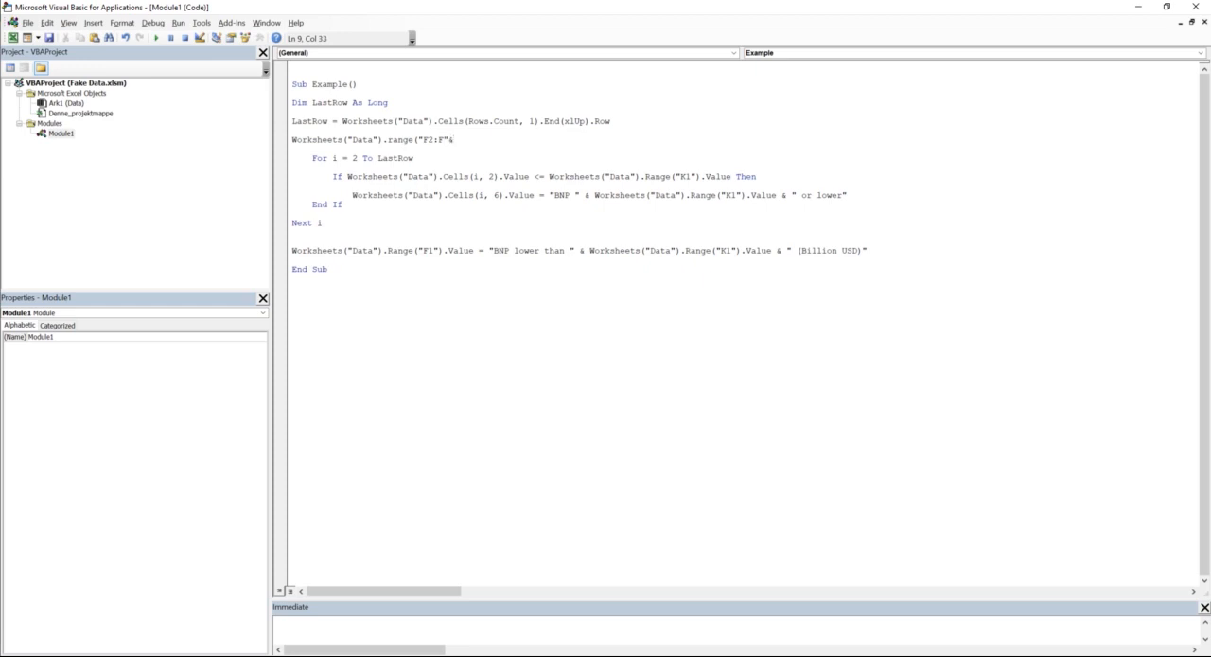
pyautogui.write('lastrow).va')
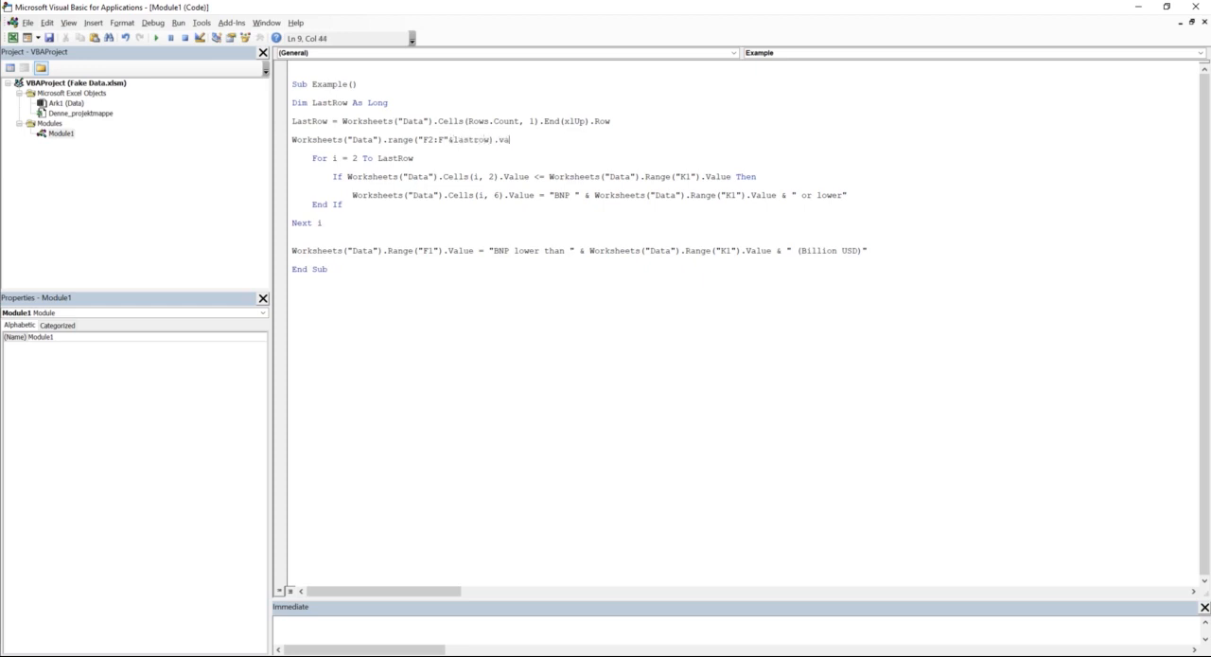
pyautogui.write('lue=""')
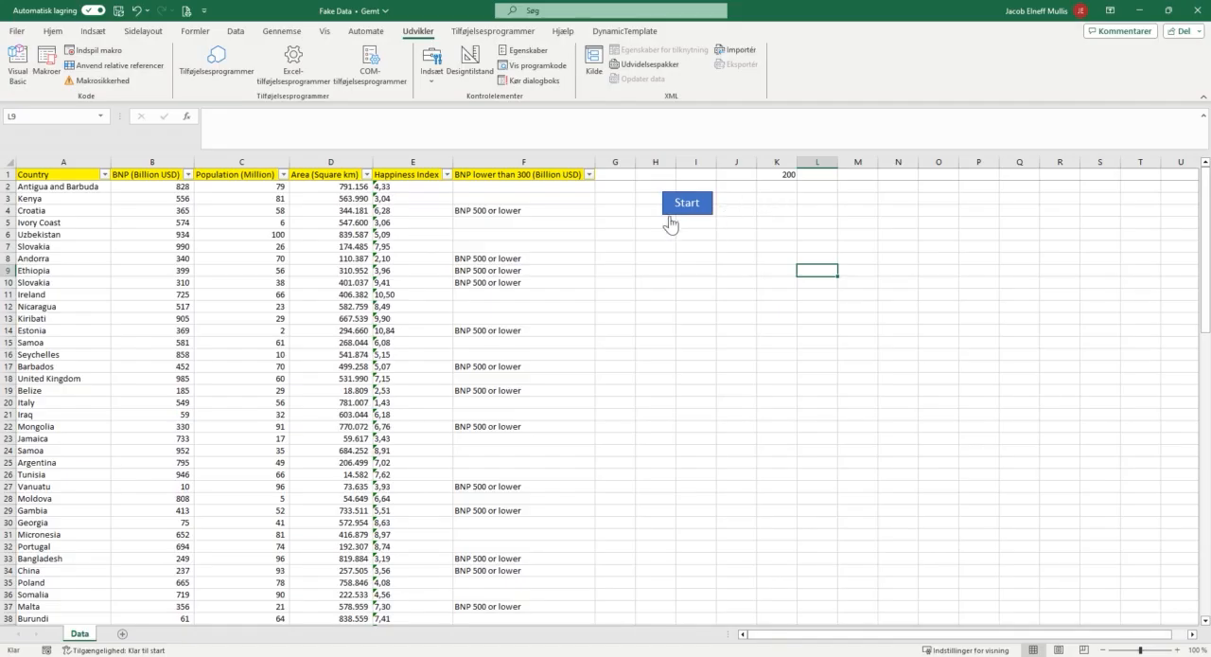
pyautogui.moveTo(627, 212)
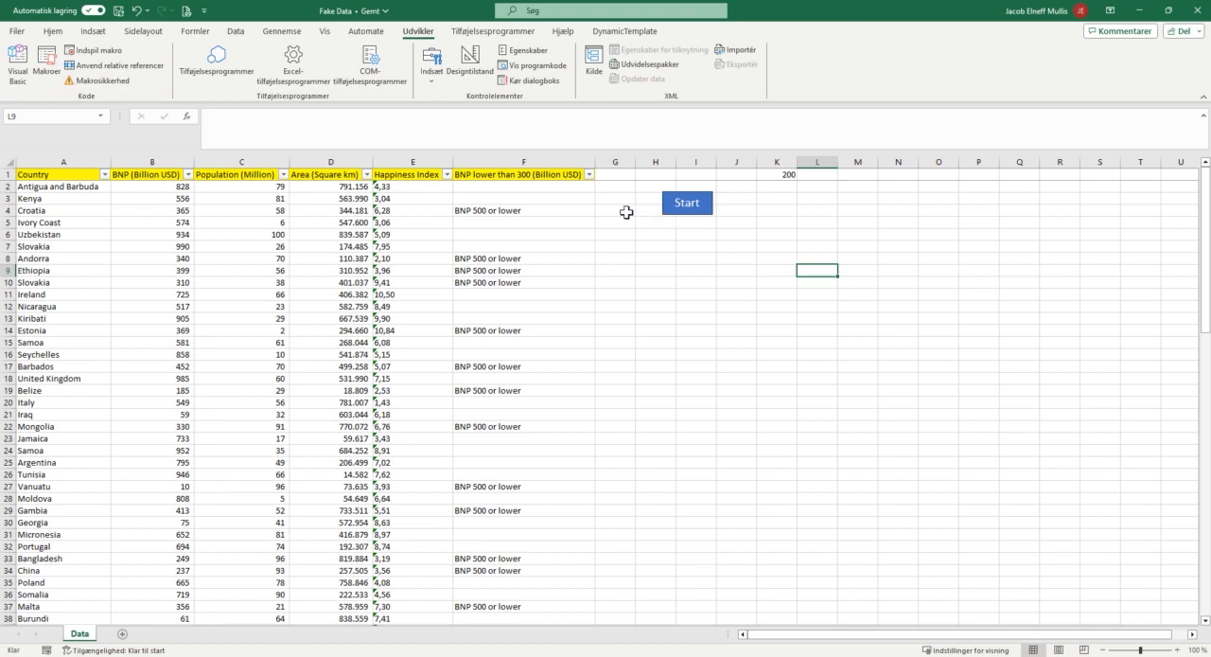
pyautogui.moveTo(479, 178)
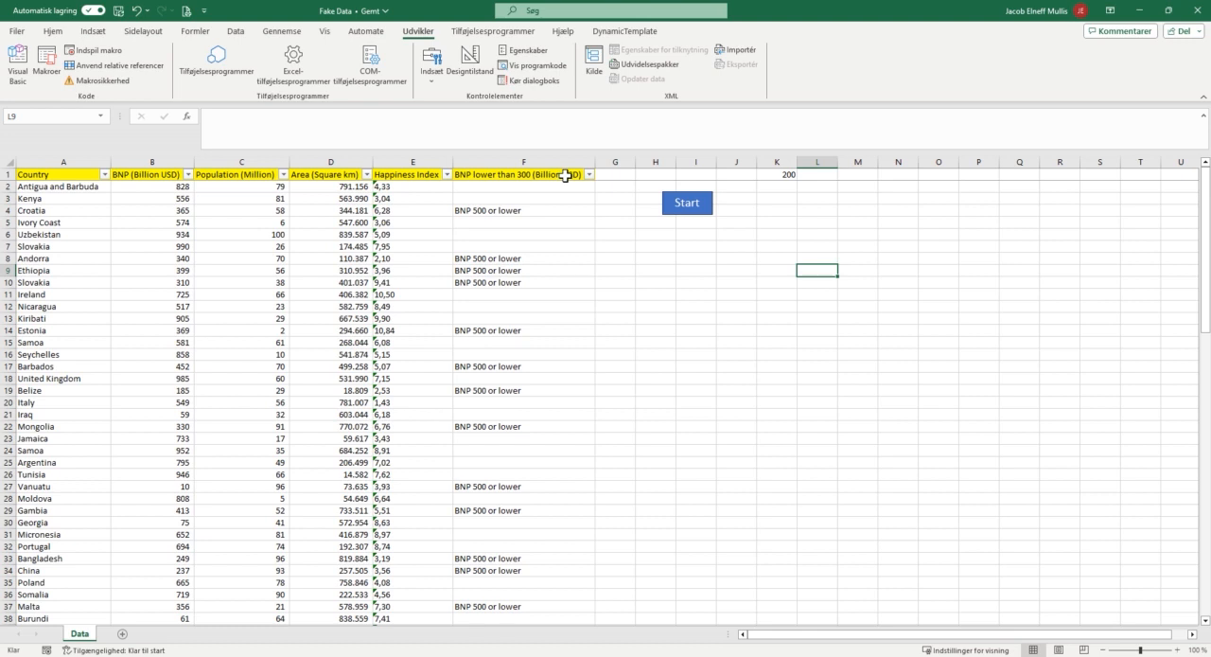
pyautogui.moveTo(498, 199)
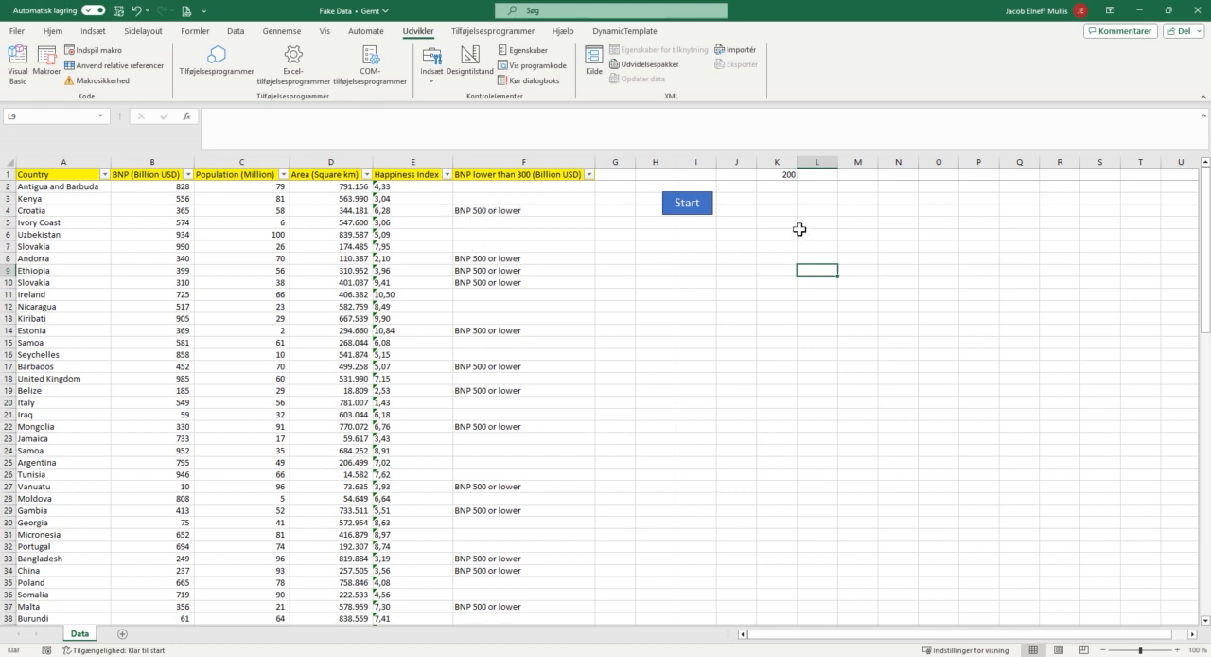
# Step: Run the macro at threshold 200 and filter column F to show only the flagged countries
pyautogui.click(686, 202)
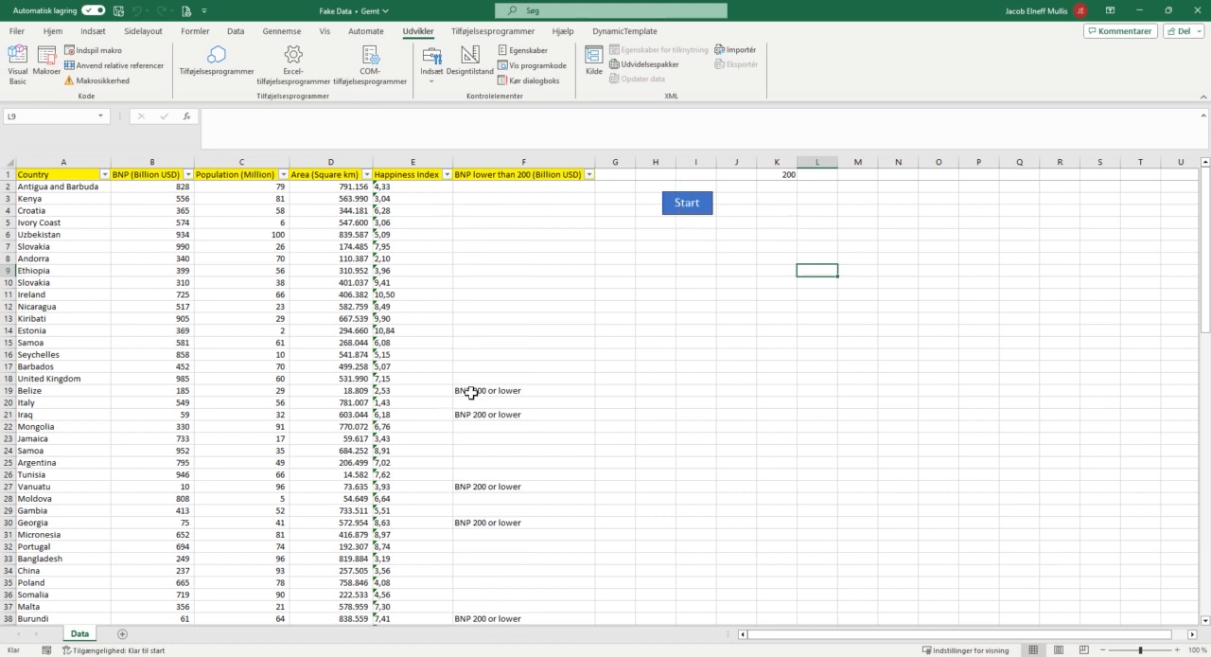
pyautogui.click(524, 389)
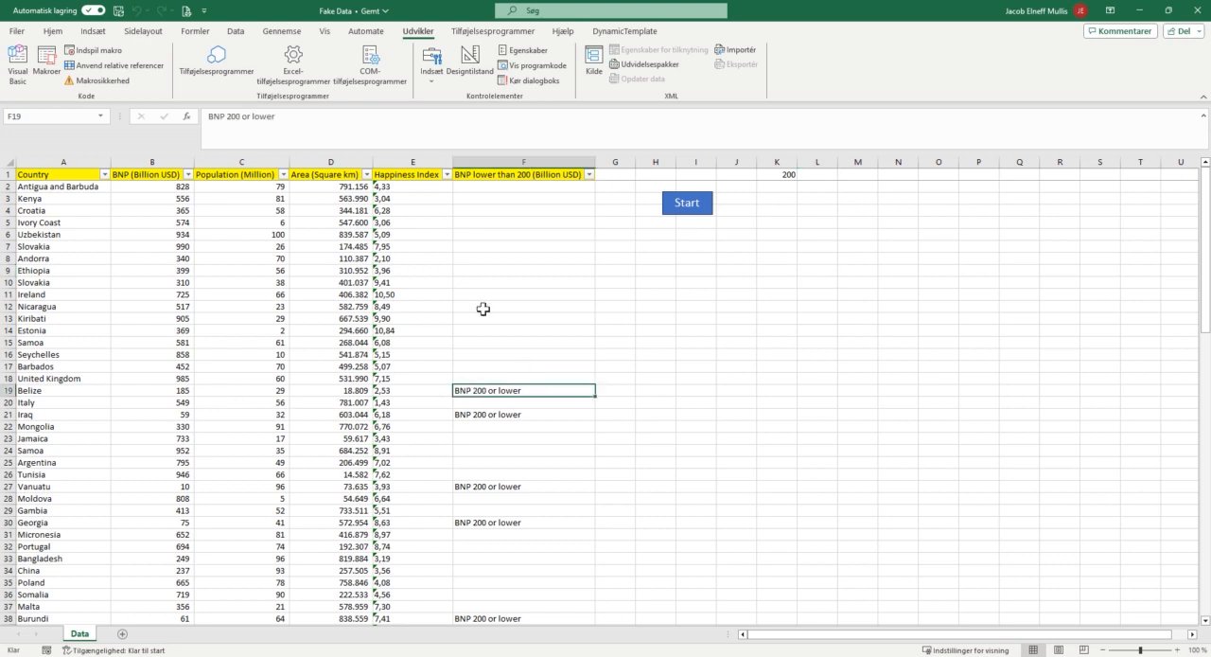
pyautogui.click(589, 174)
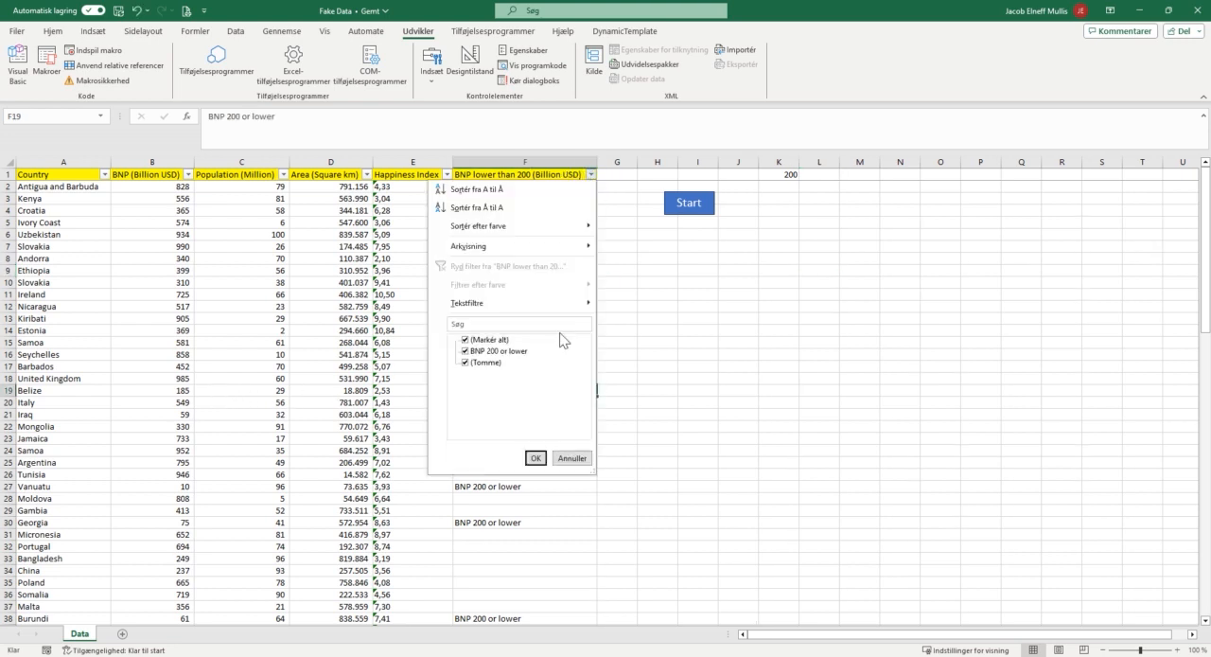
pyautogui.click(536, 458)
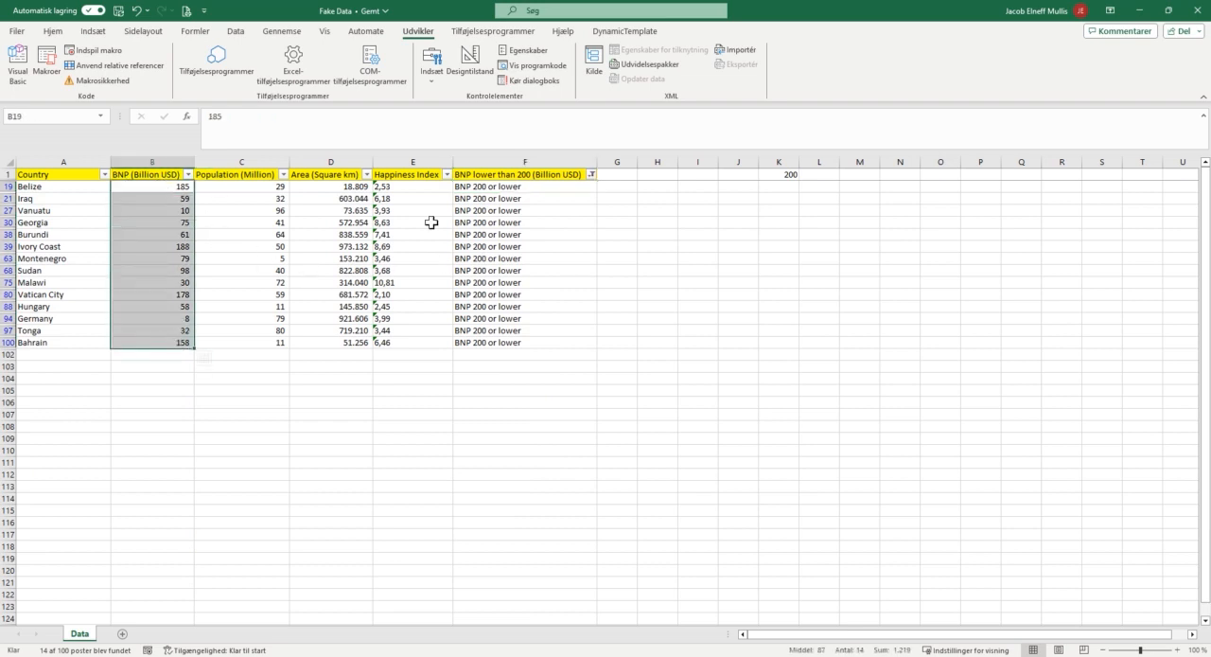
pyautogui.click(330, 234)
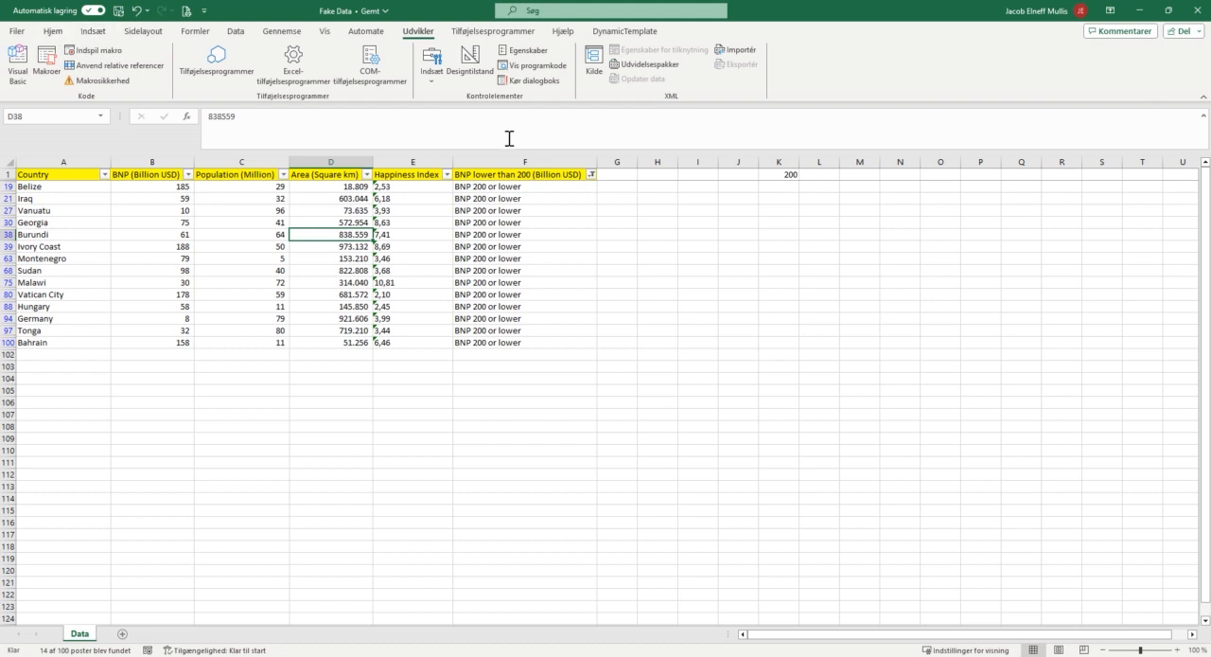
pyautogui.click(591, 174)
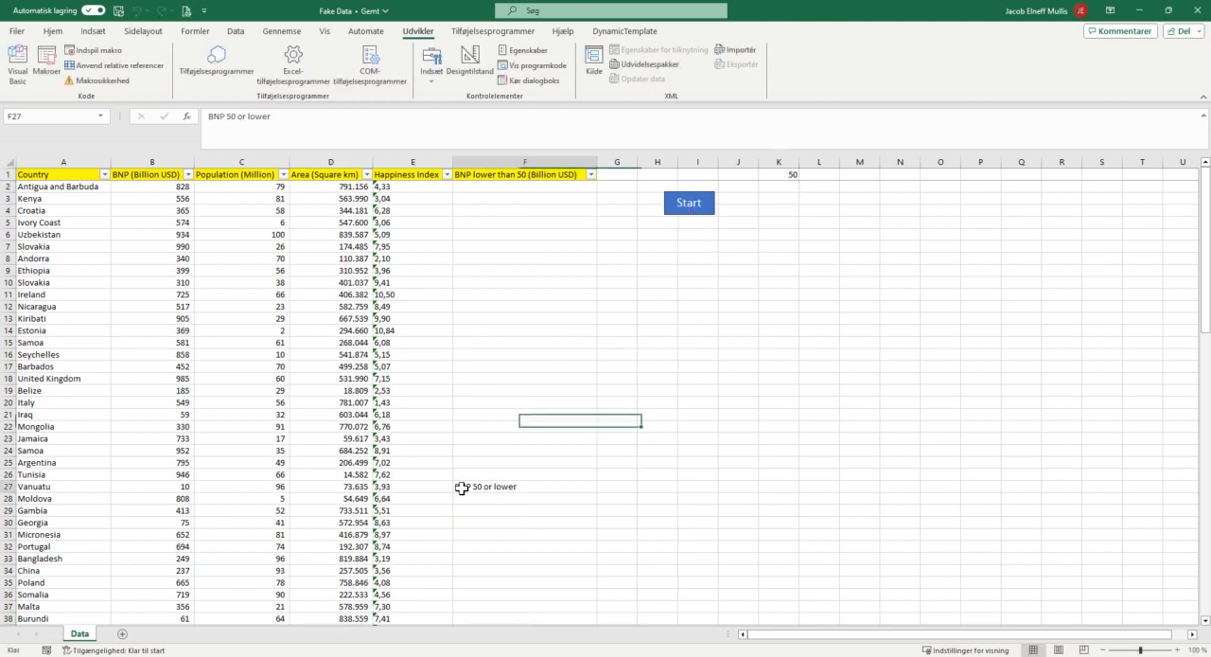
# Step: Filter column F to the countries flagged "BNP 50 or lower", then clear the filter to show all rows
pyautogui.click(592, 174)
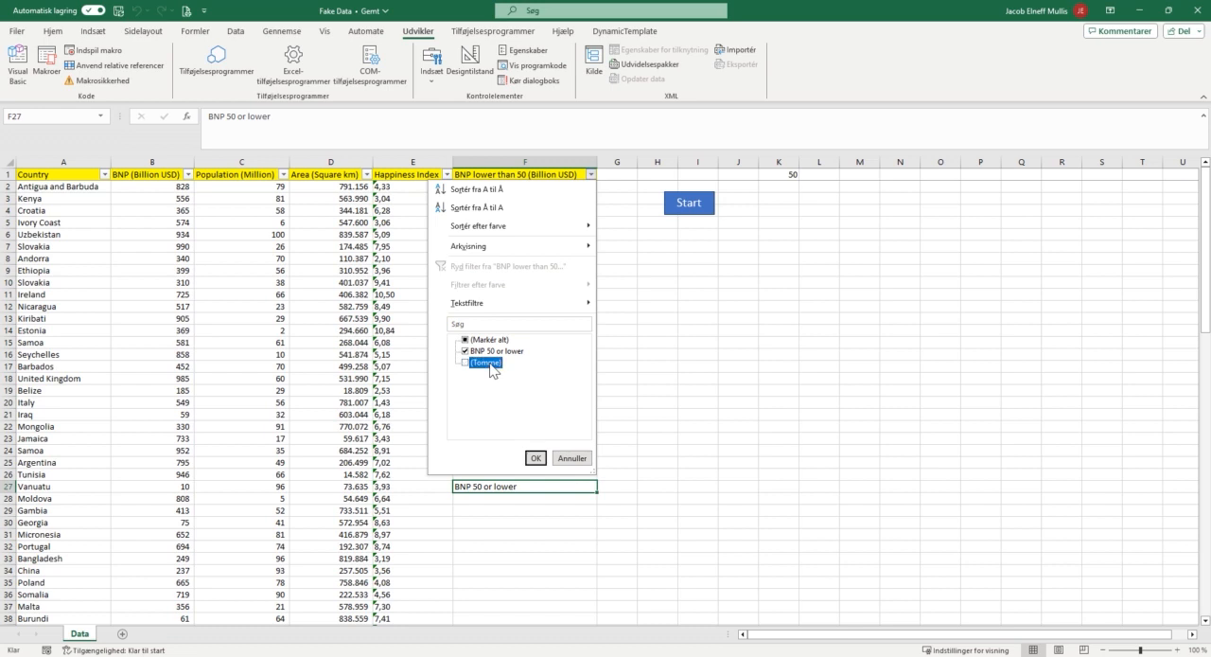
pyautogui.click(536, 457)
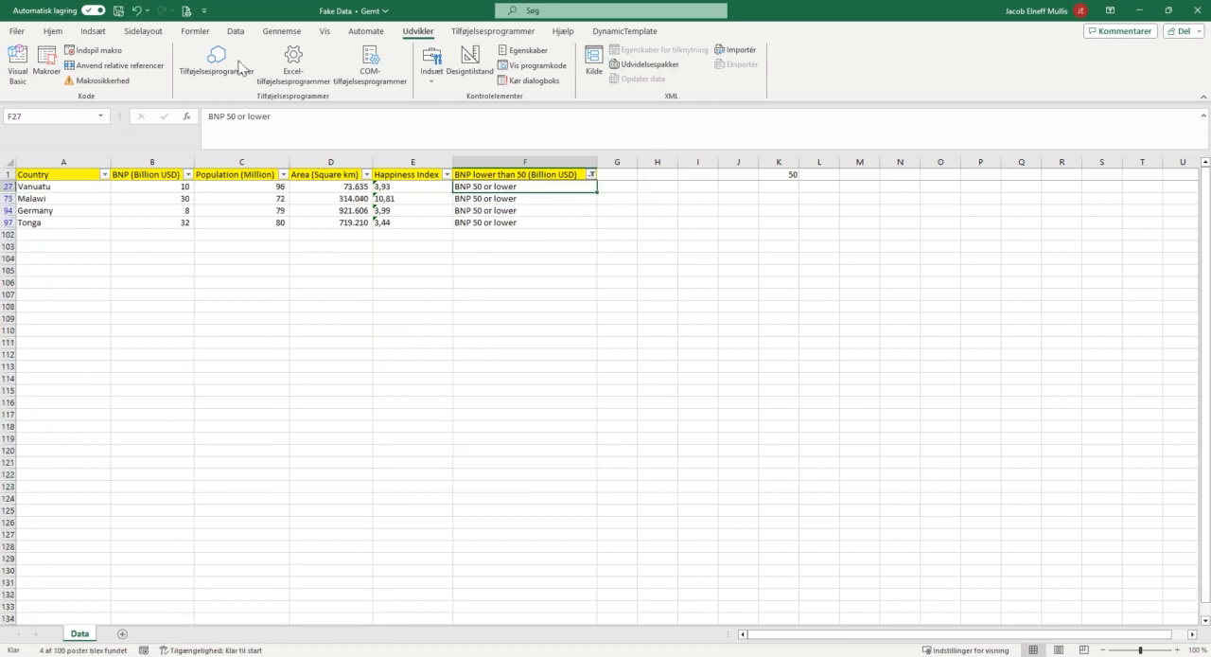
pyautogui.click(52, 31)
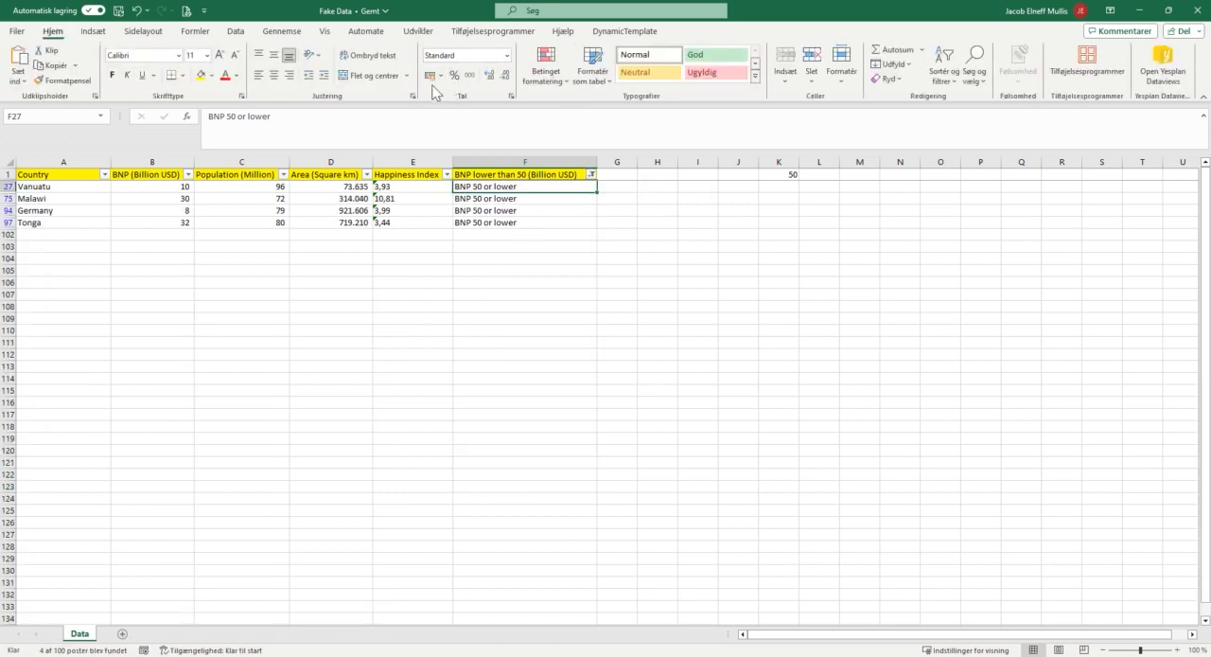
pyautogui.click(525, 174)
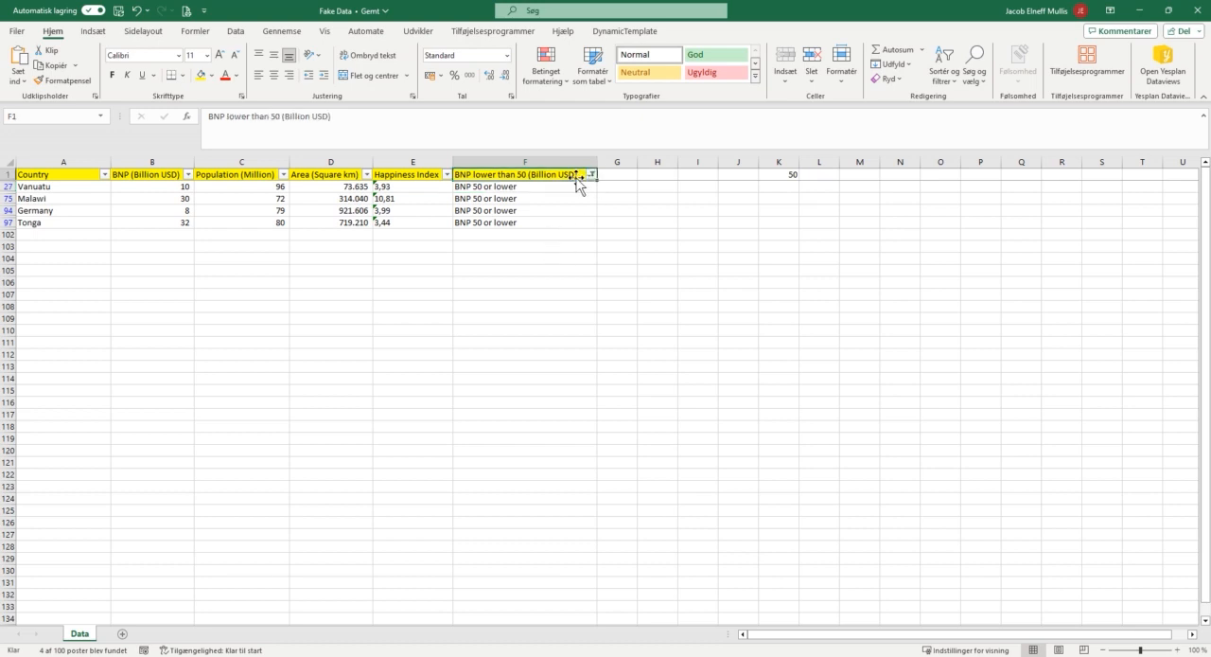
pyautogui.click(591, 174)
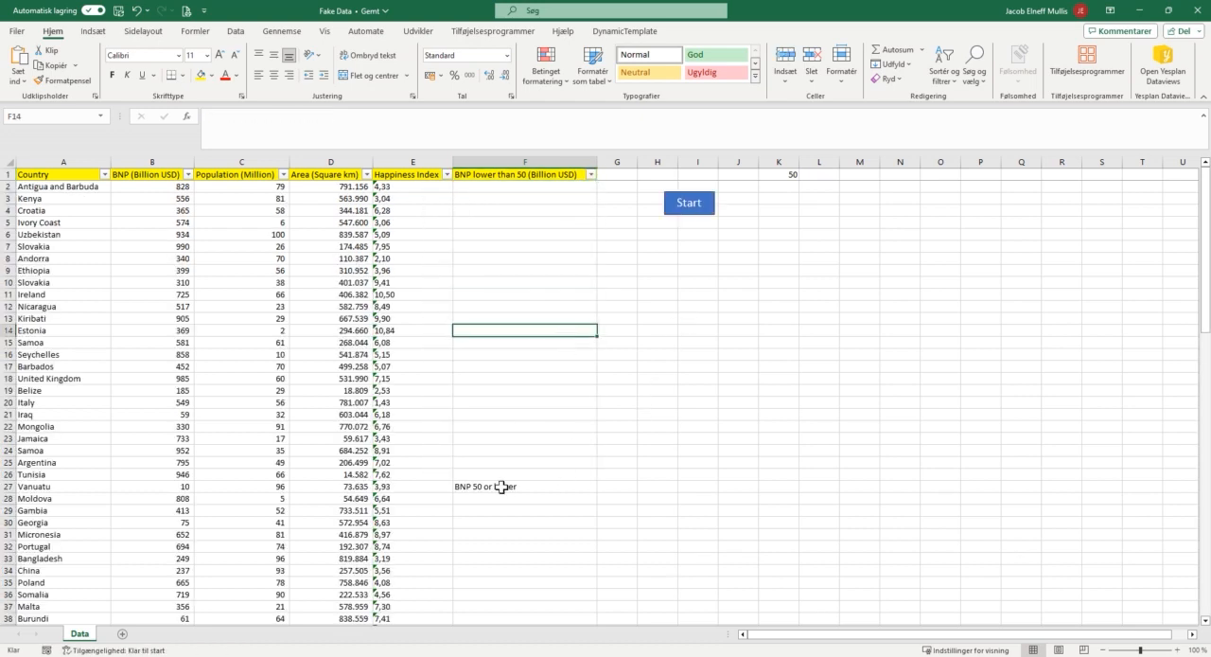
pyautogui.write('BNP 50 or lower')
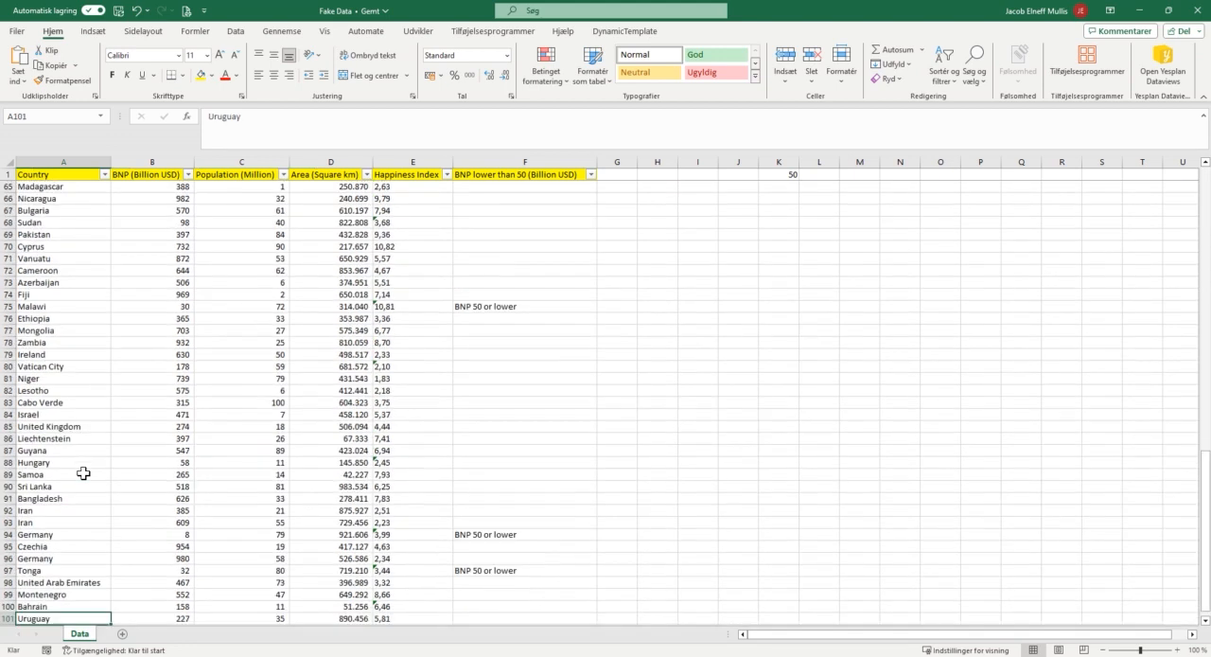
pyautogui.scroll(-3)
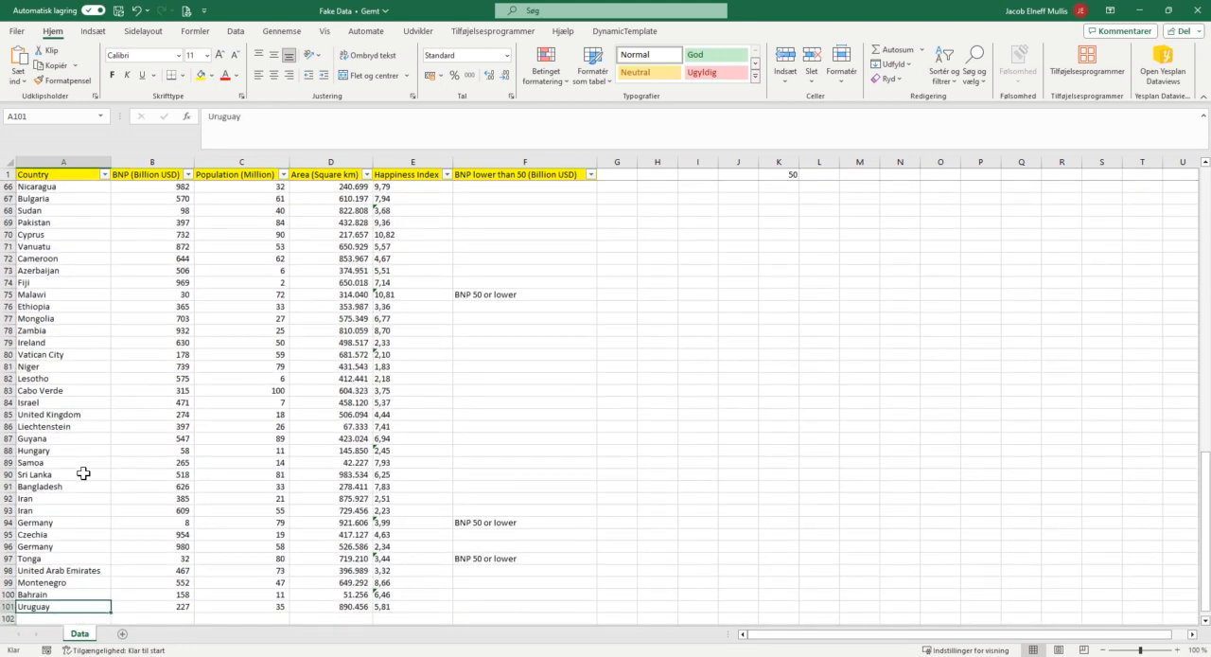